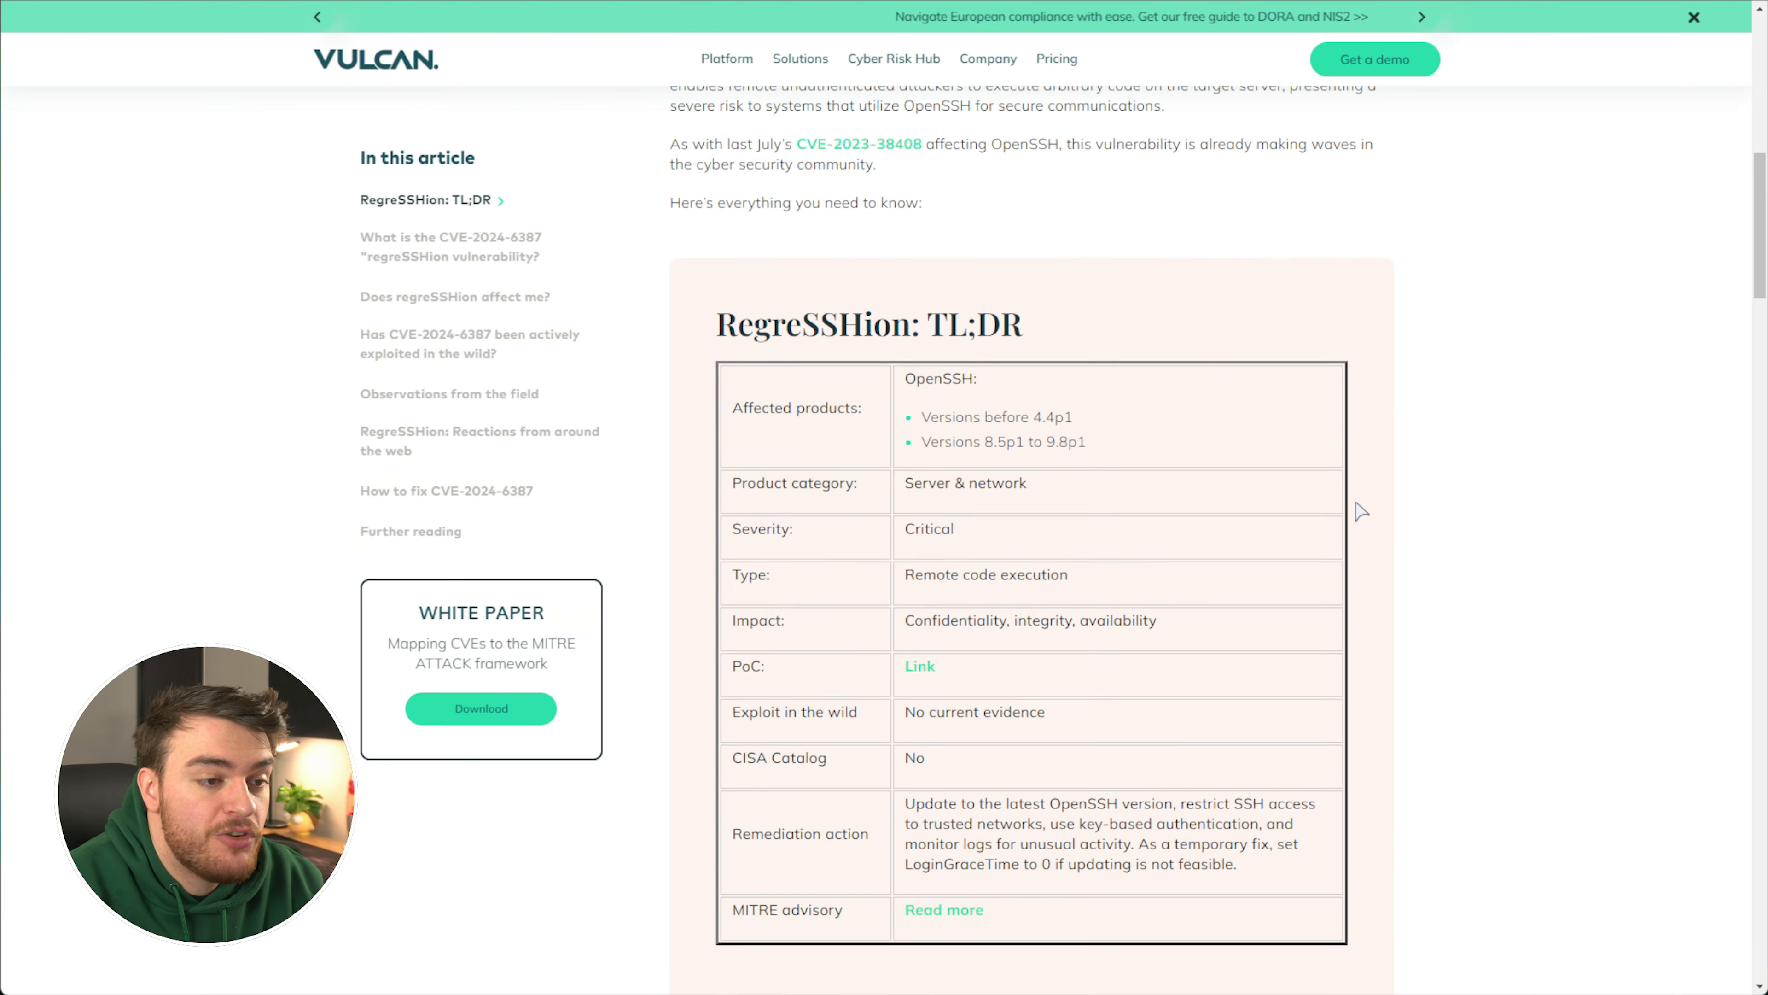
Scroll to the RegreSSHion TL;DR table and highlight the affected OpenSSH products entry
scroll("down", 3)
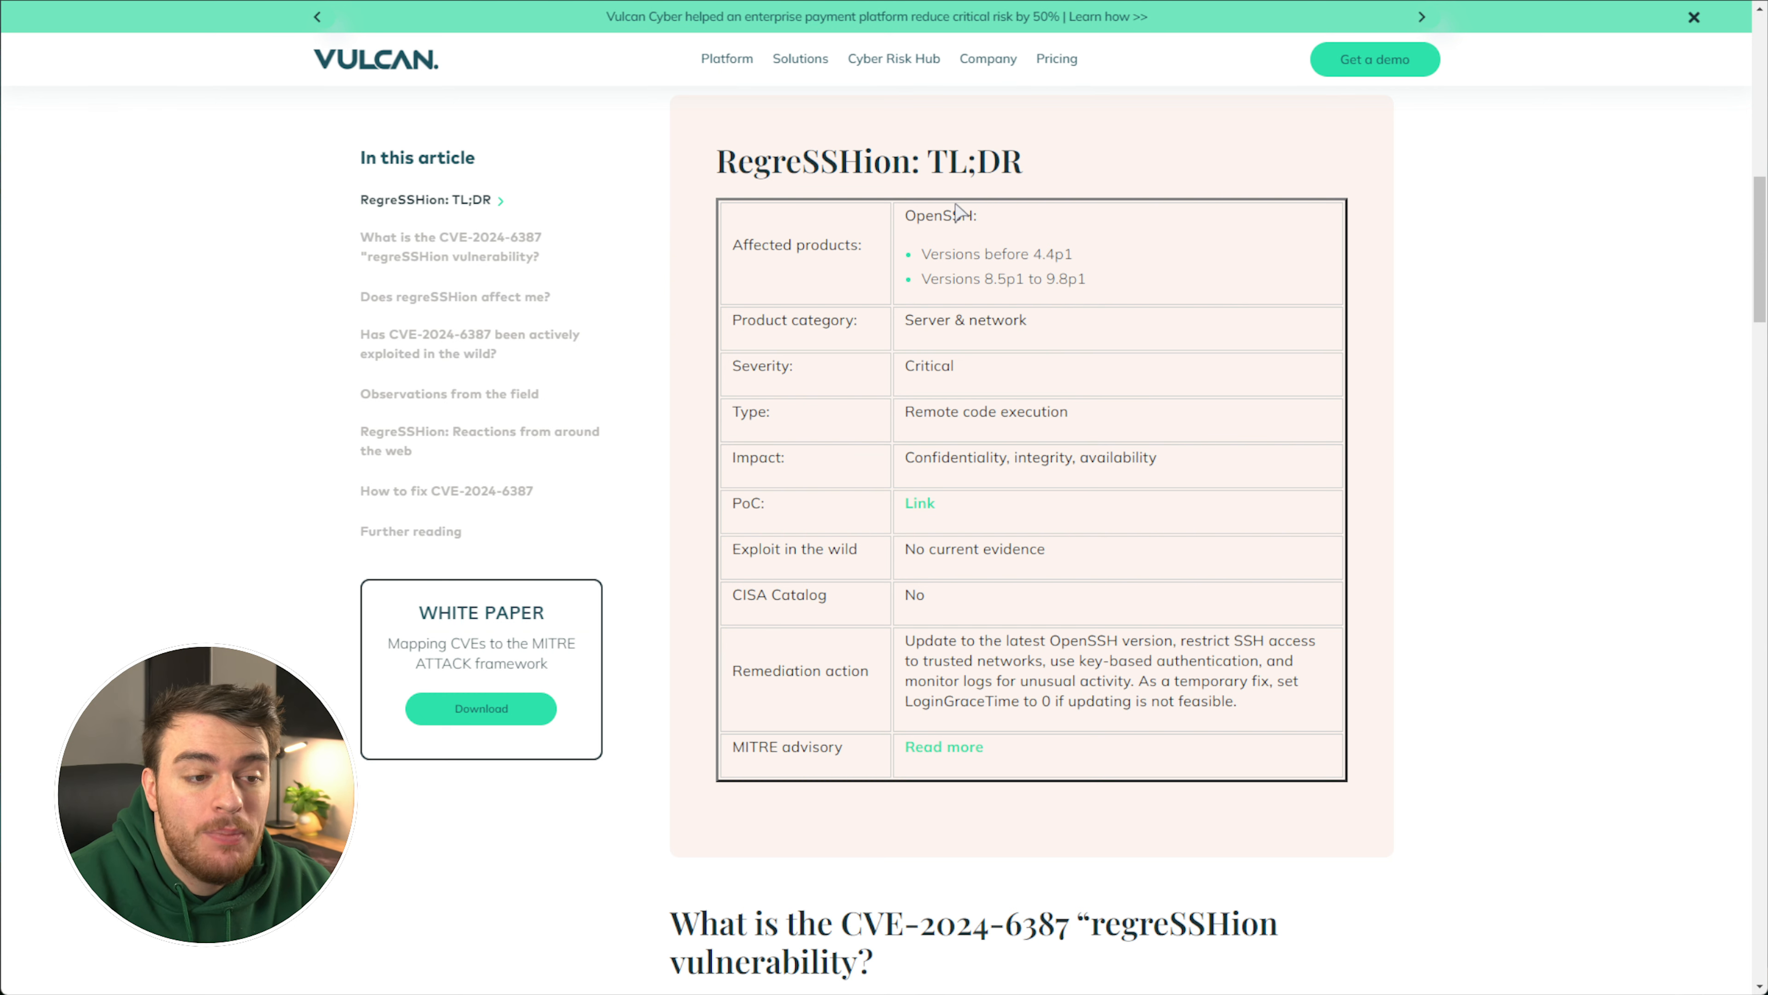
double_click(1050, 254)
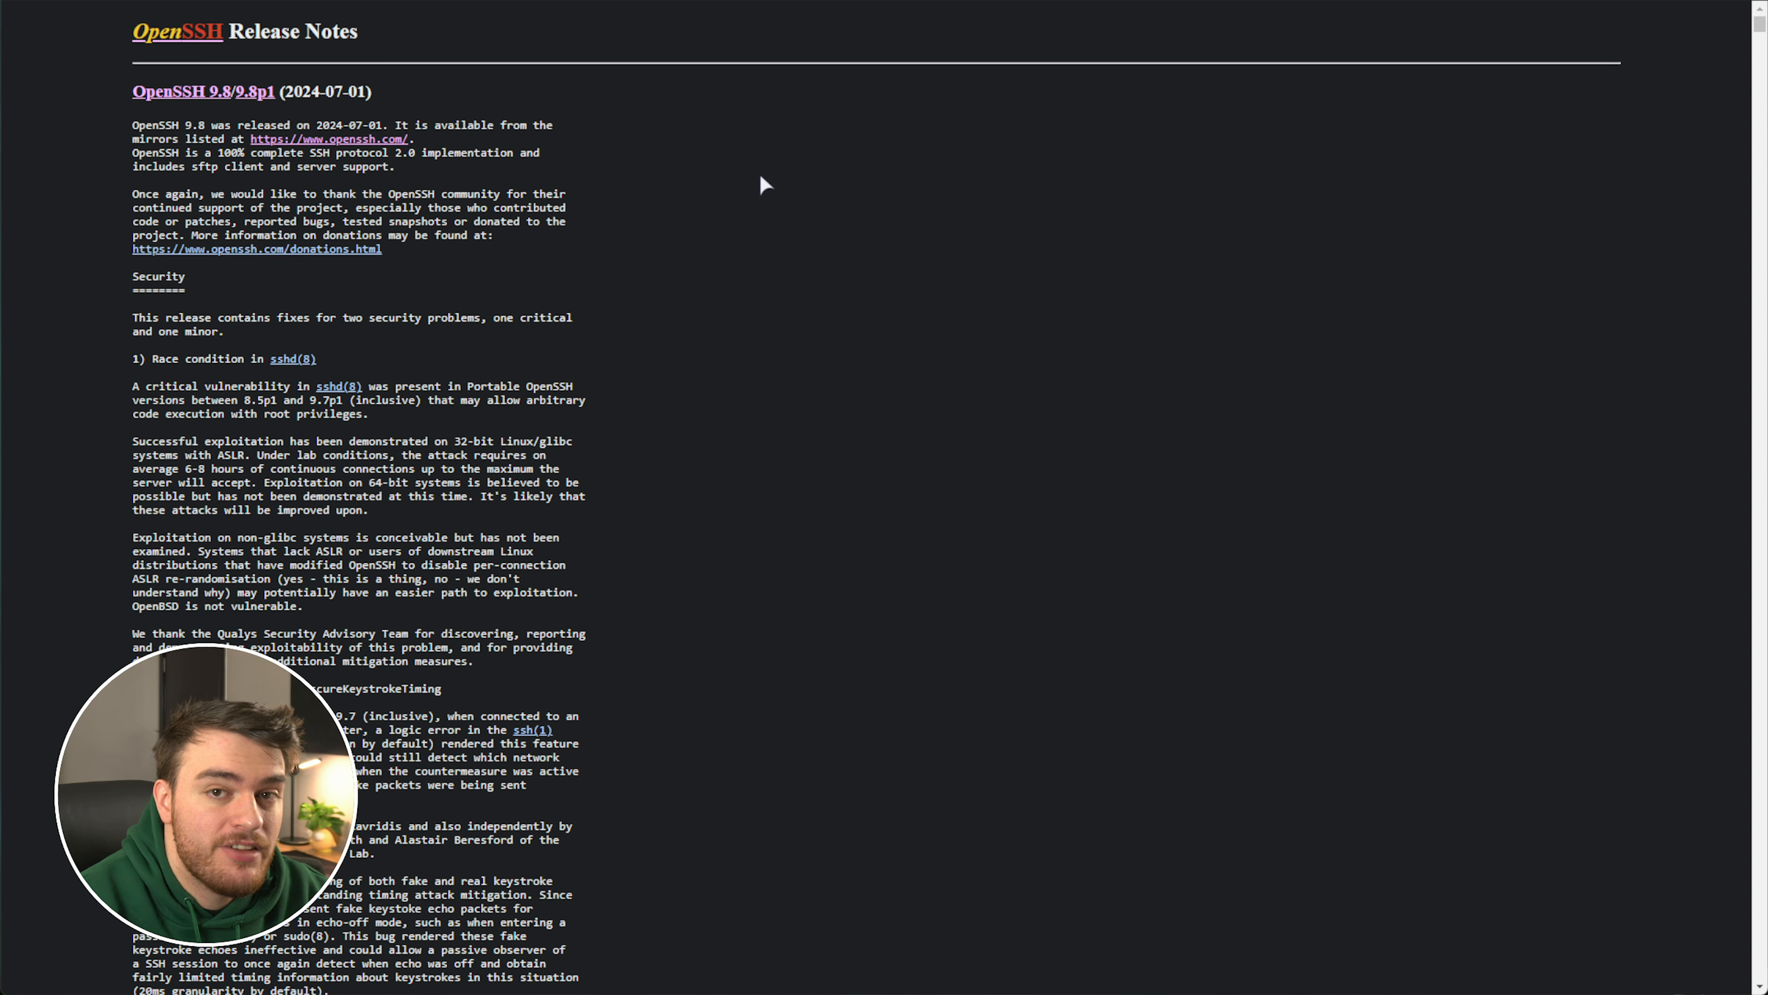
mouse_move(663, 170)
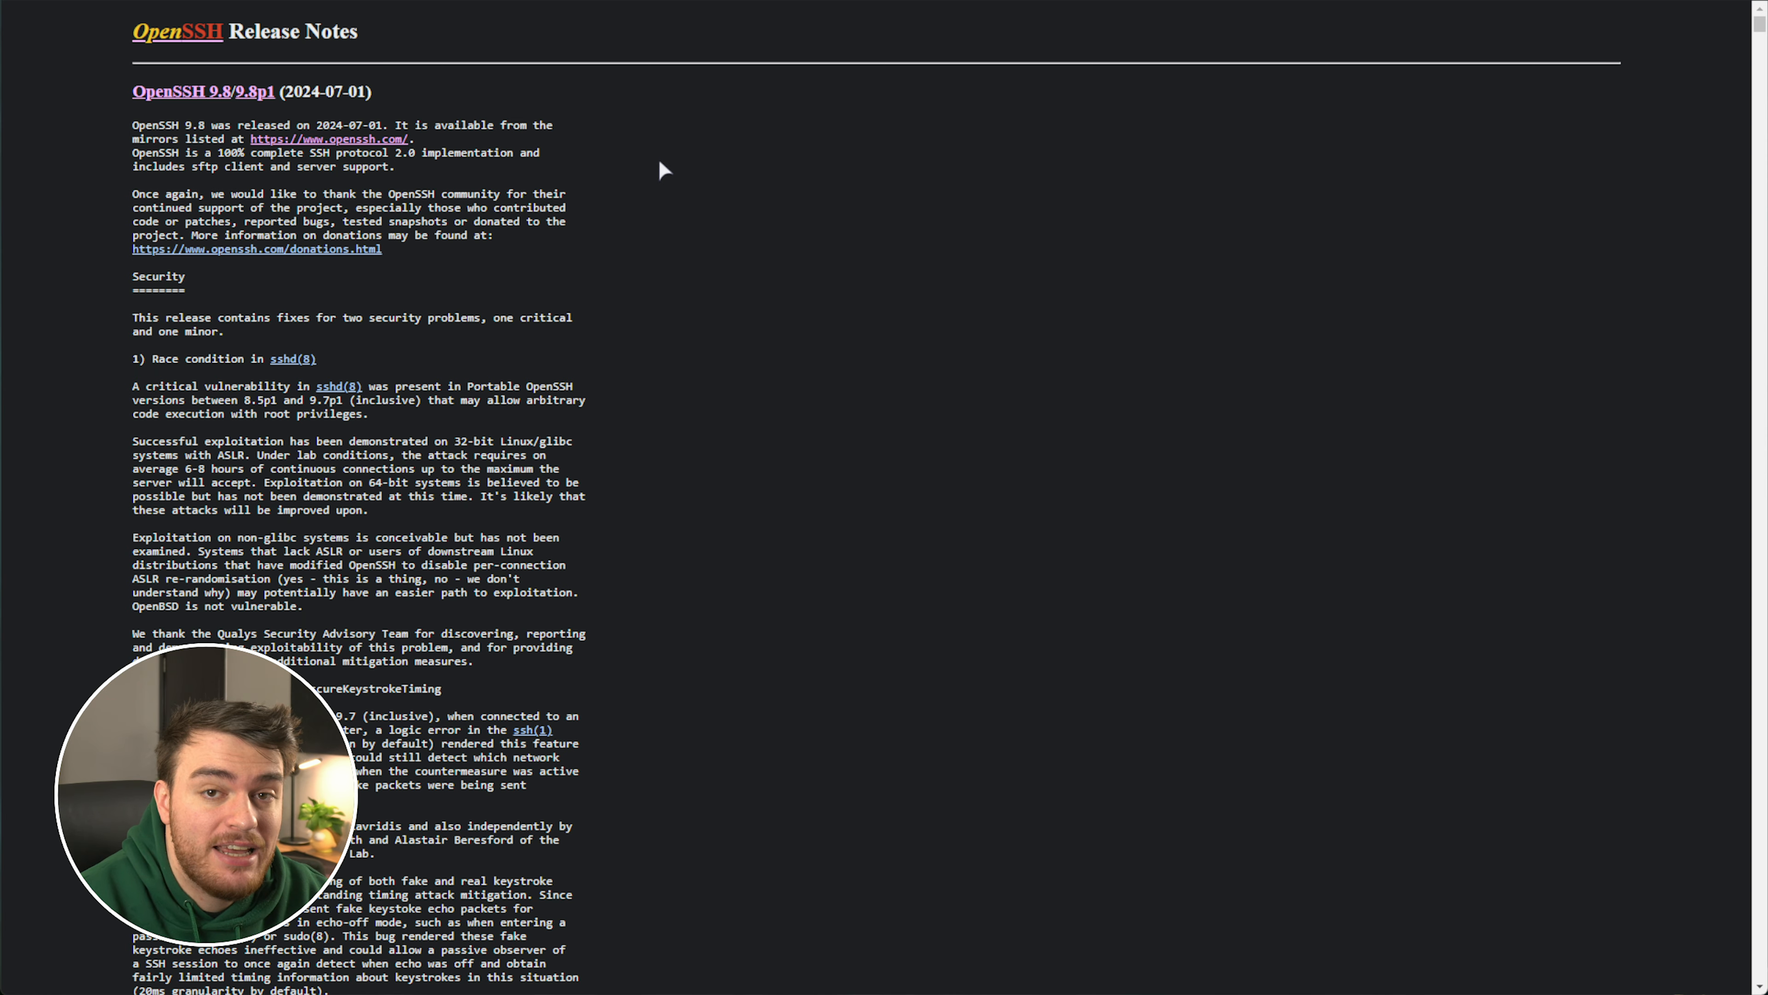
mouse_move(805, 221)
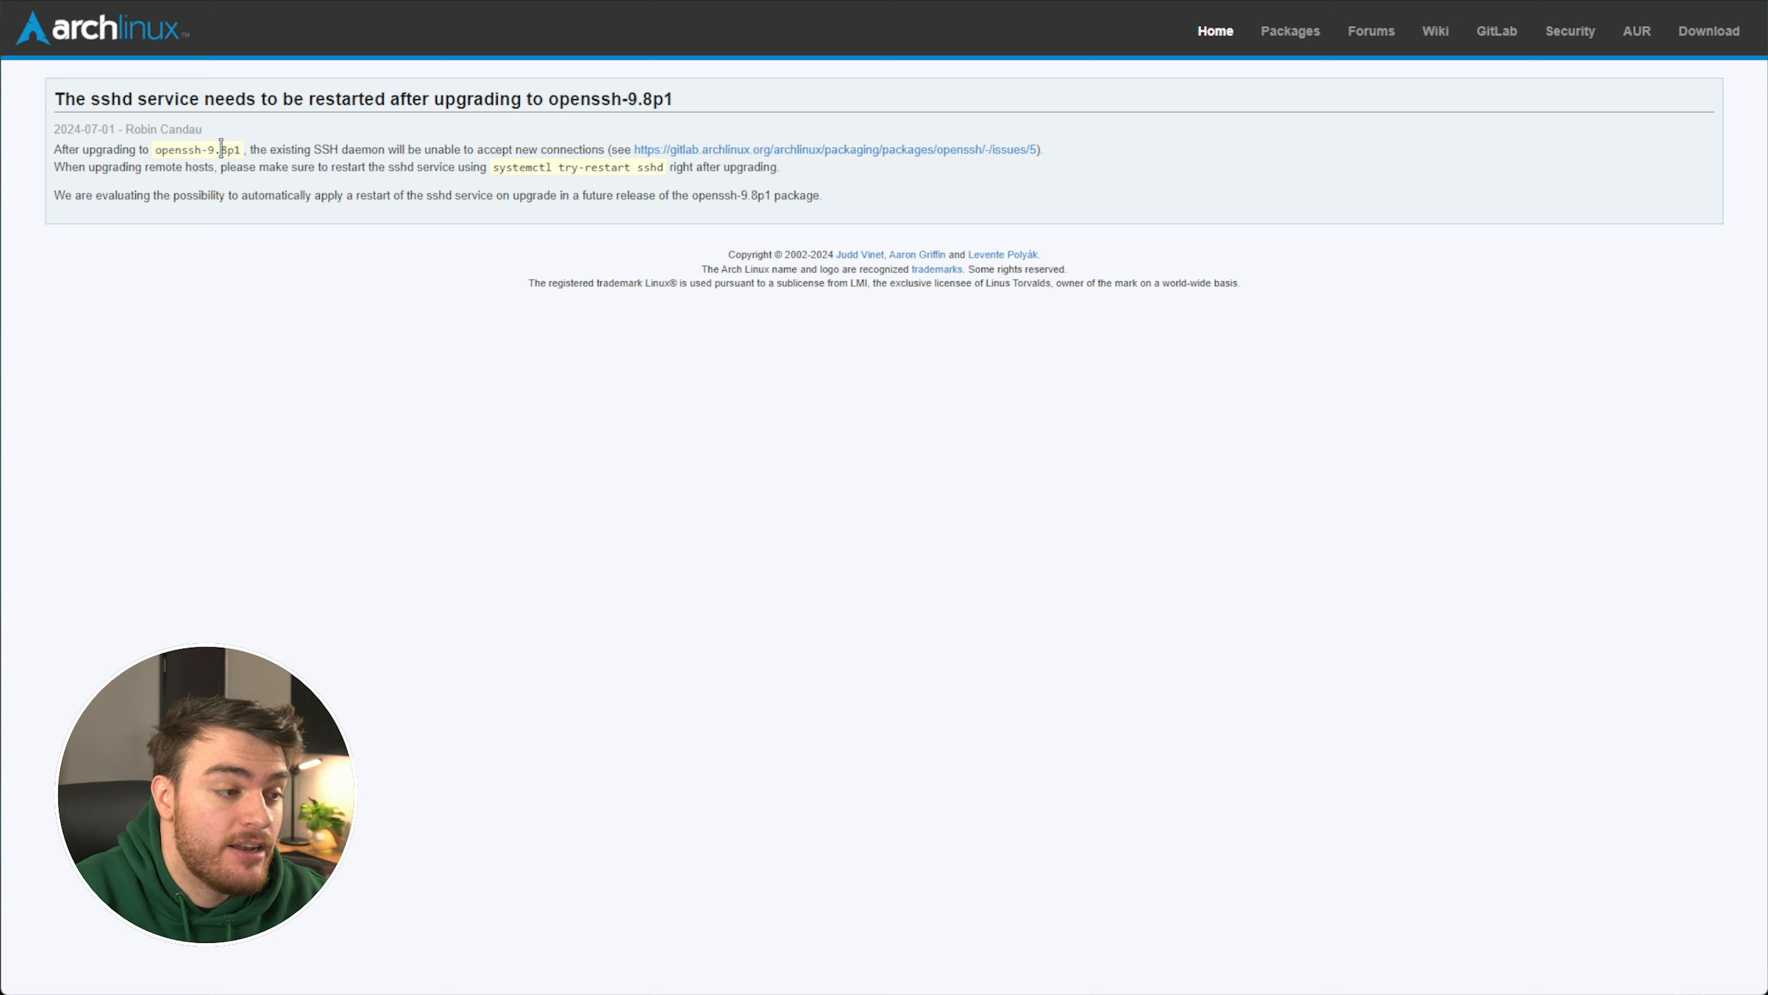
Highlight openssh-9.8p1 and the systemctl try-restart sshd command in the Arch notice
double_click(197, 149)
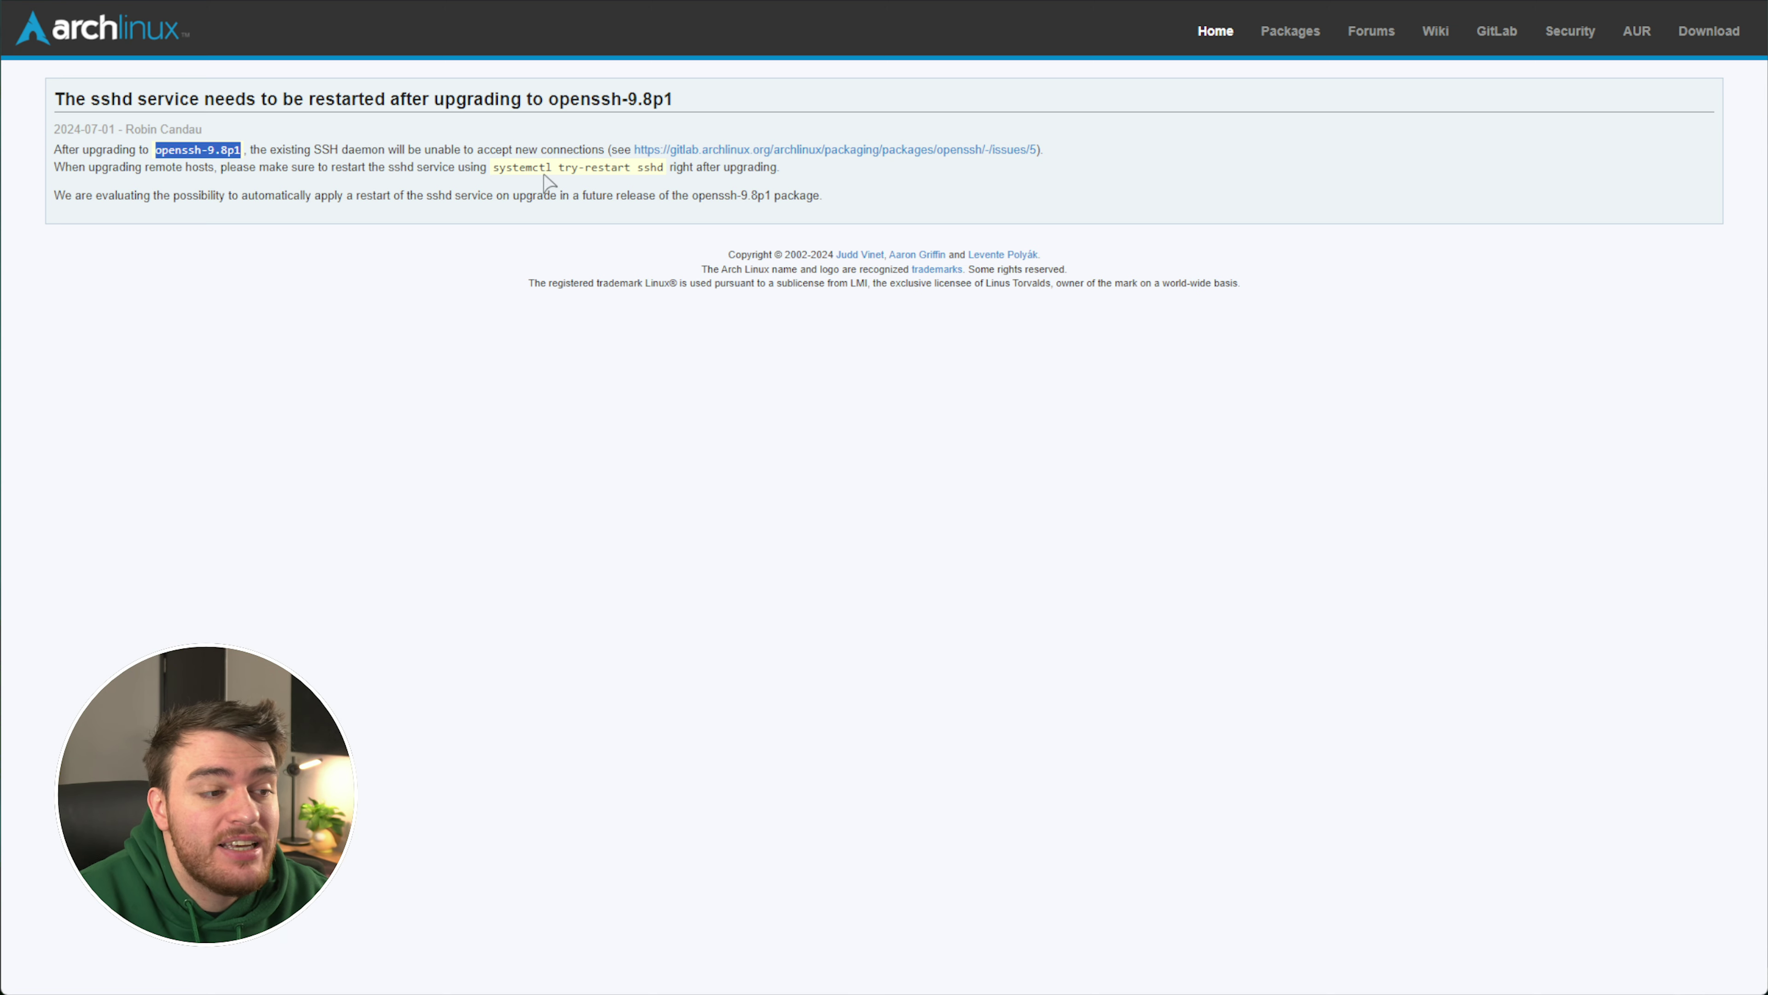
double_click(650, 167)
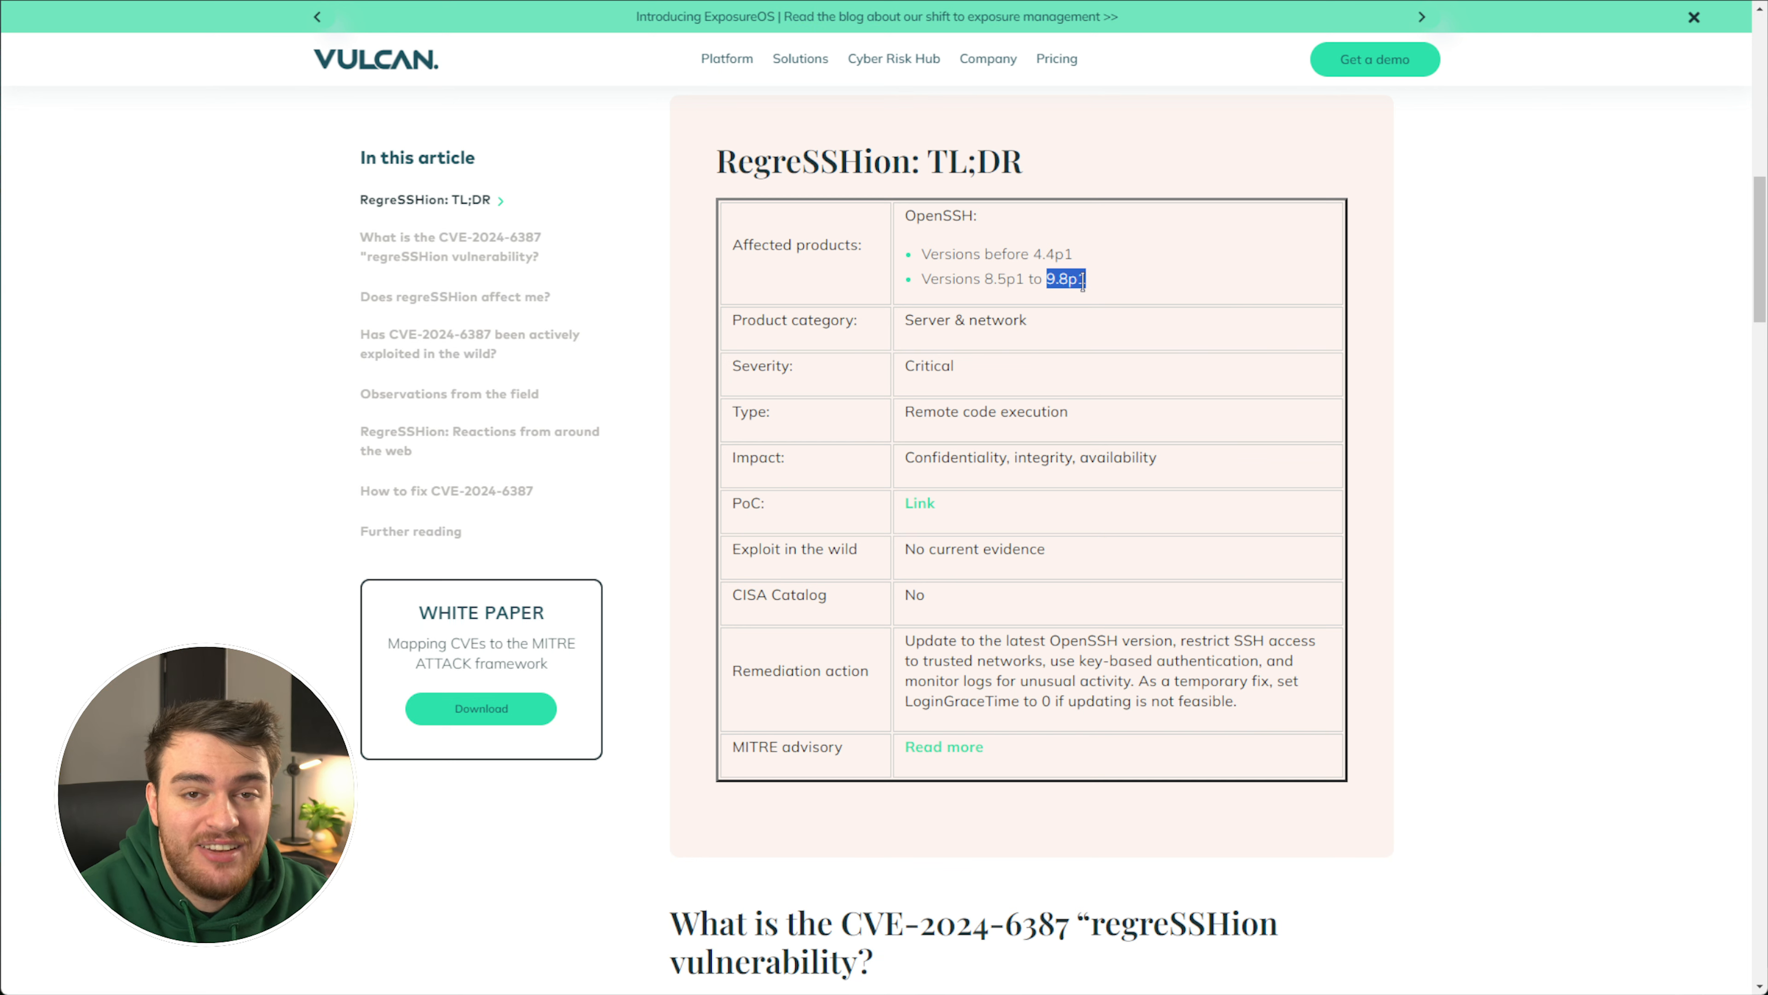
Highlight 9.8p1 as the last affected version in the Vulcan Affected products row
double_click(813, 161)
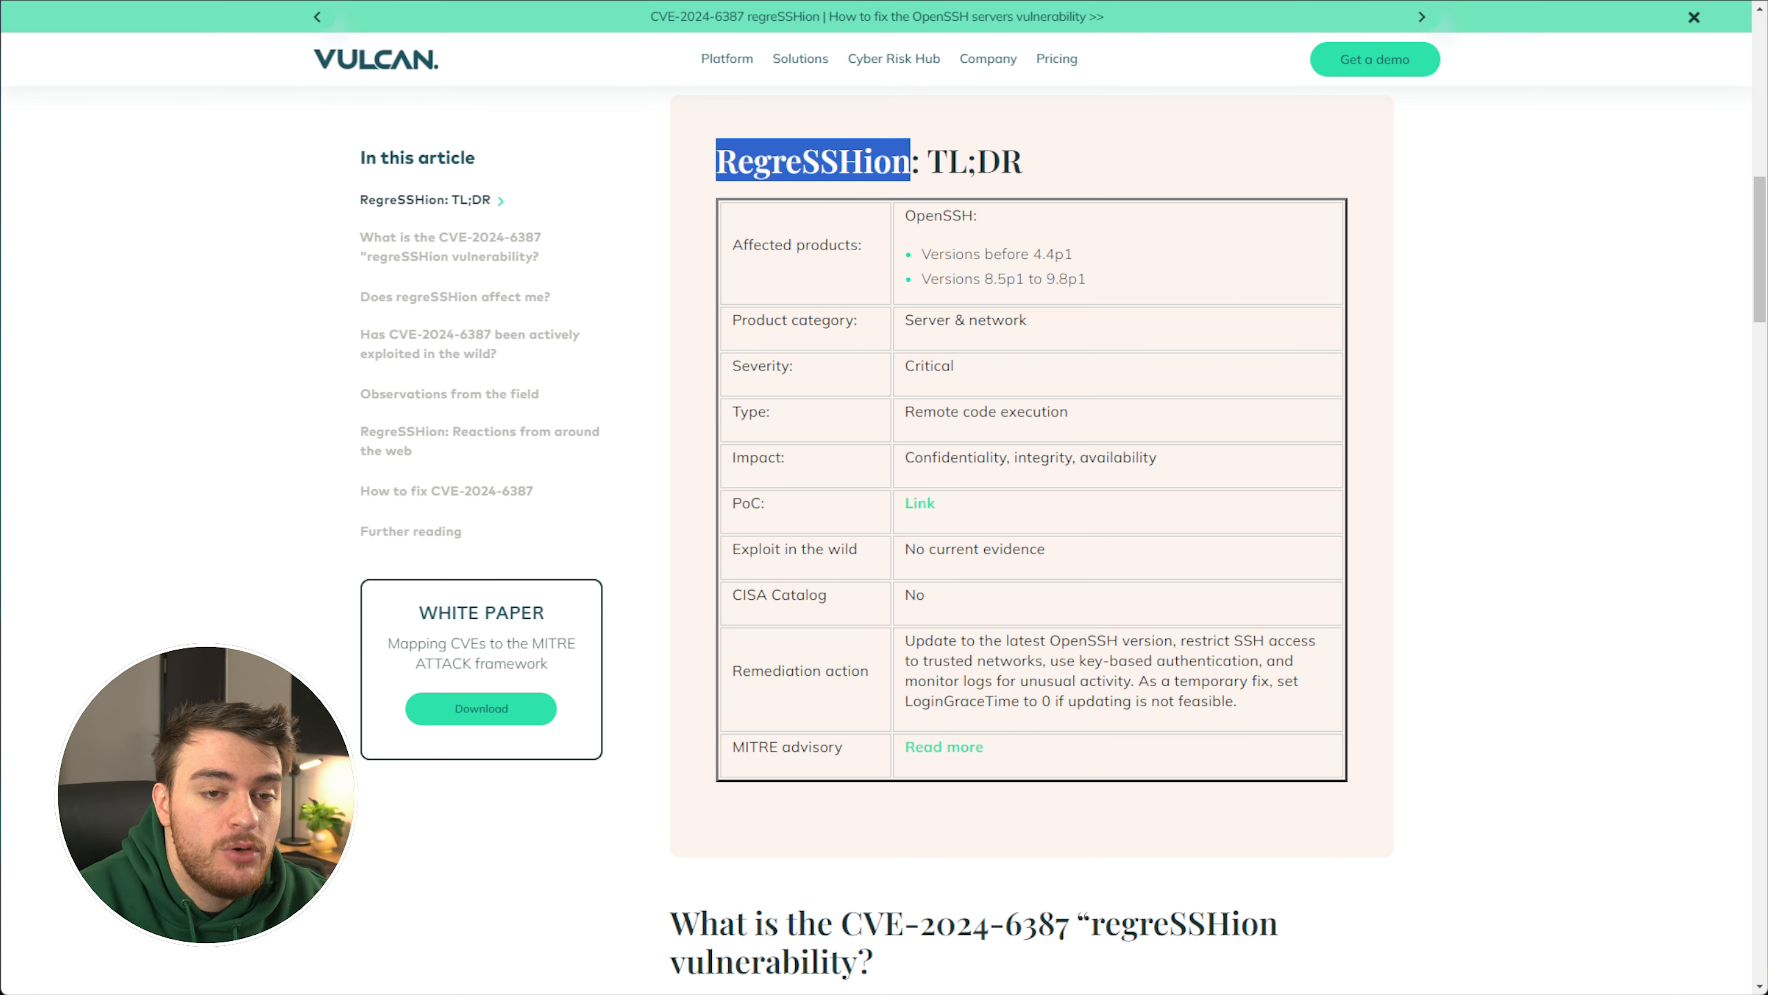
mouse_move(1603, 282)
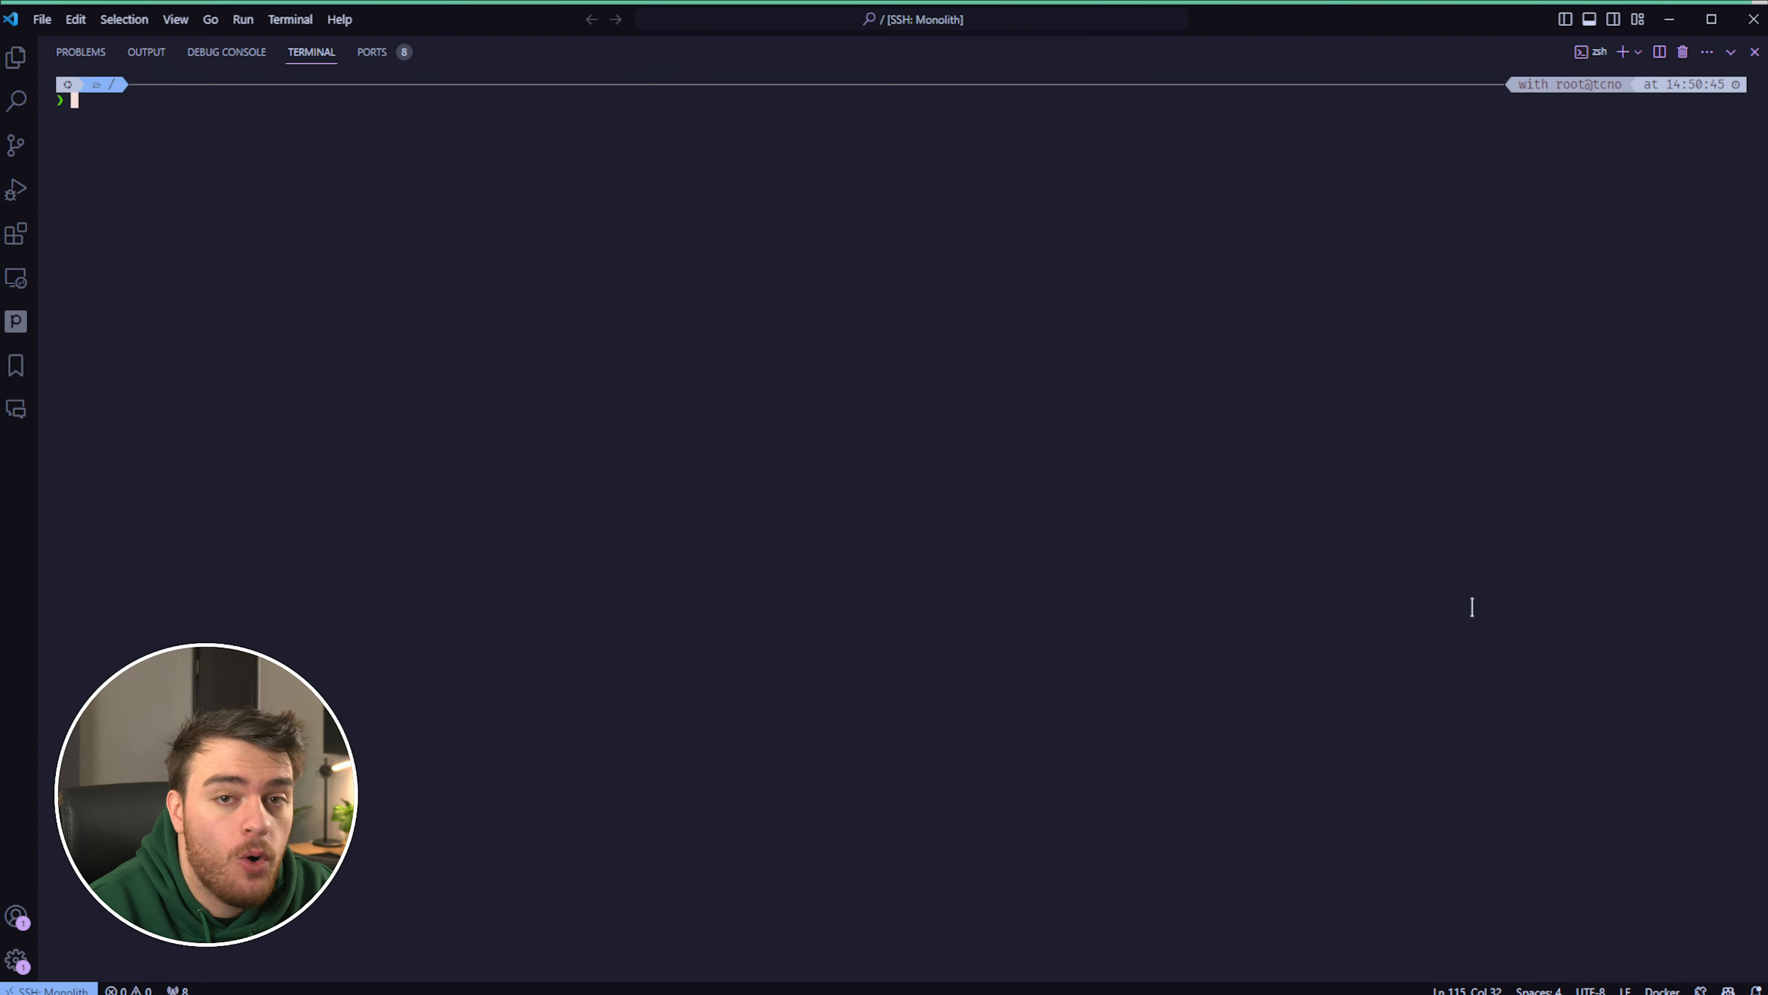
mouse_move(1215, 536)
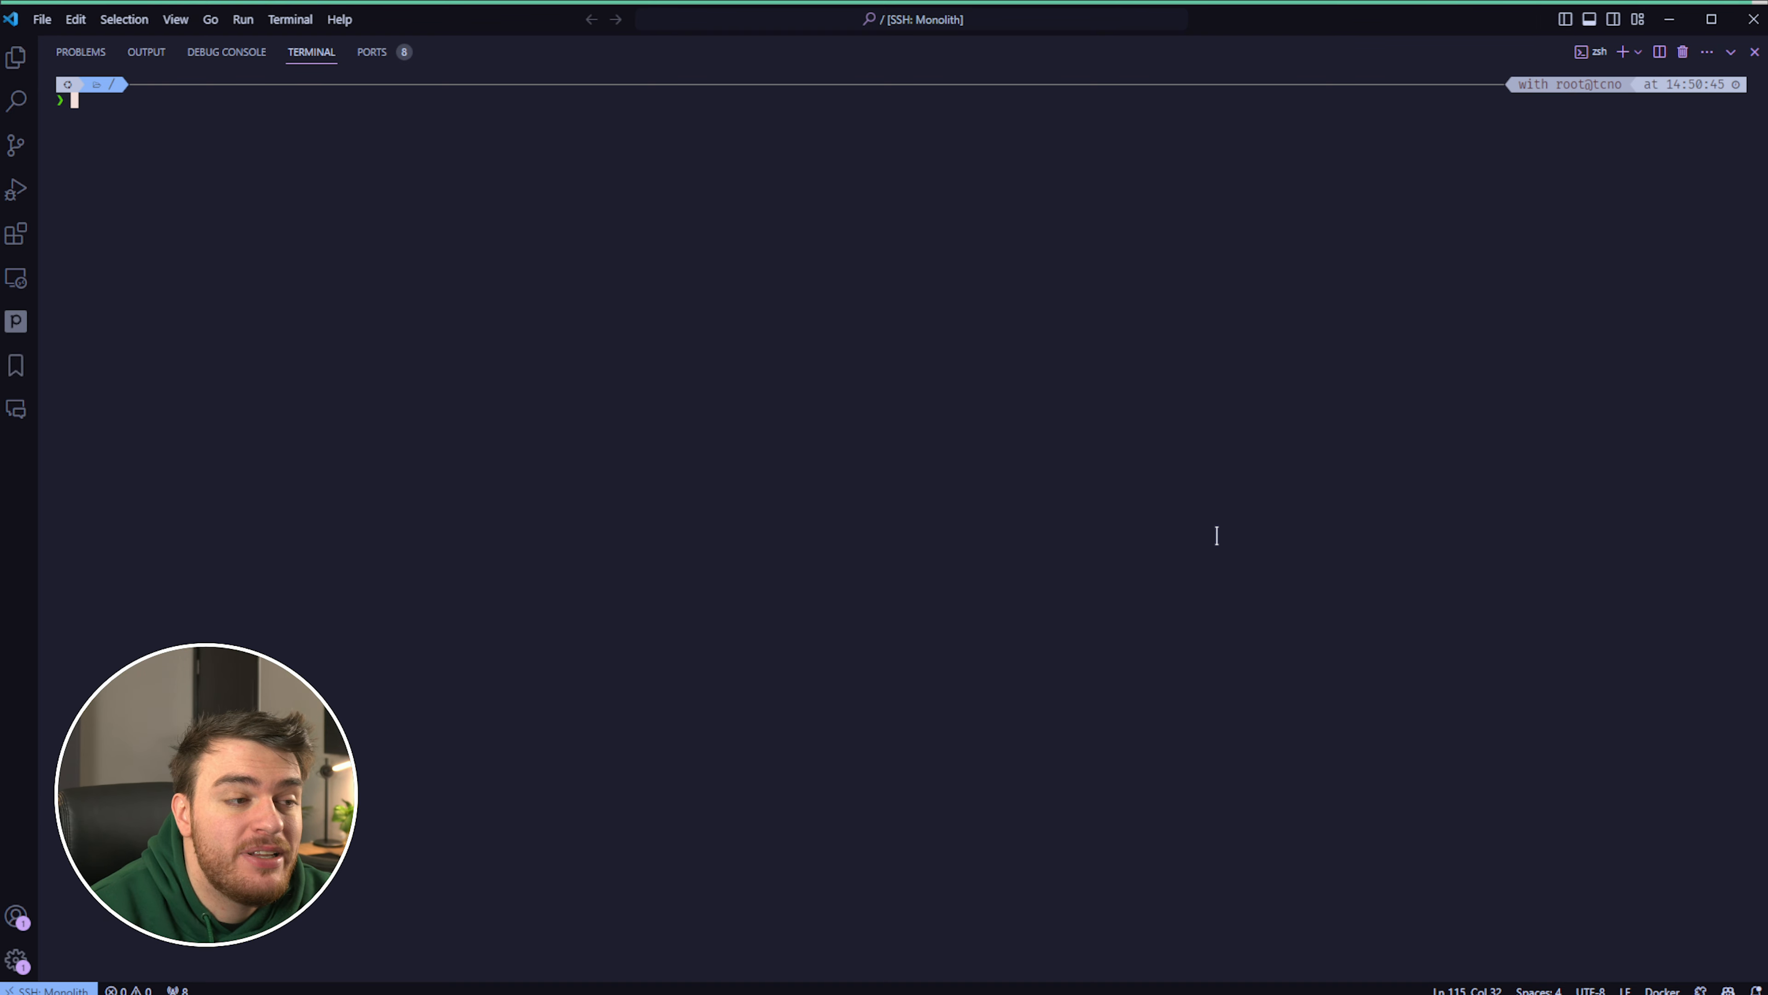
mouse_move(1226, 480)
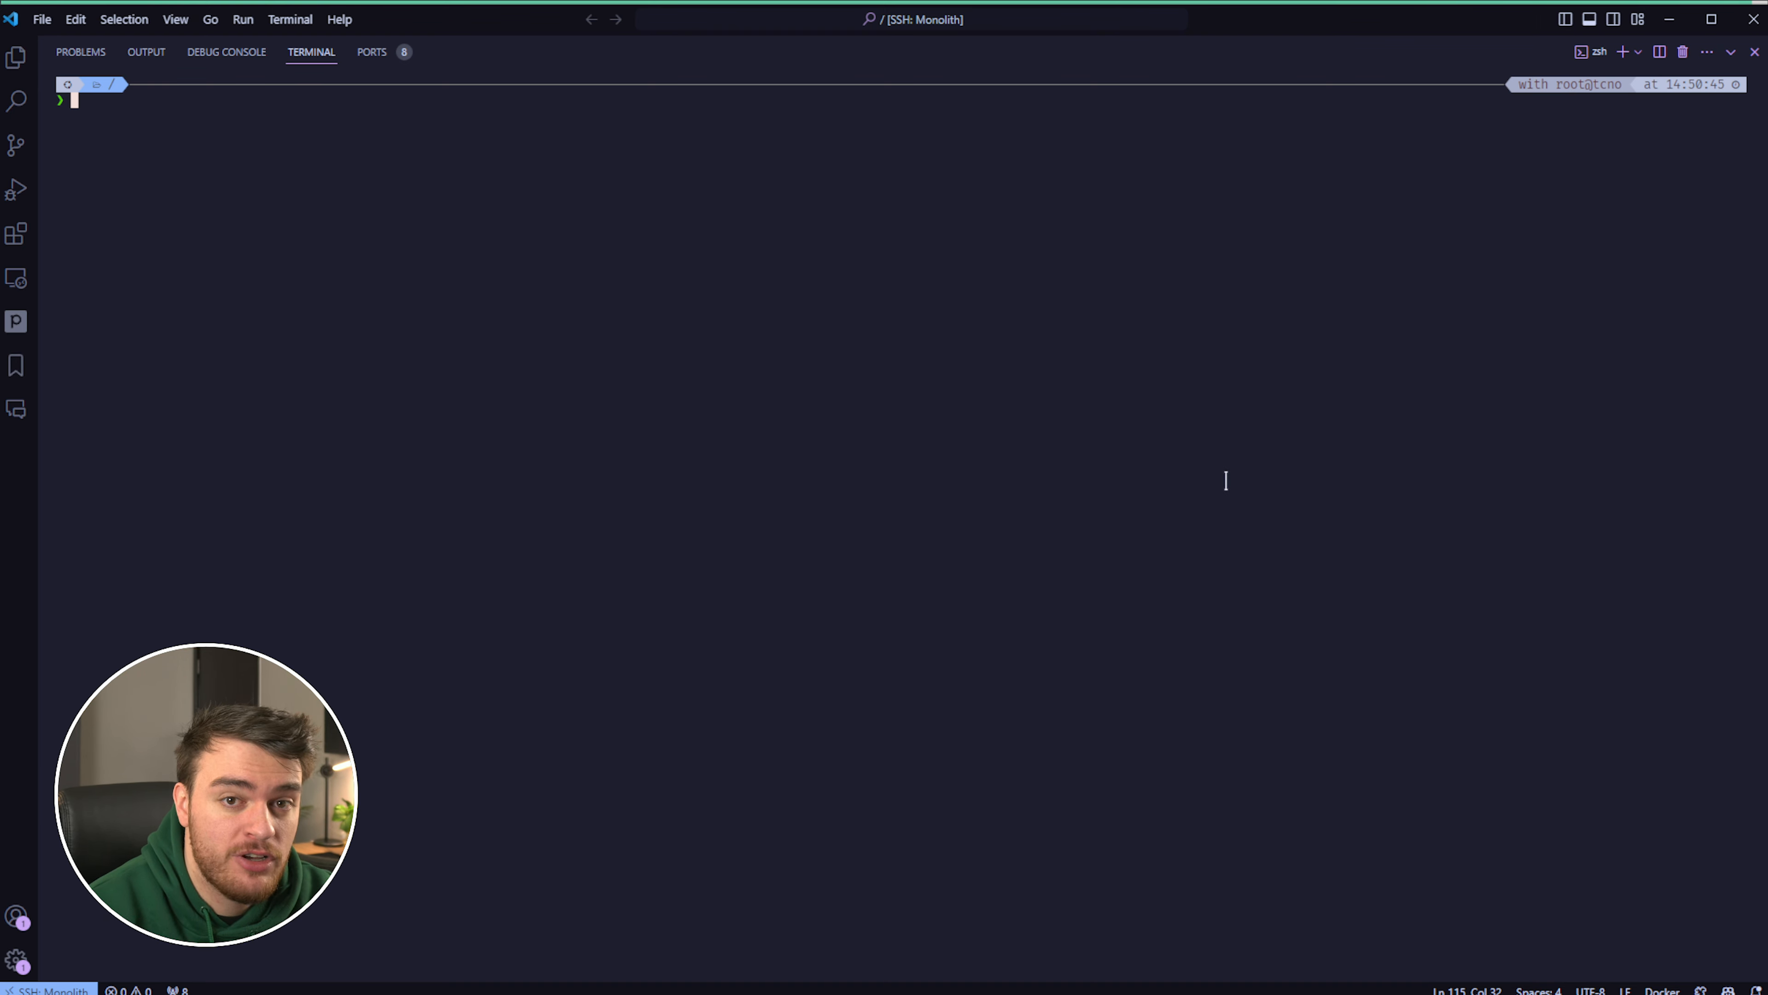
Run ssh -V in the terminal, reporting OpenSSH_8.9p1 Ubuntu-3ubuntu0.10
type("ssh")
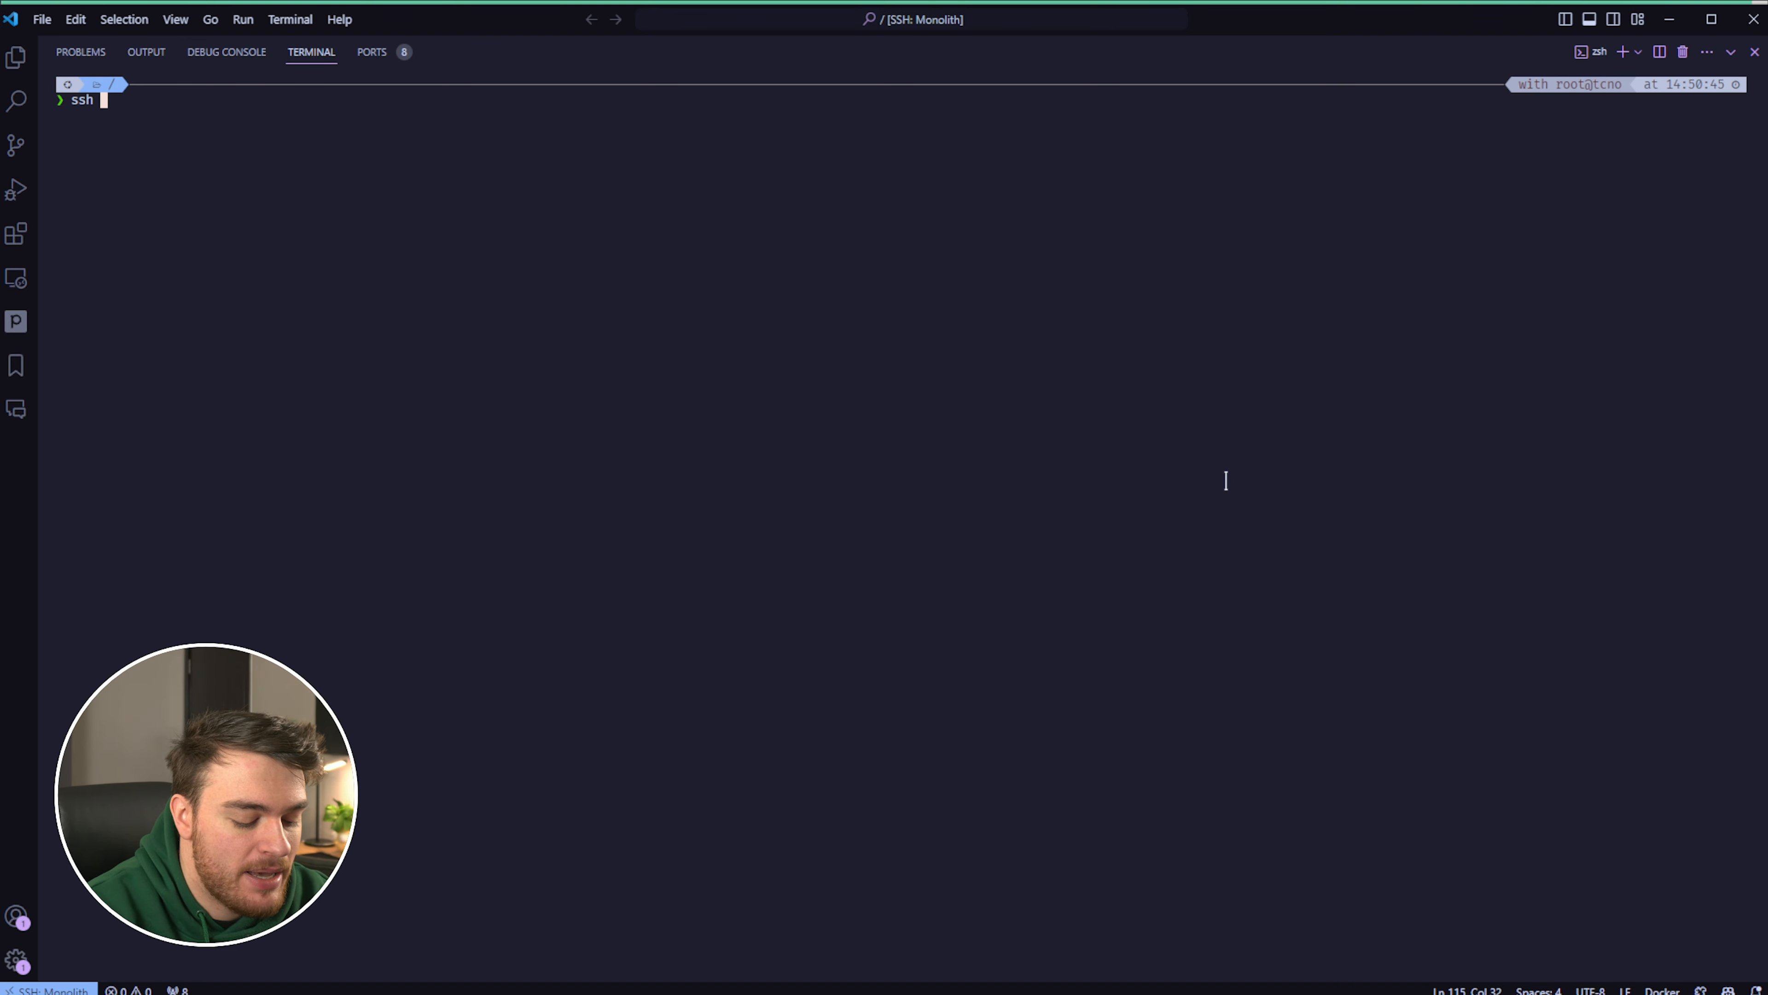
key("Return")
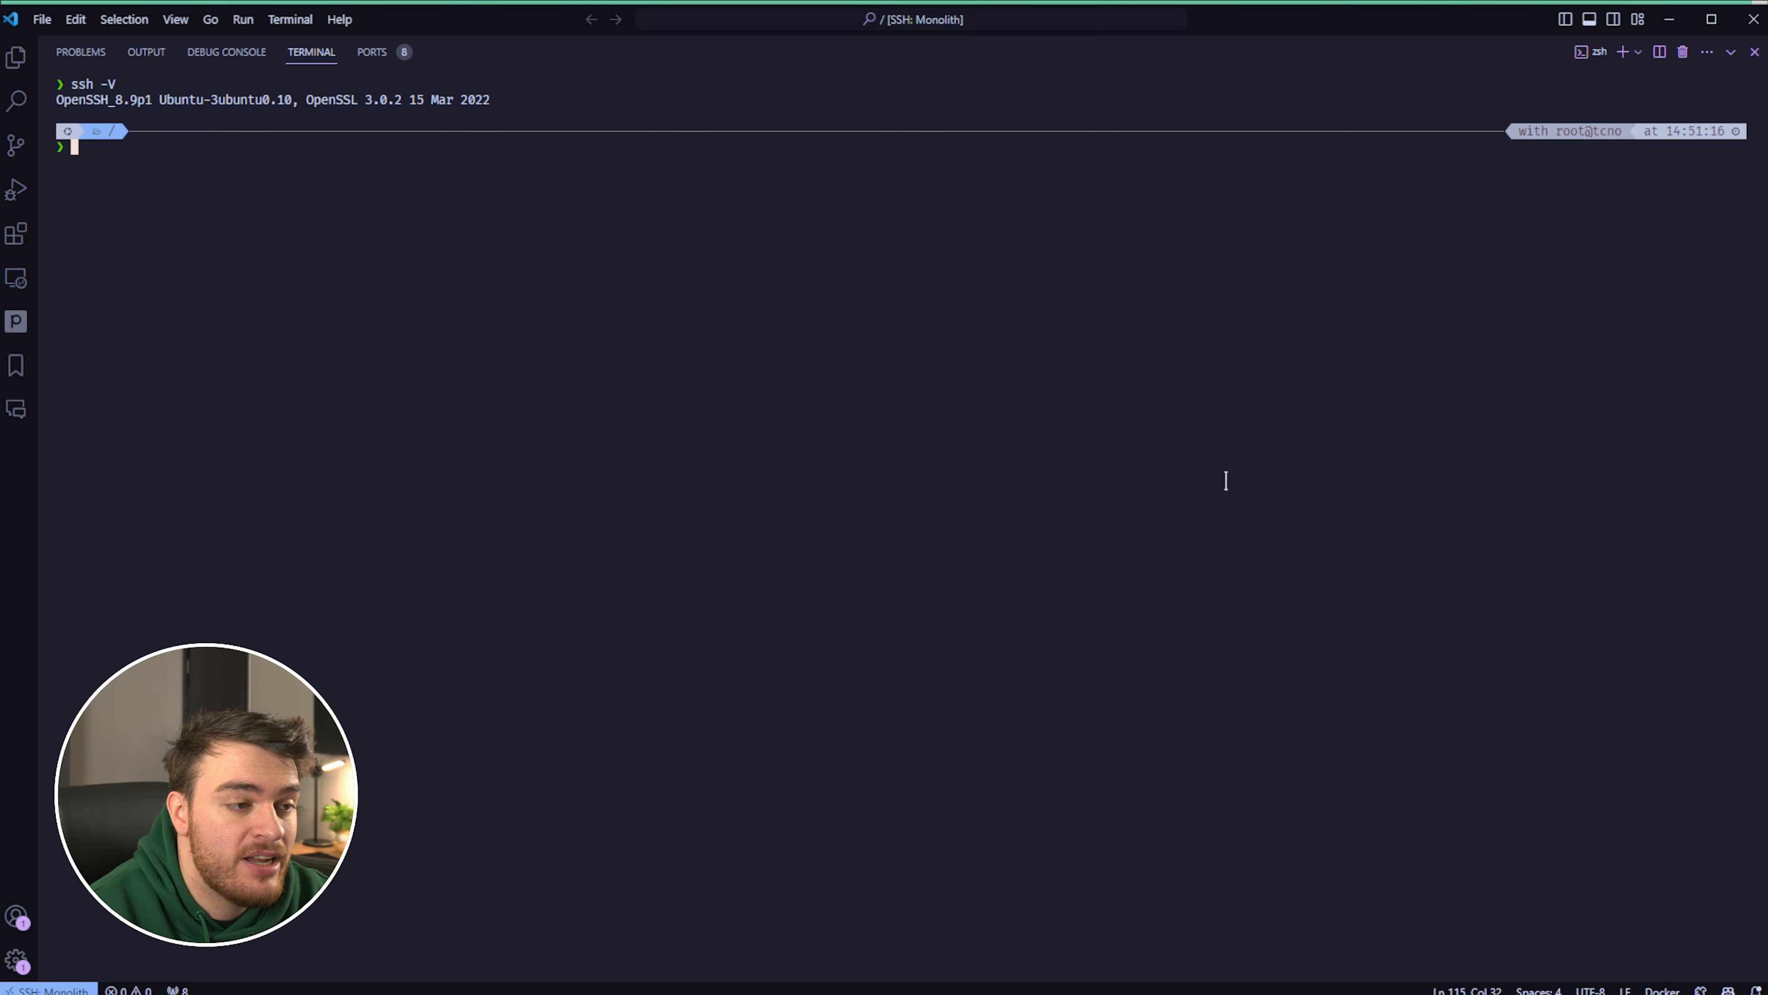
mouse_move(139, 116)
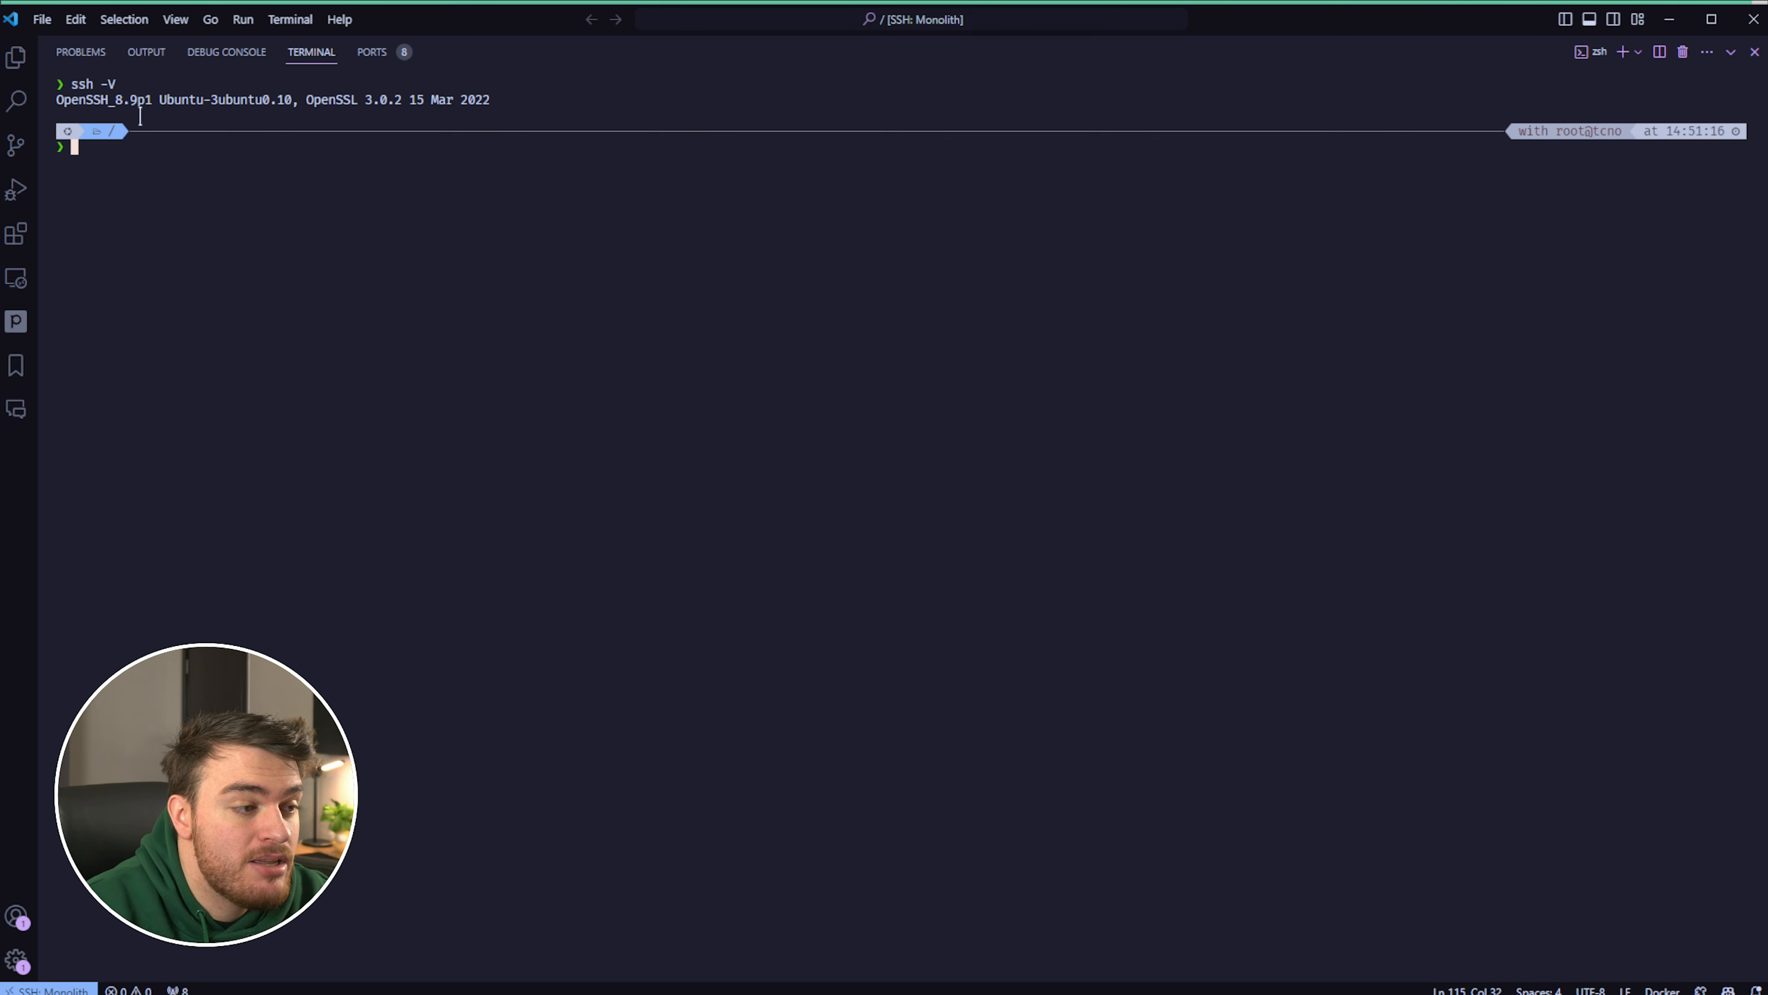
mouse_move(899, 252)
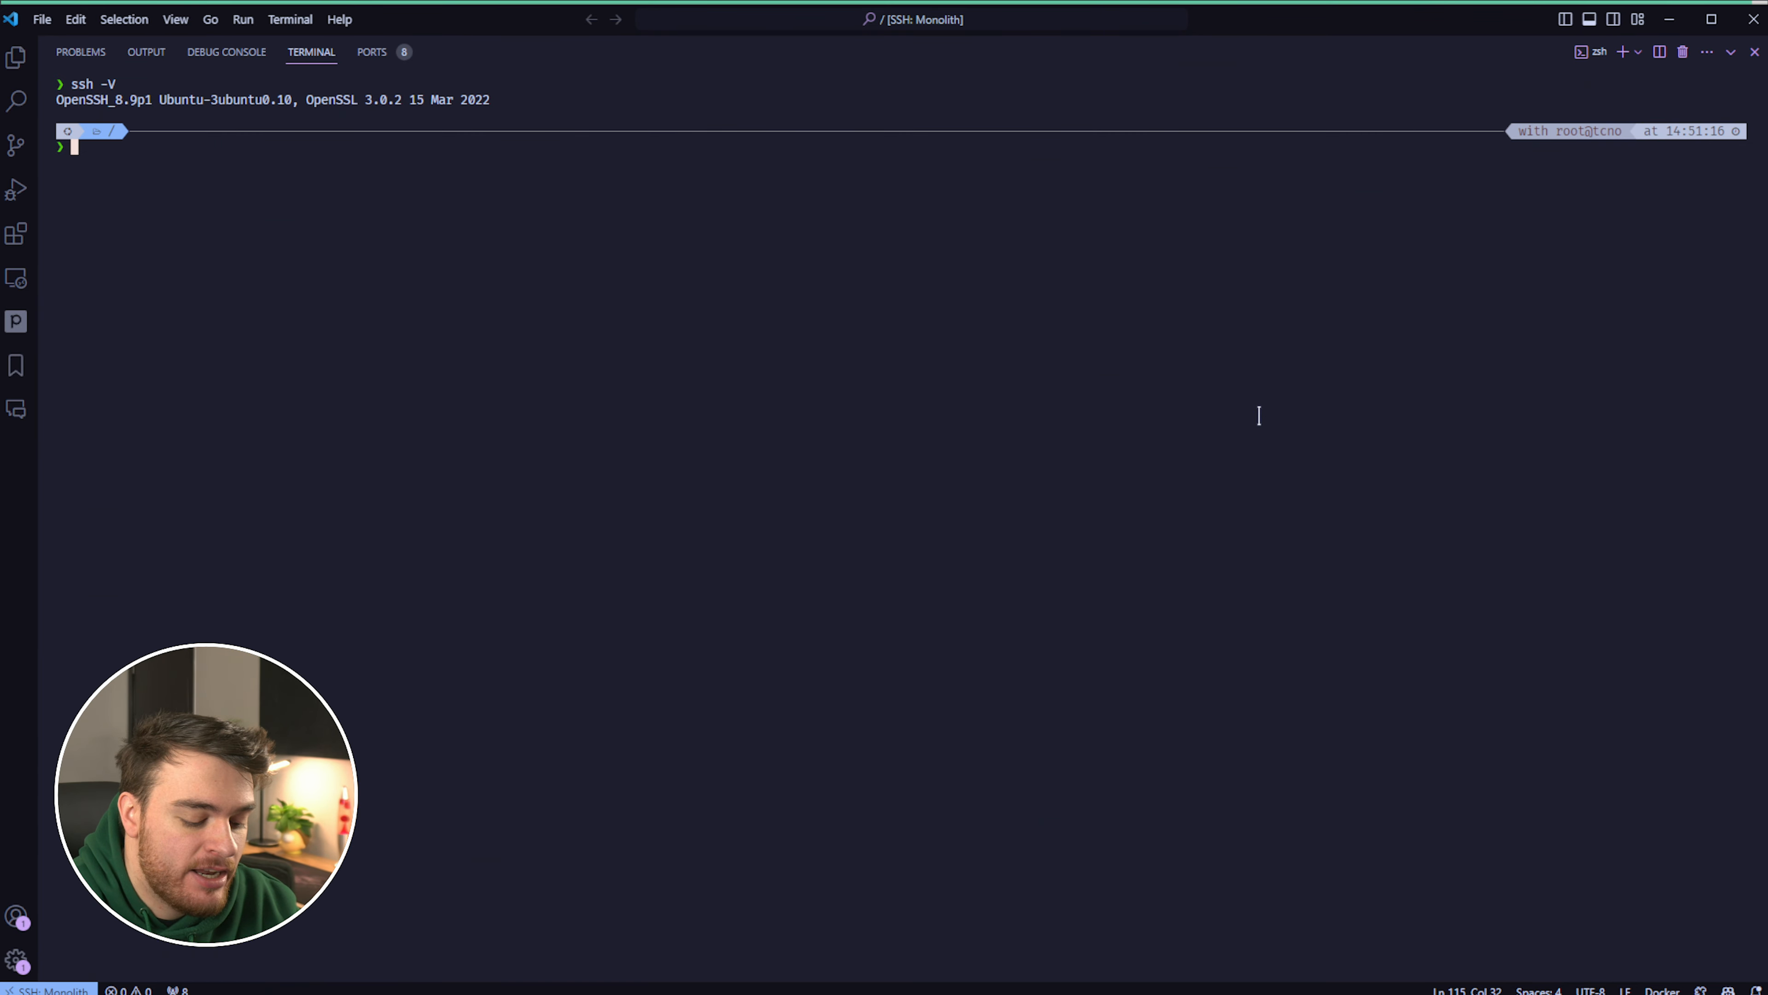
Run apt policy for openssh-server and openssh-client, both at 1:8.9p1-3ubuntu0.10
type("apt policy")
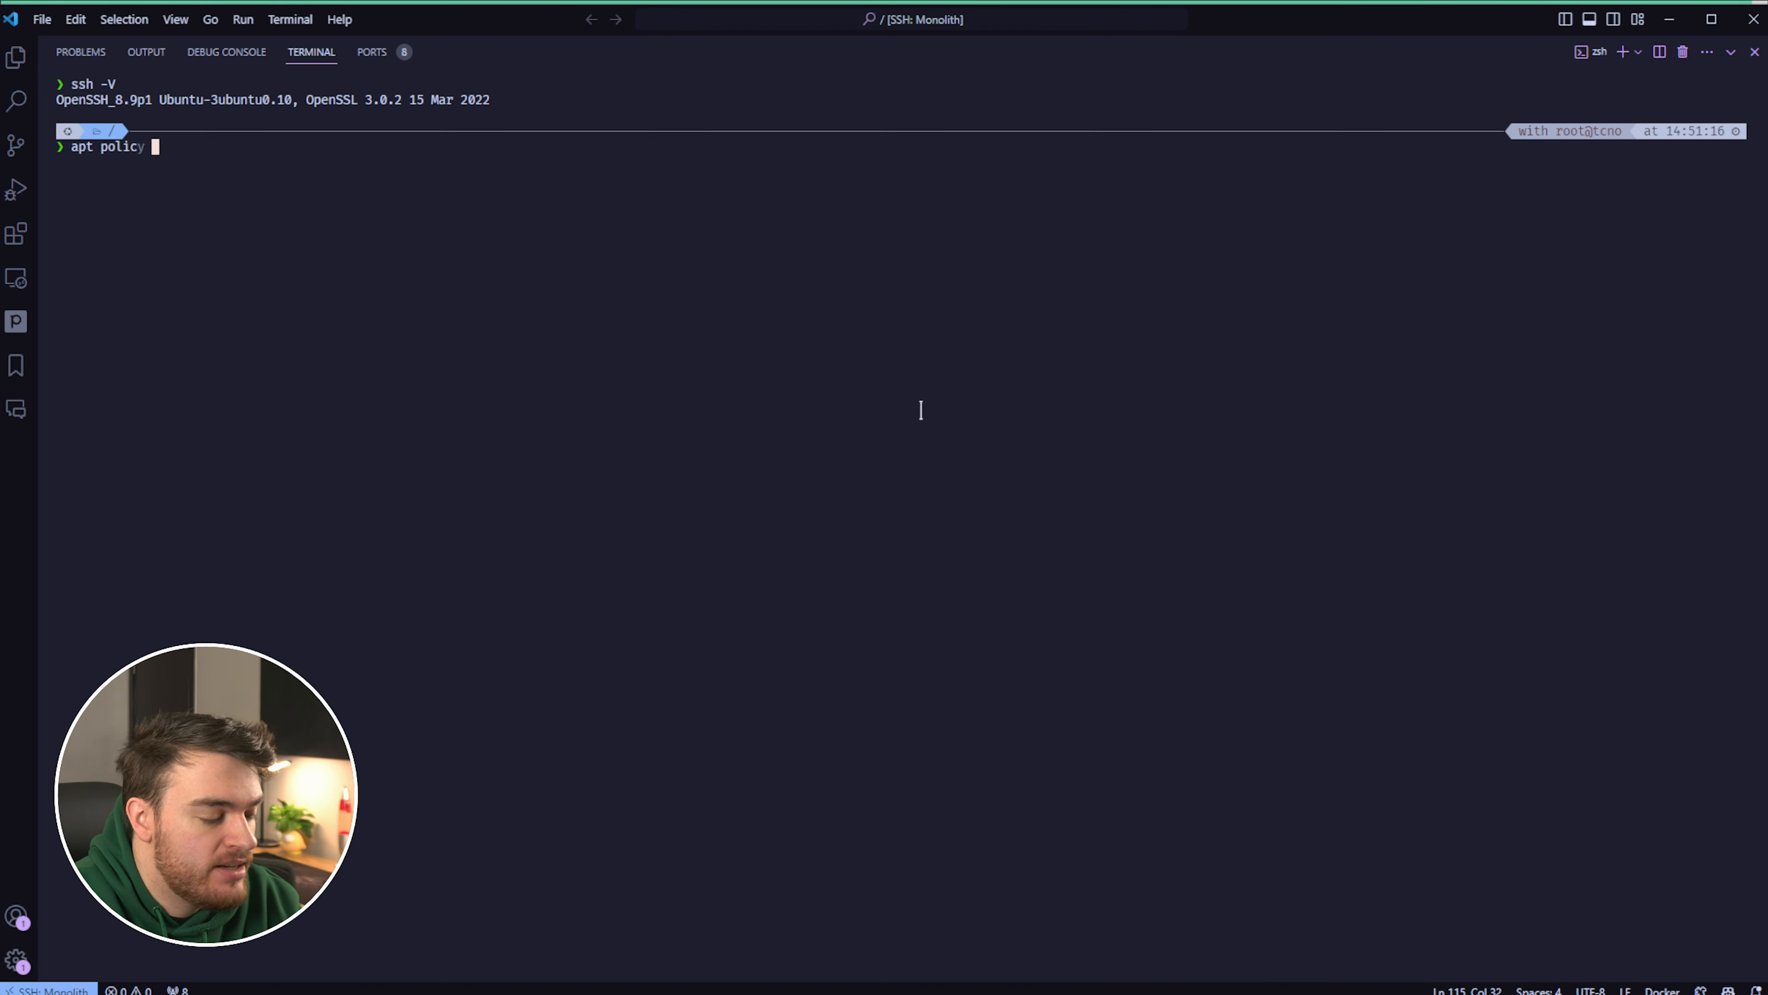
type("openssh-se")
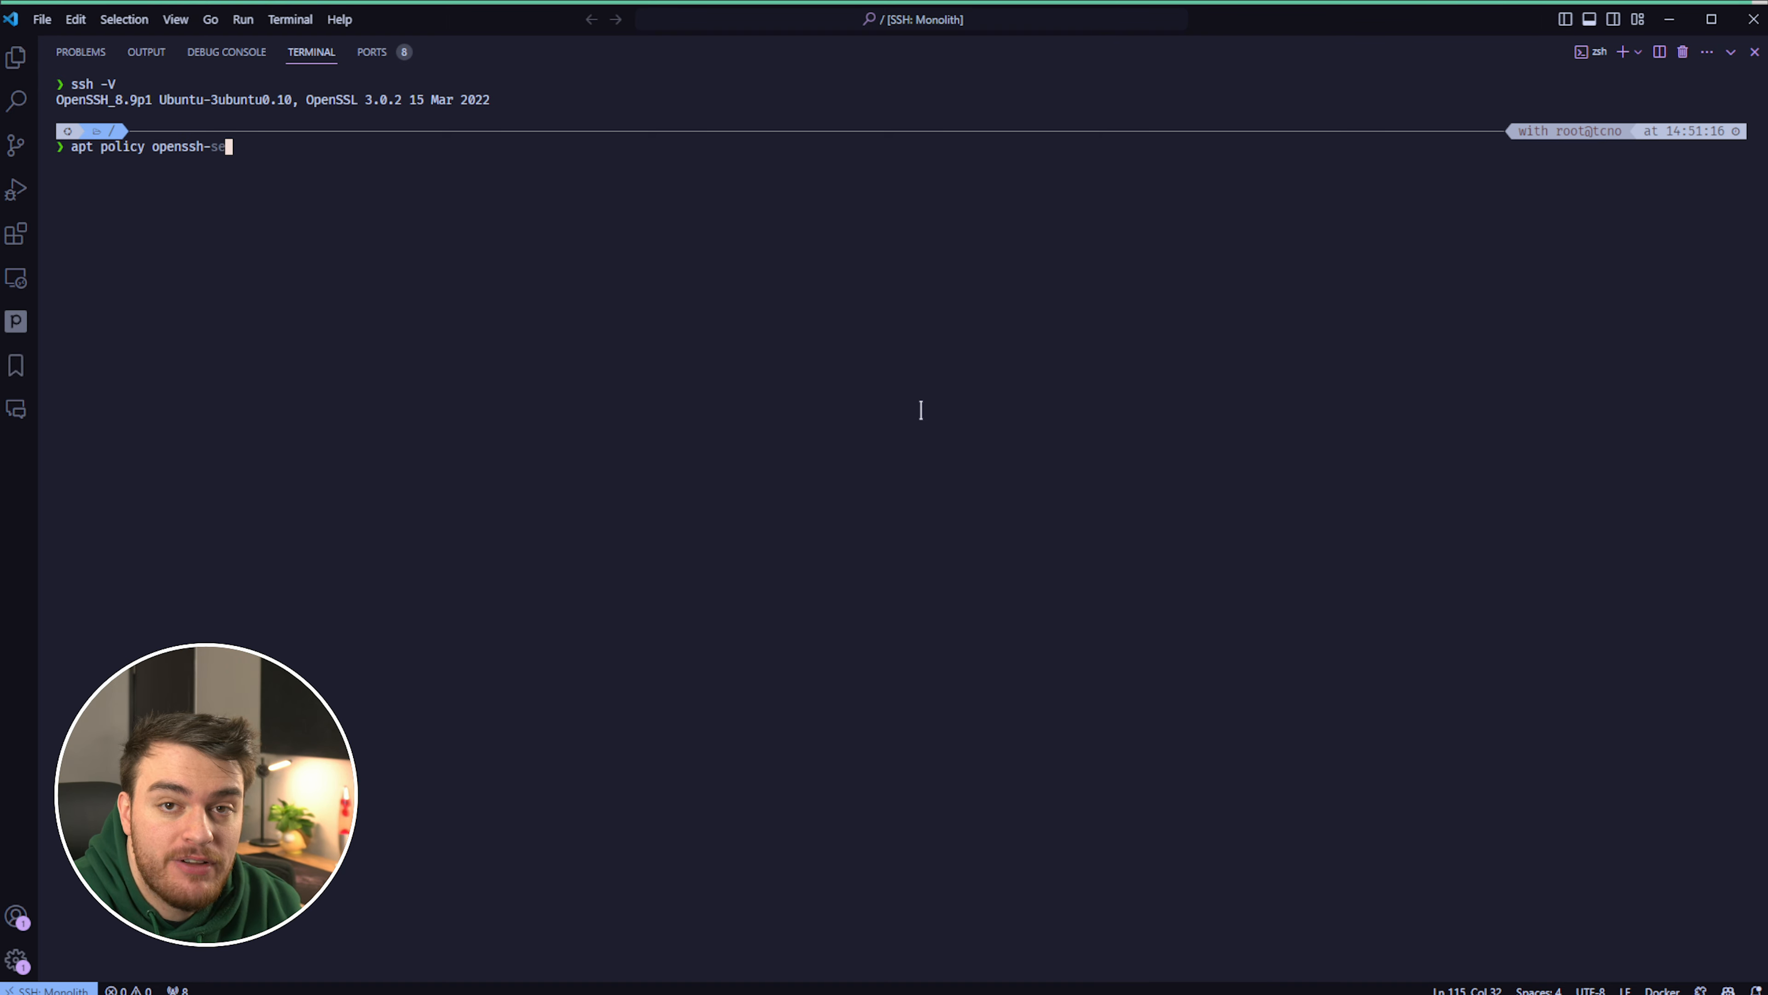
key("Return")
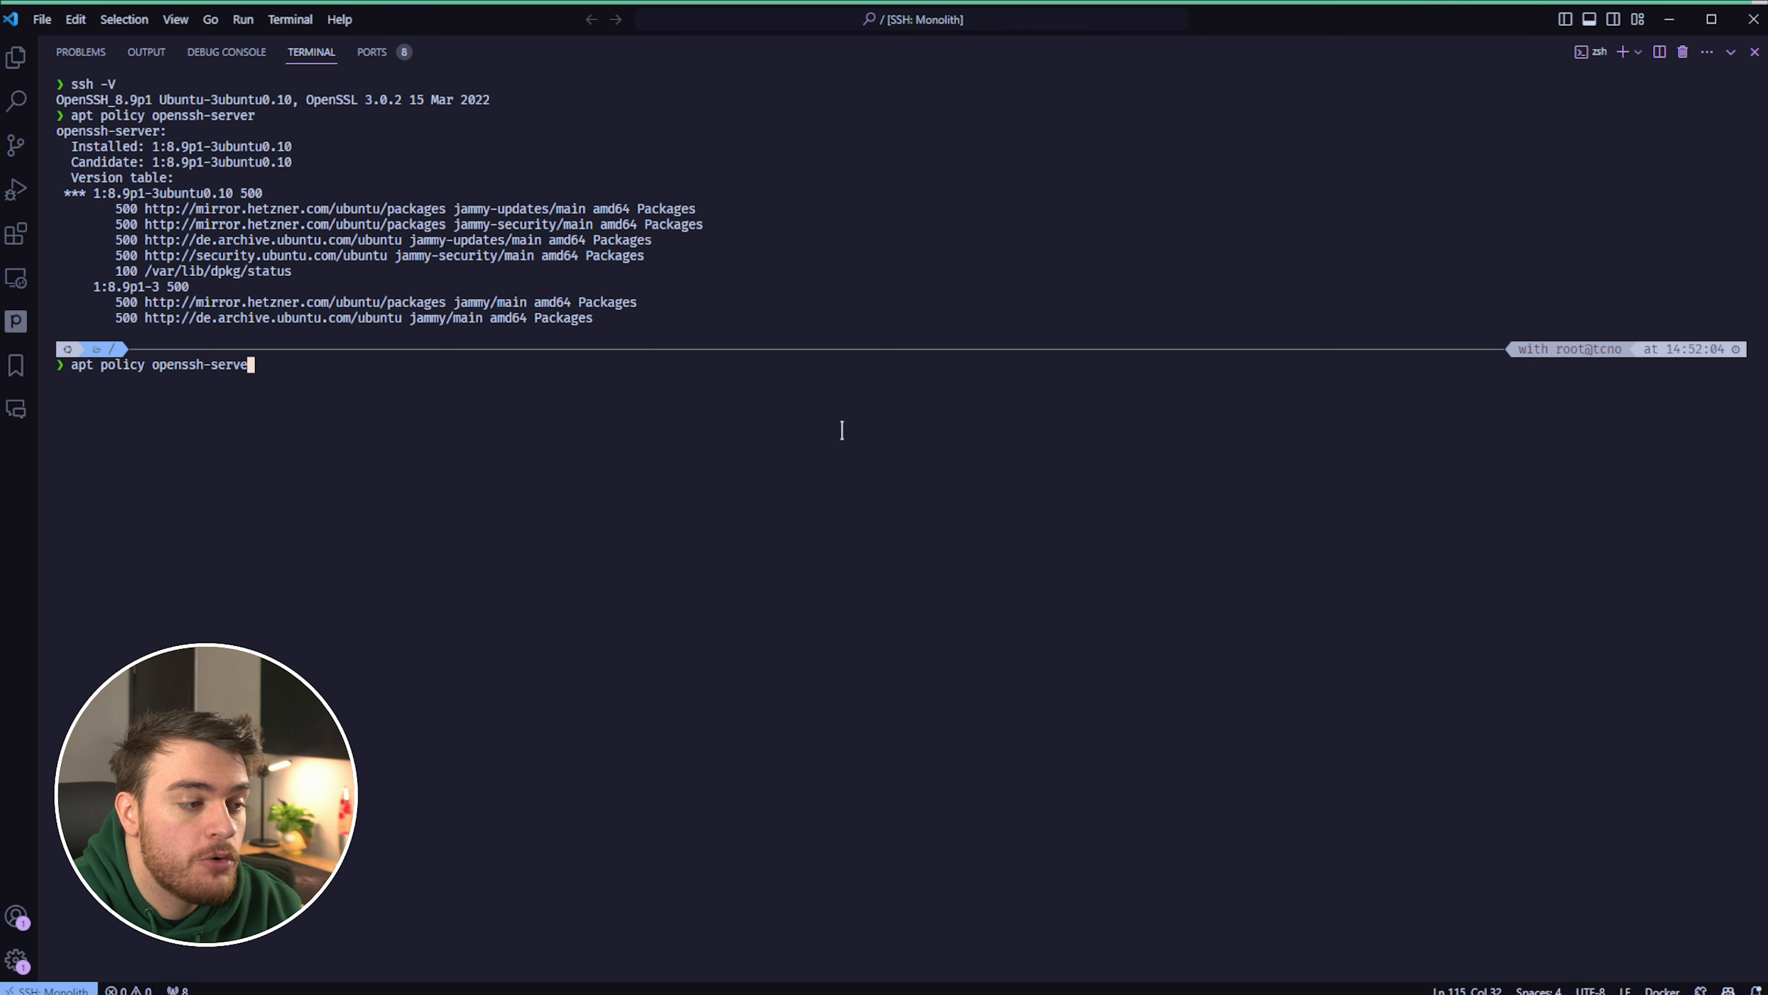
key("Backspace")
type("cli")
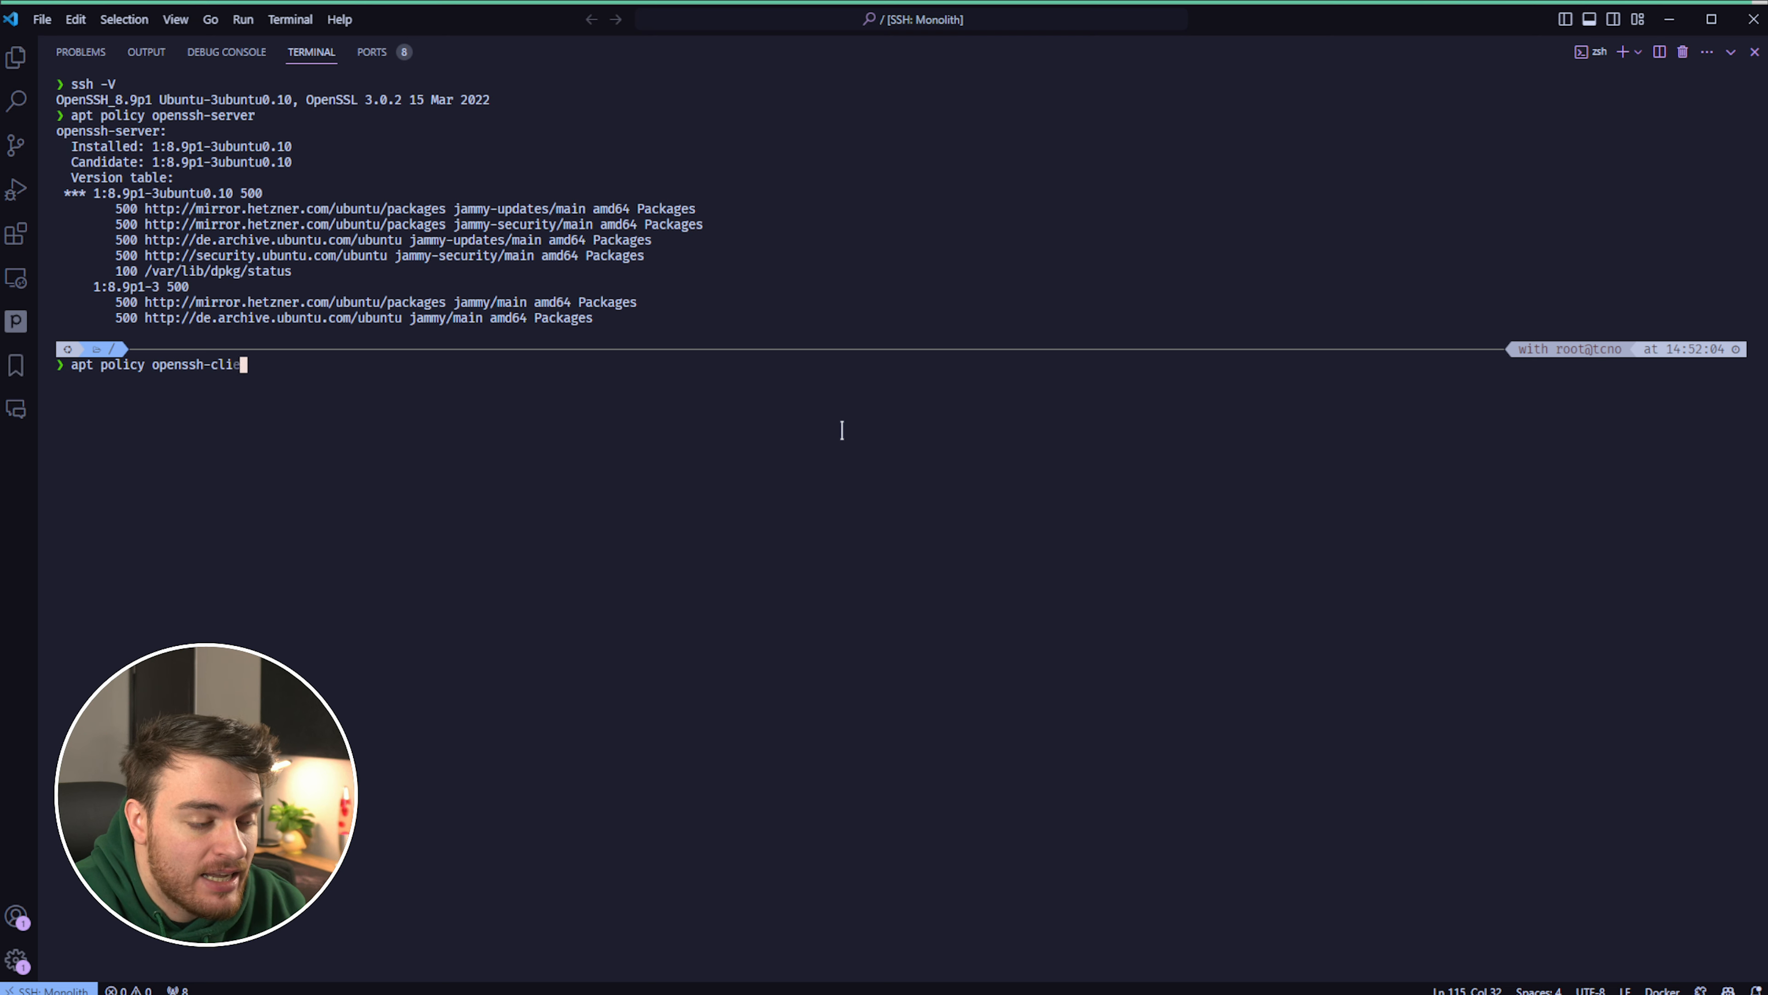
key("Return")
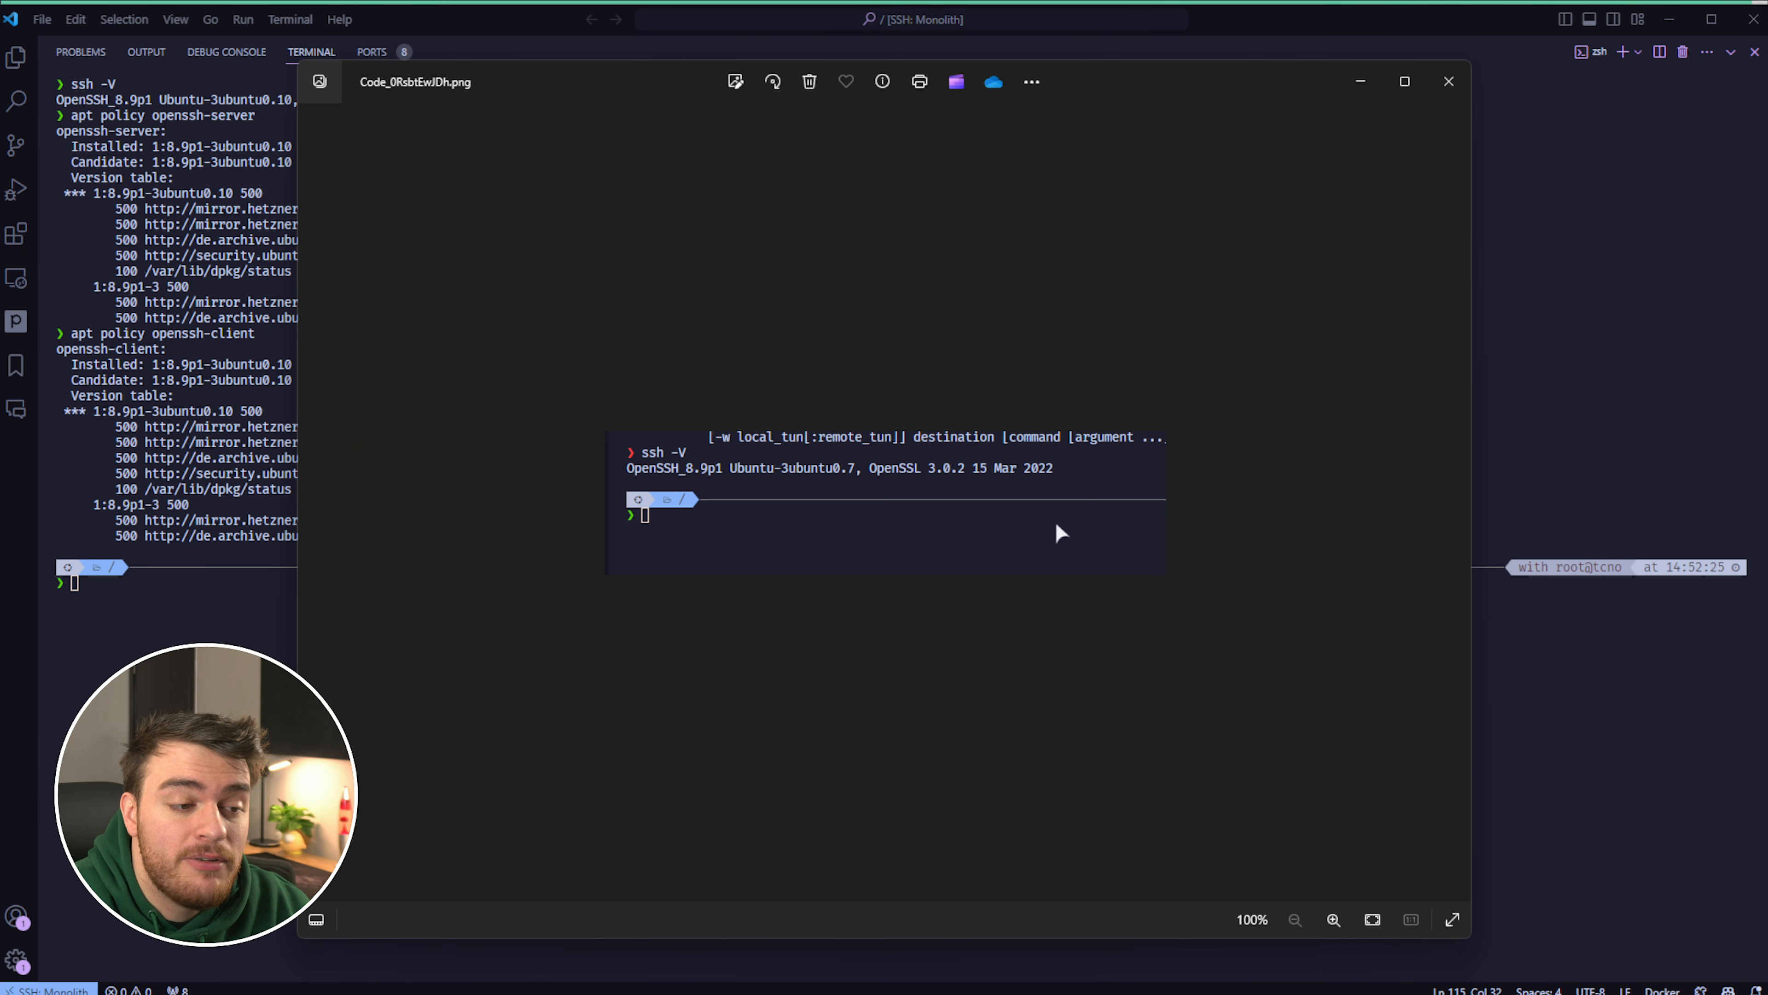
Zoom into the Code_0RsbtEwlDh.png screenshot showing OpenSSH_8.9p1 Ubuntu-3ubuntu0.7
left_click(1333, 919)
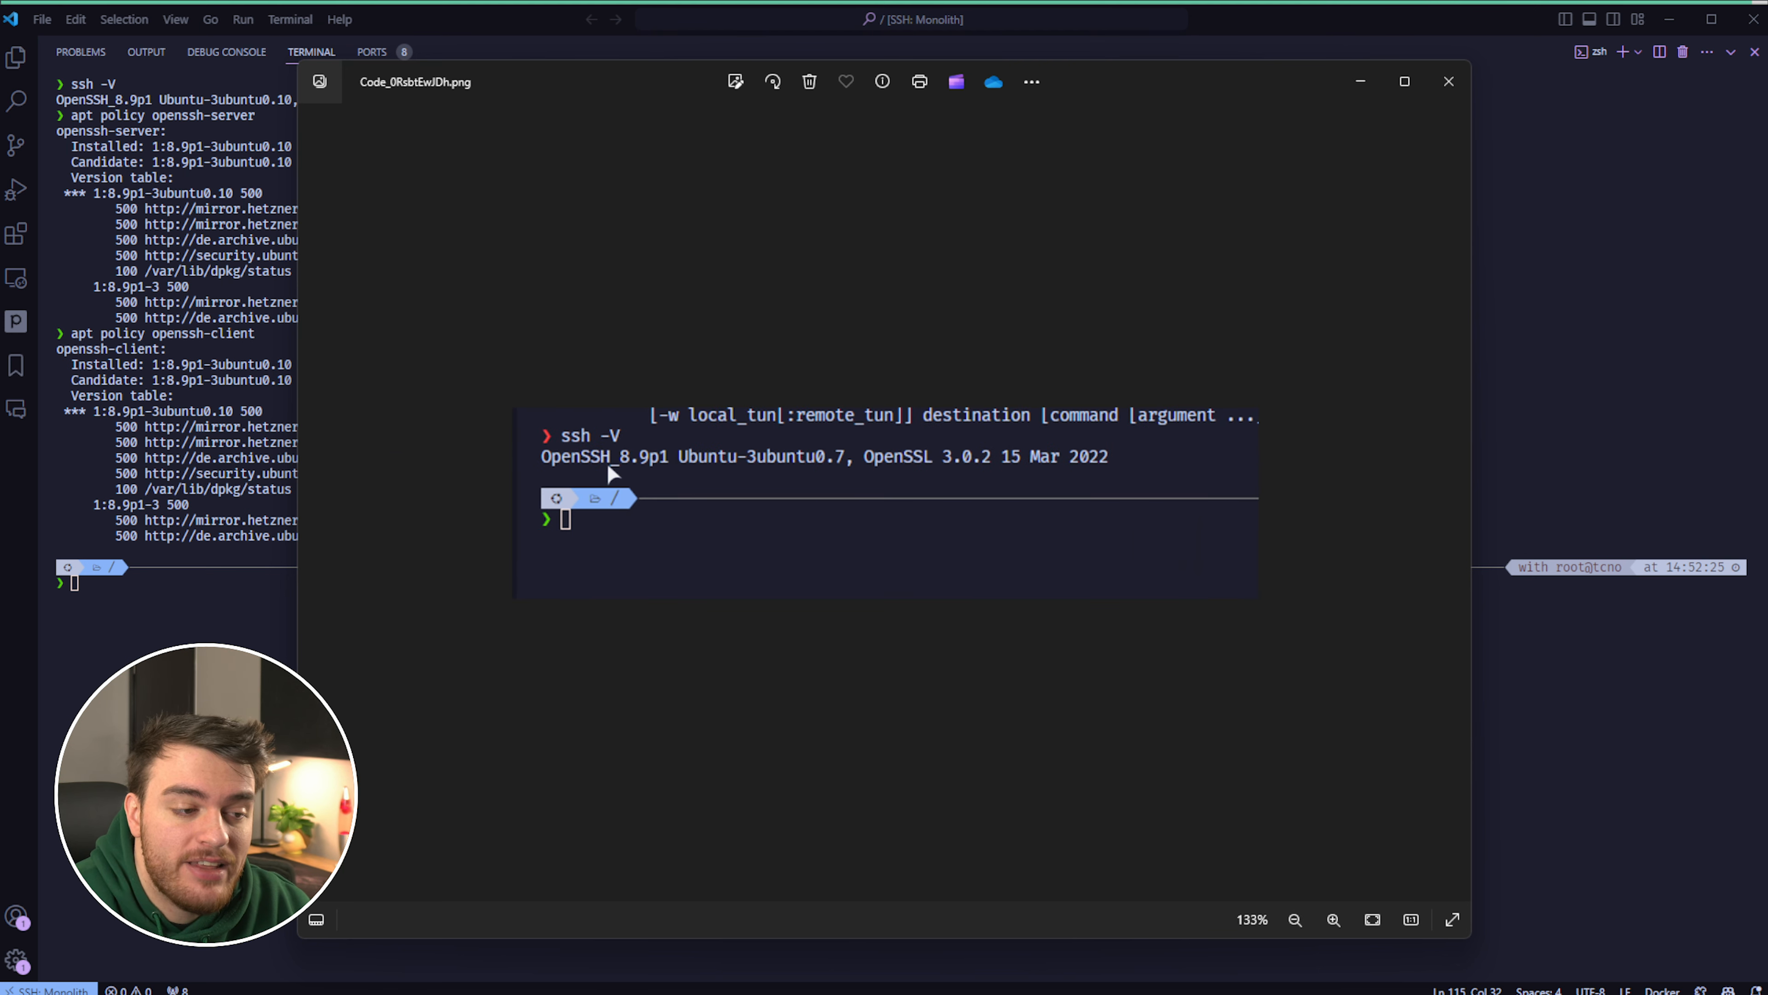
mouse_move(776, 469)
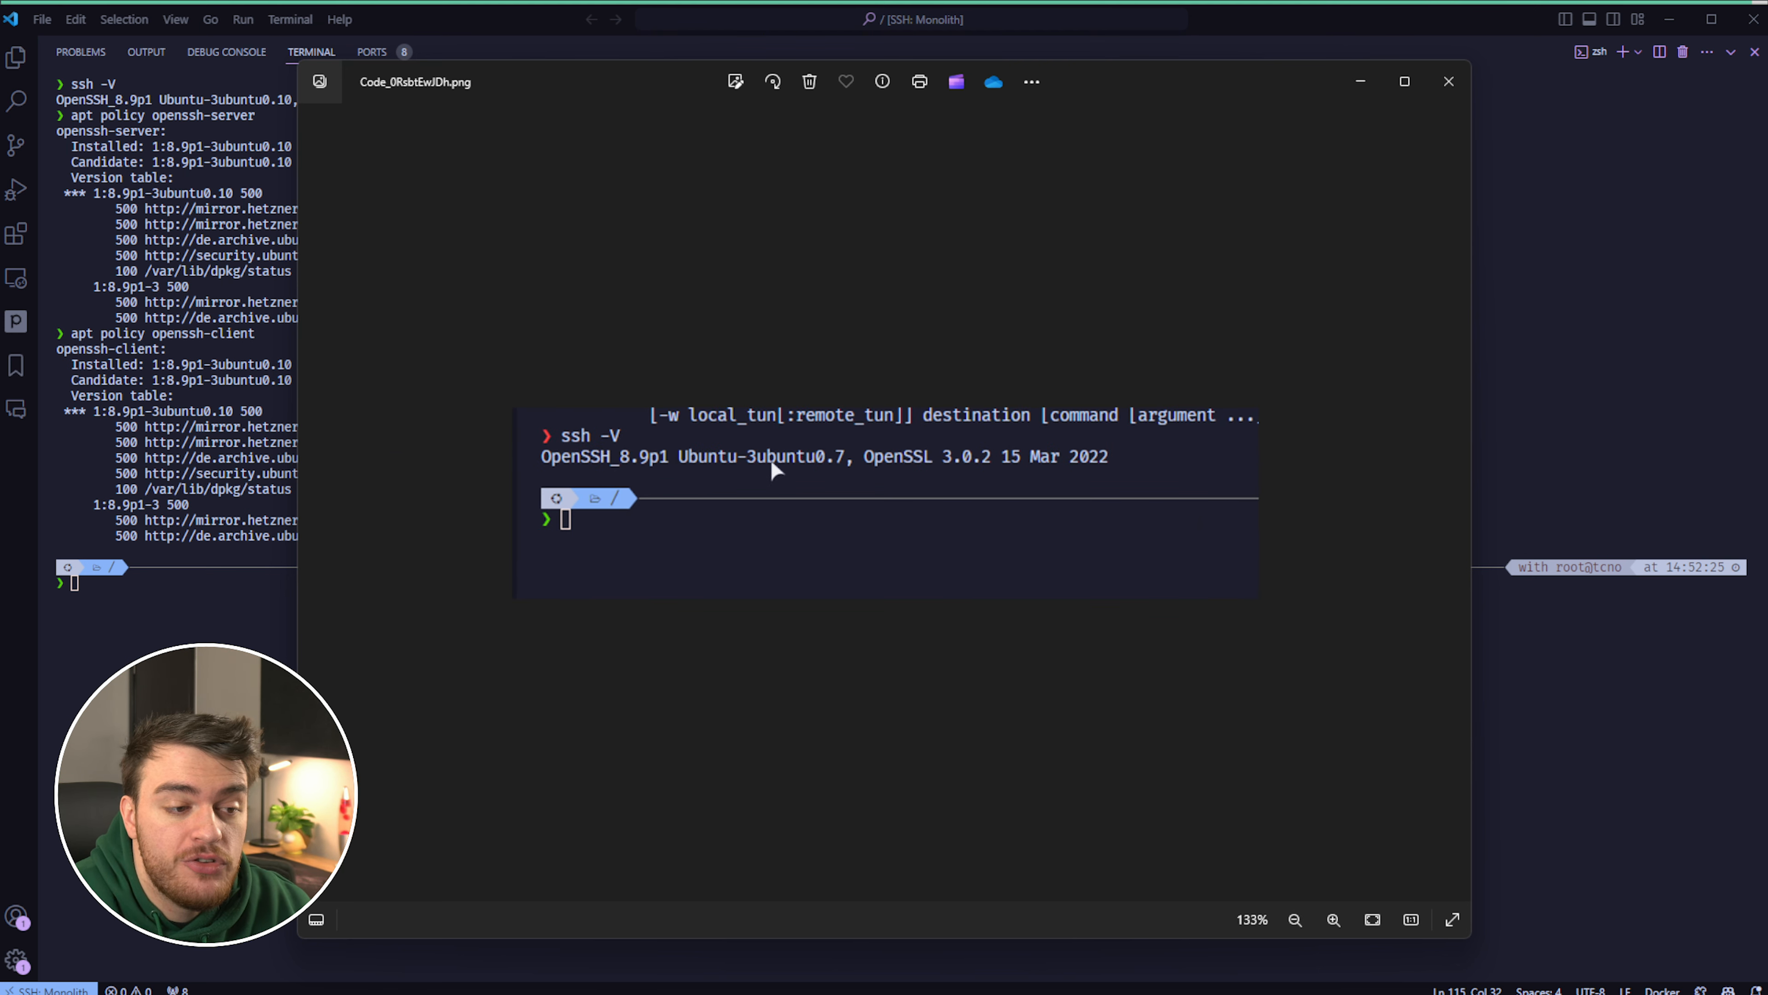
mouse_move(846, 489)
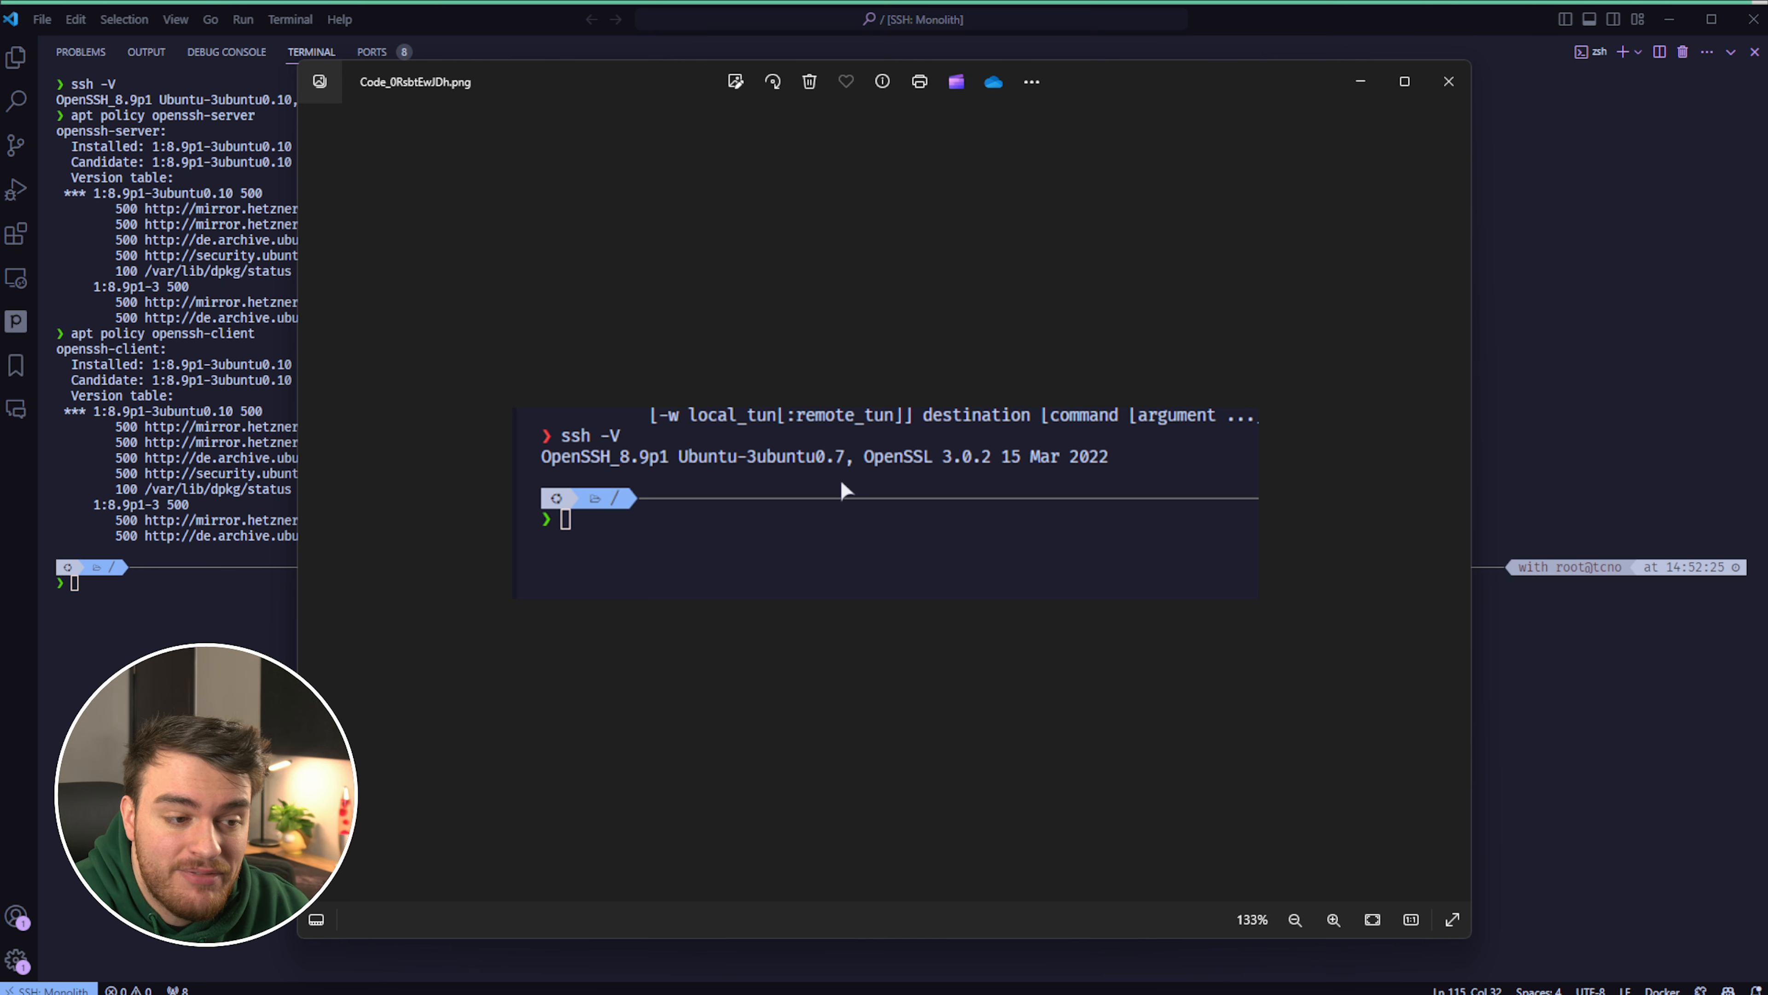
mouse_move(1314, 308)
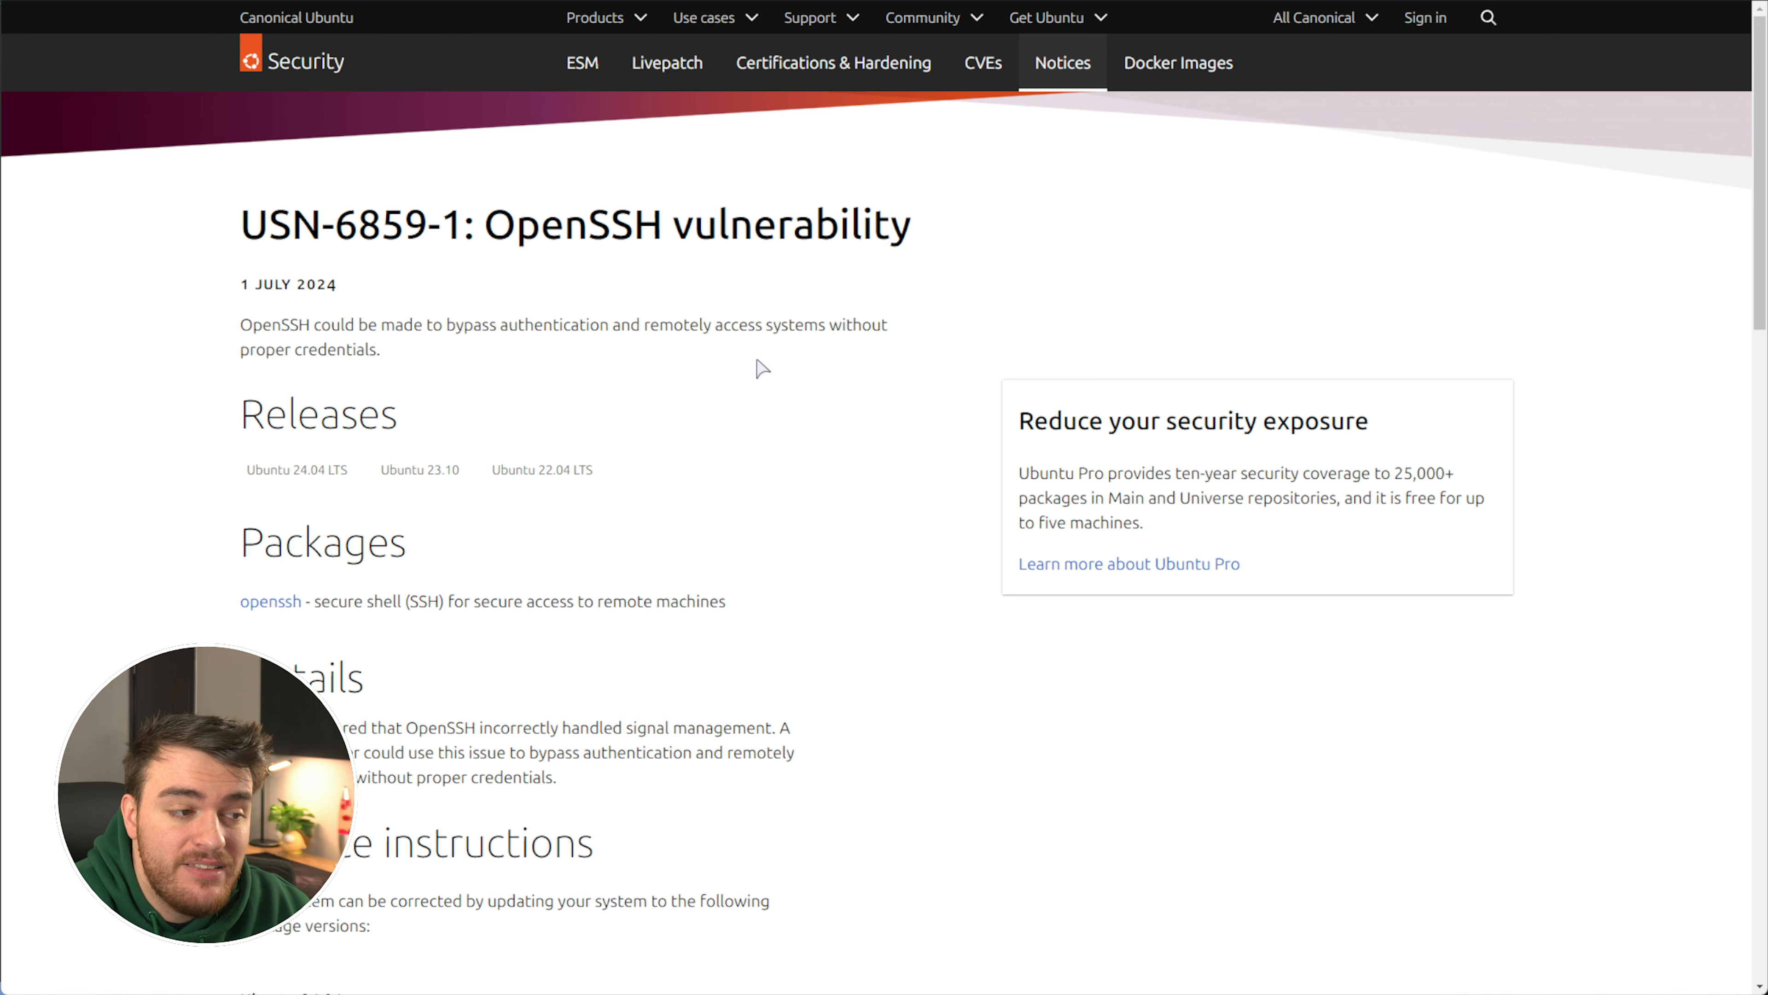
Scroll the USN-6859-1 notice to Update instructions and highlight the Ubuntu 22.04 heading
scroll("down", 3)
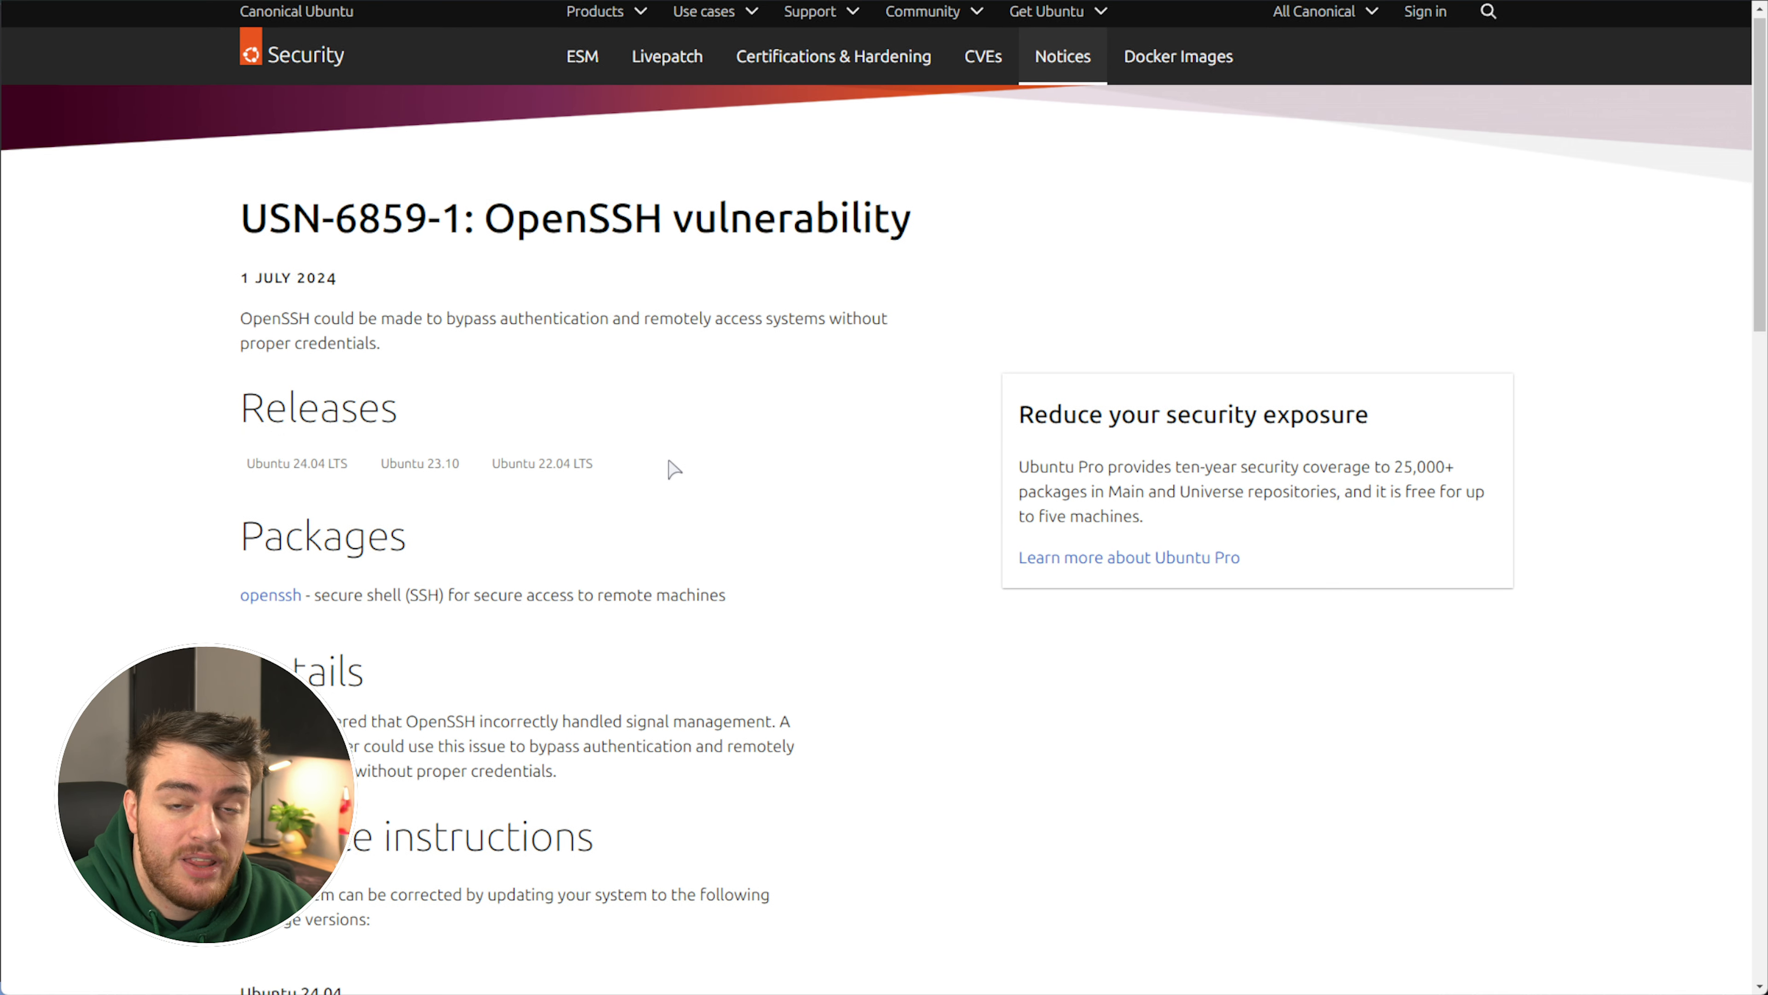
scroll("down", 3)
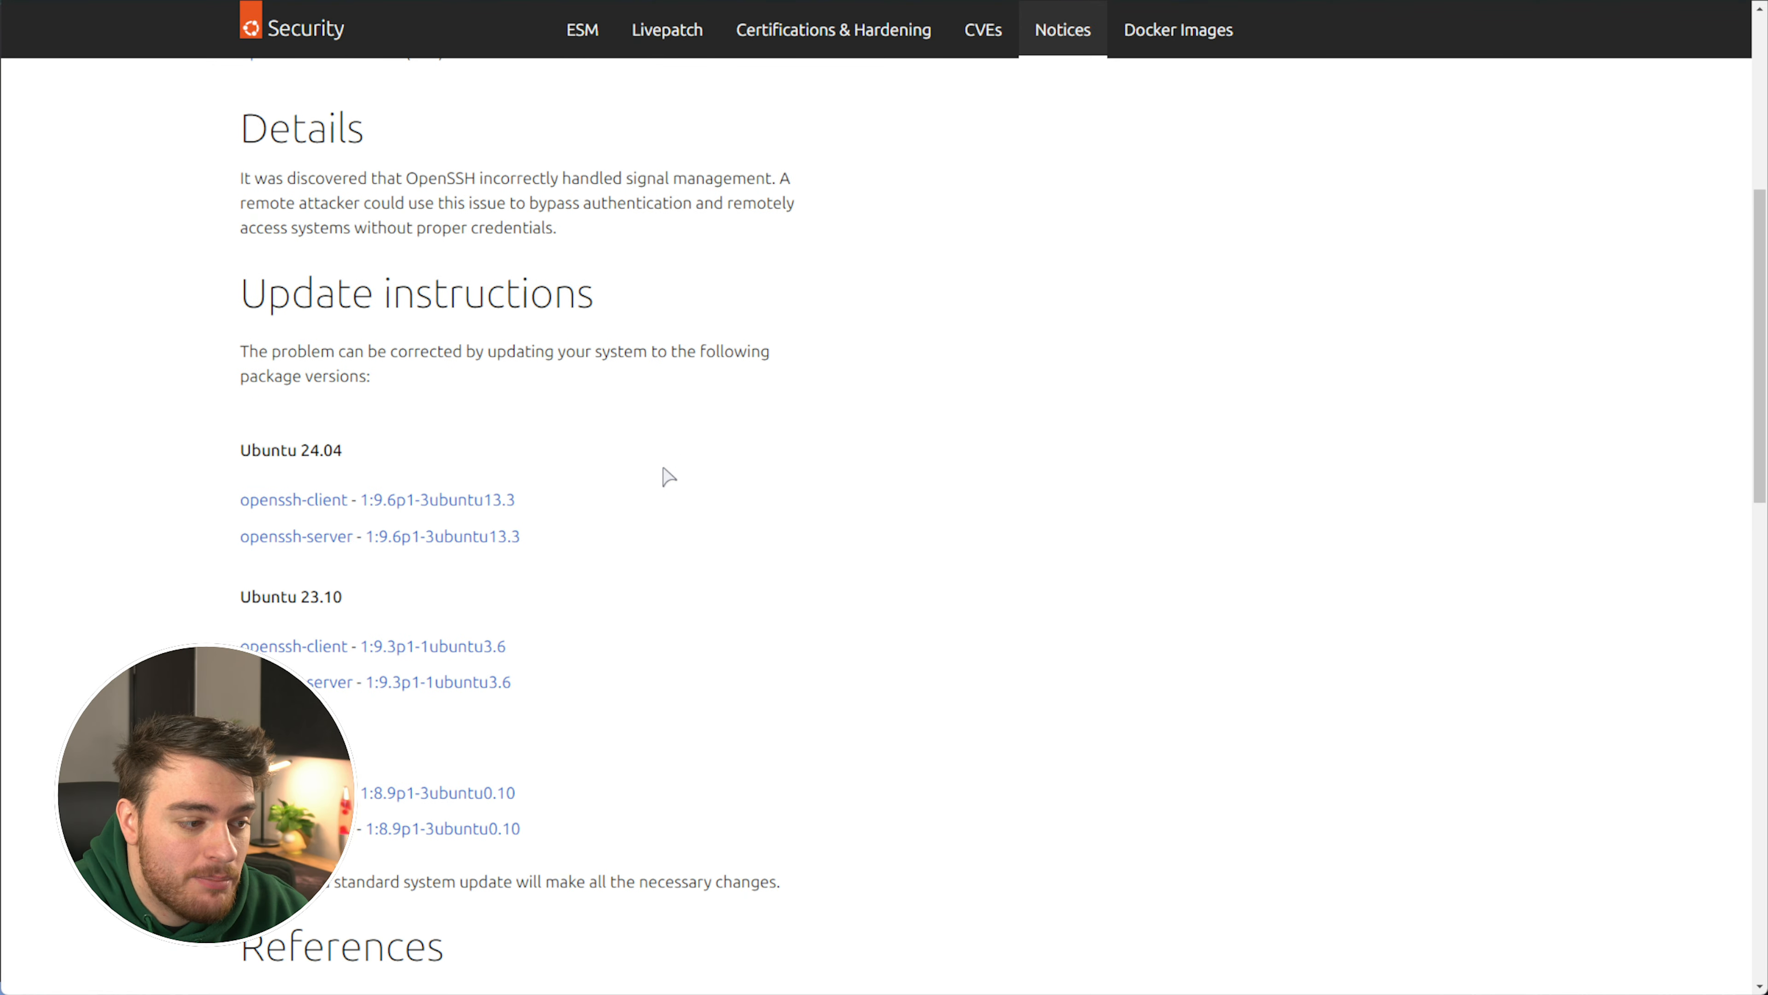
scroll("down", 3)
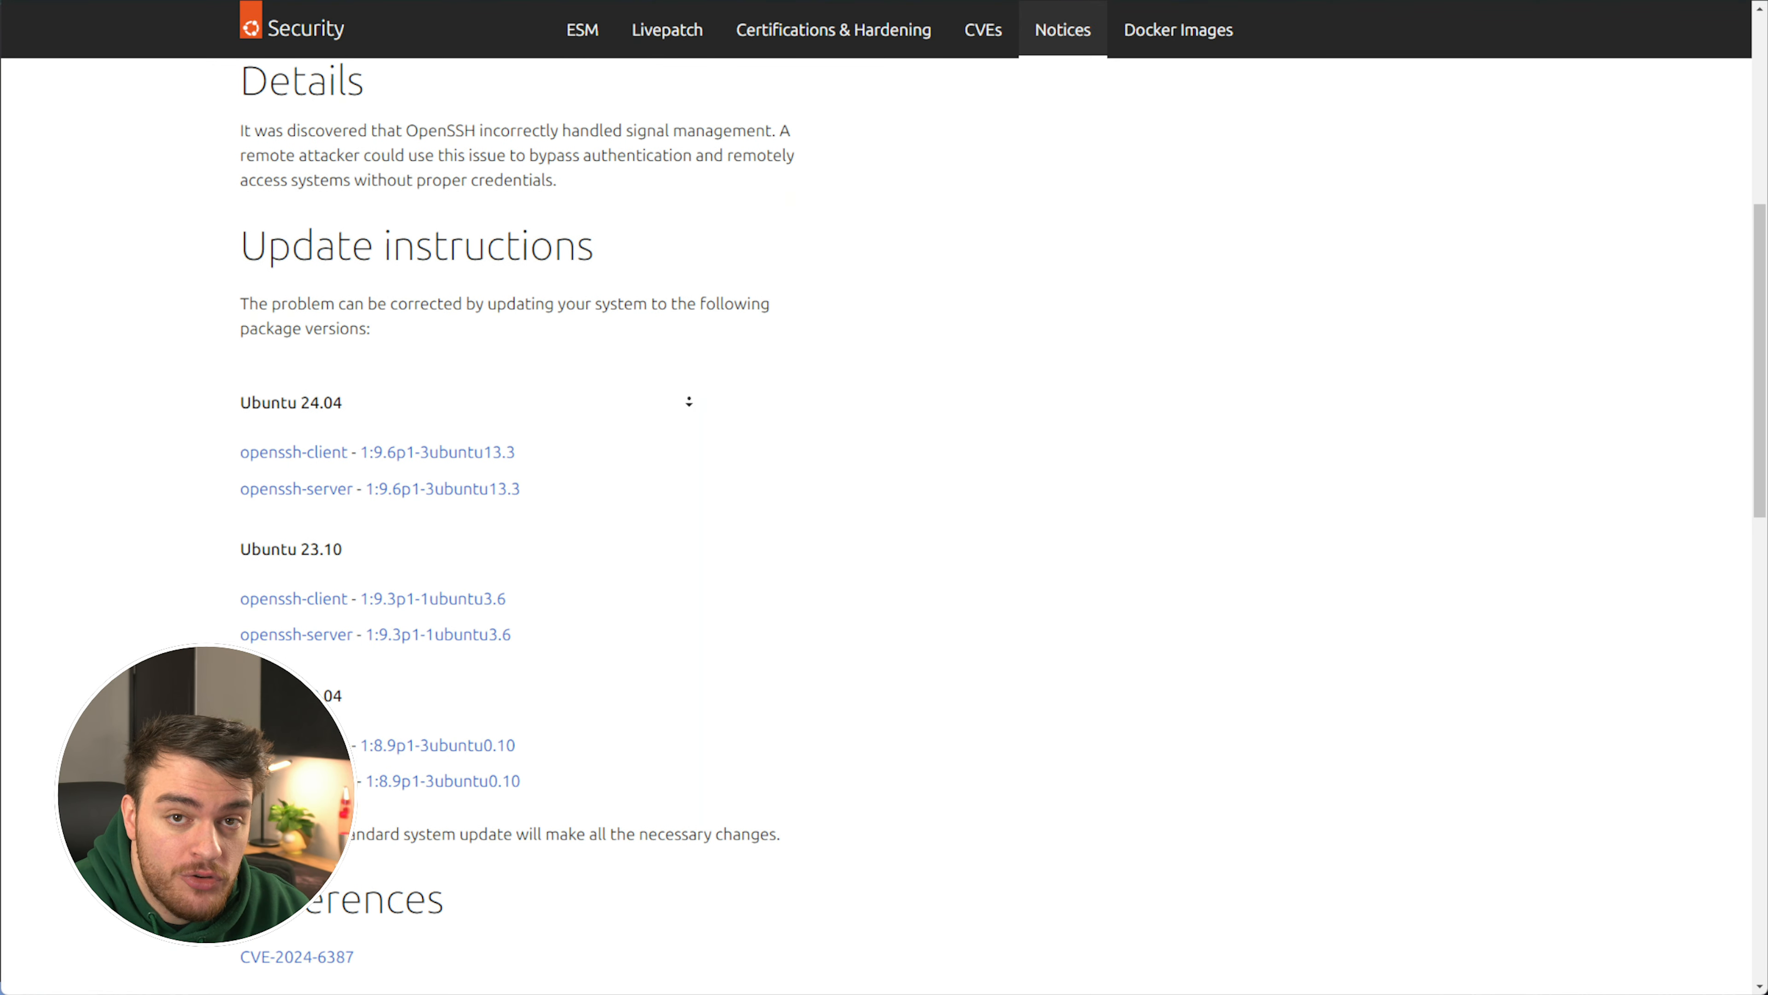
scroll("down", 3)
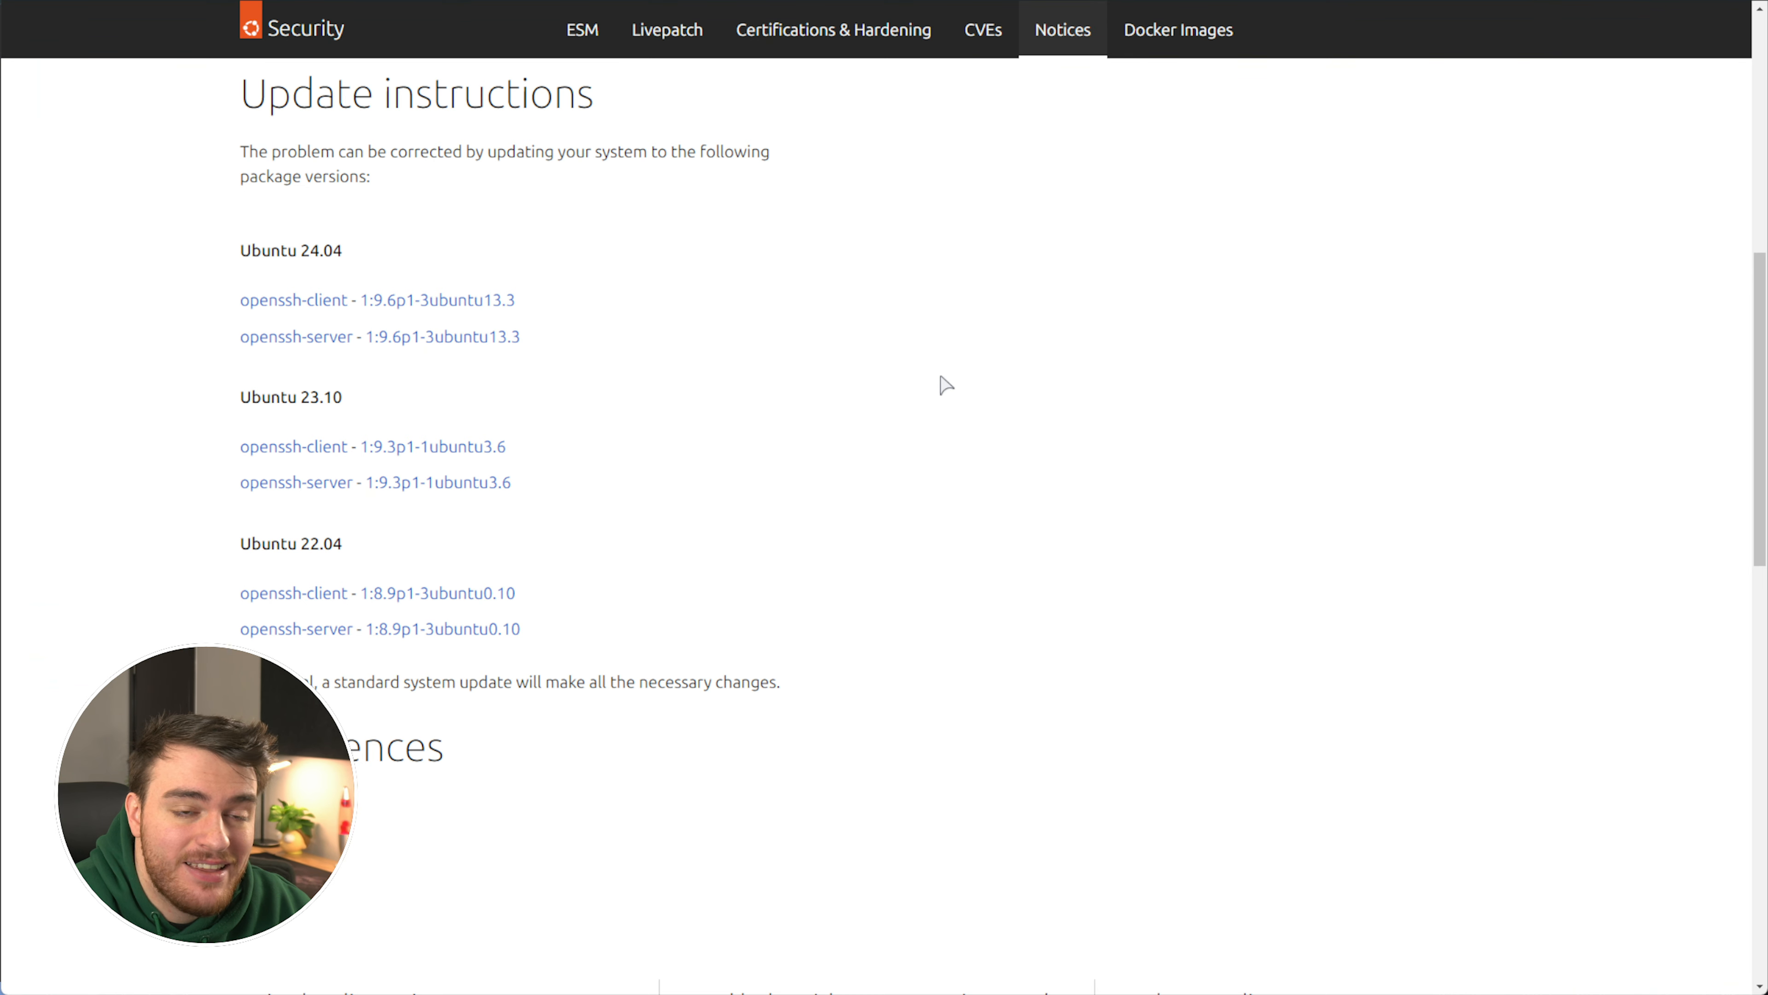
mouse_move(599, 347)
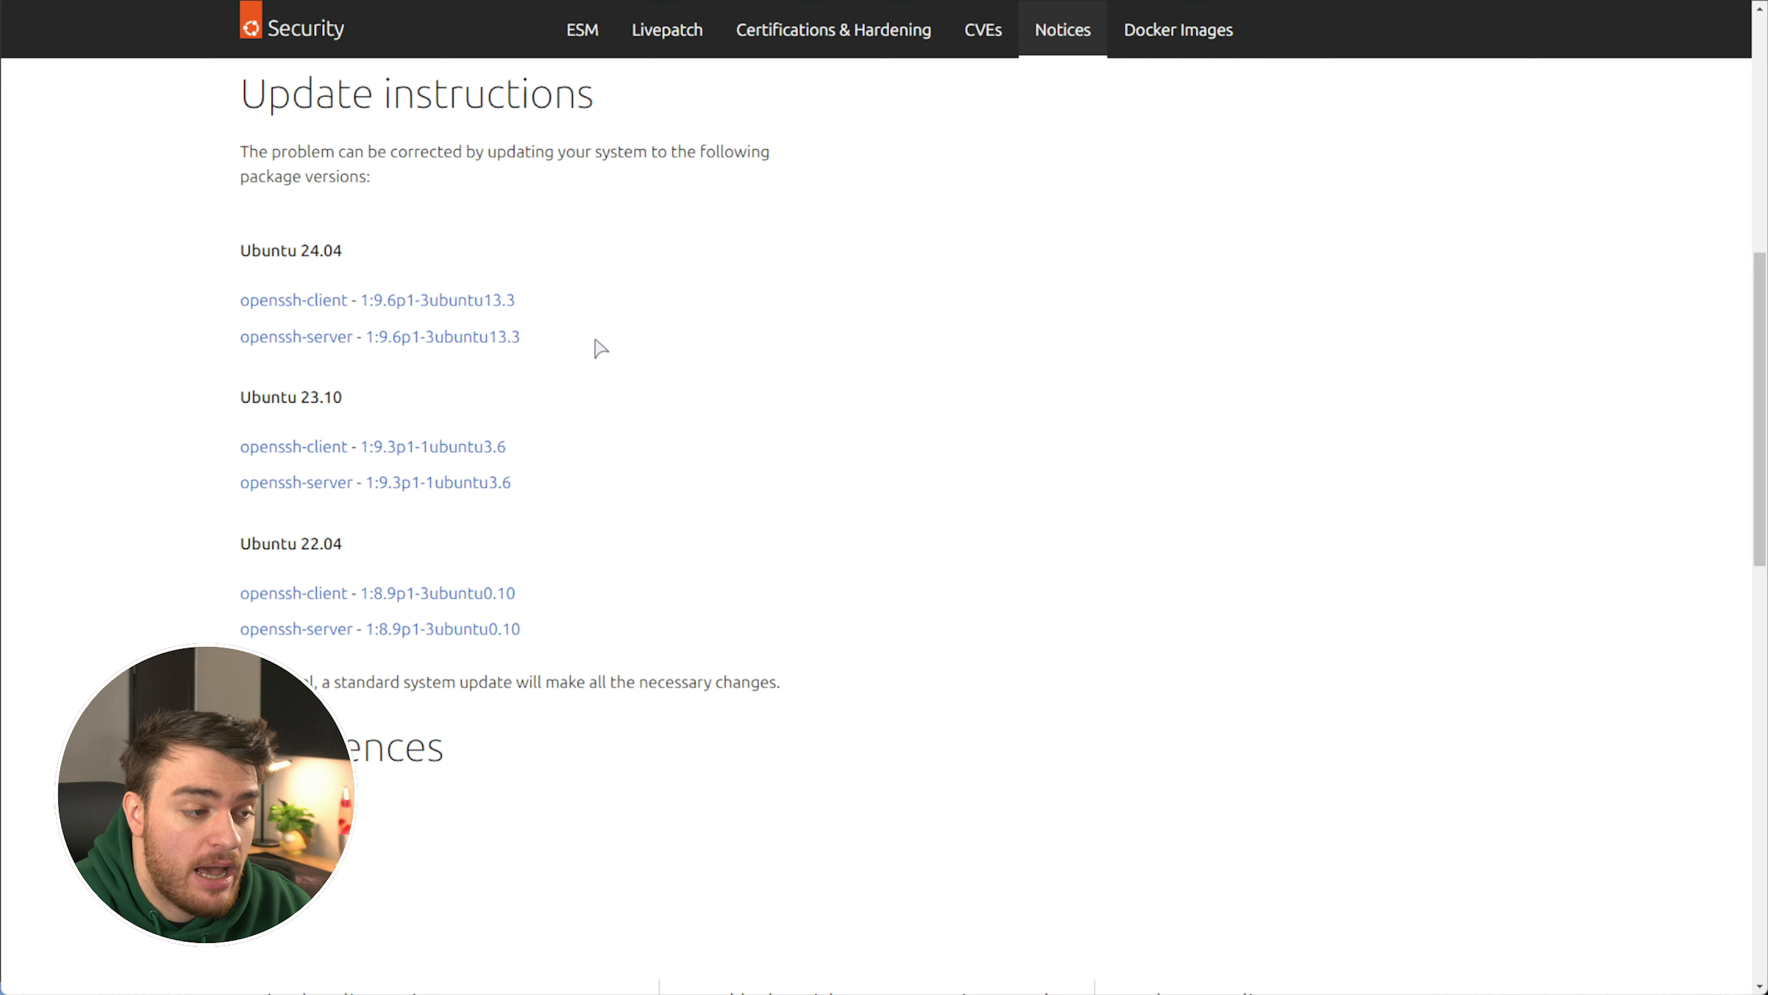
double_click(290, 543)
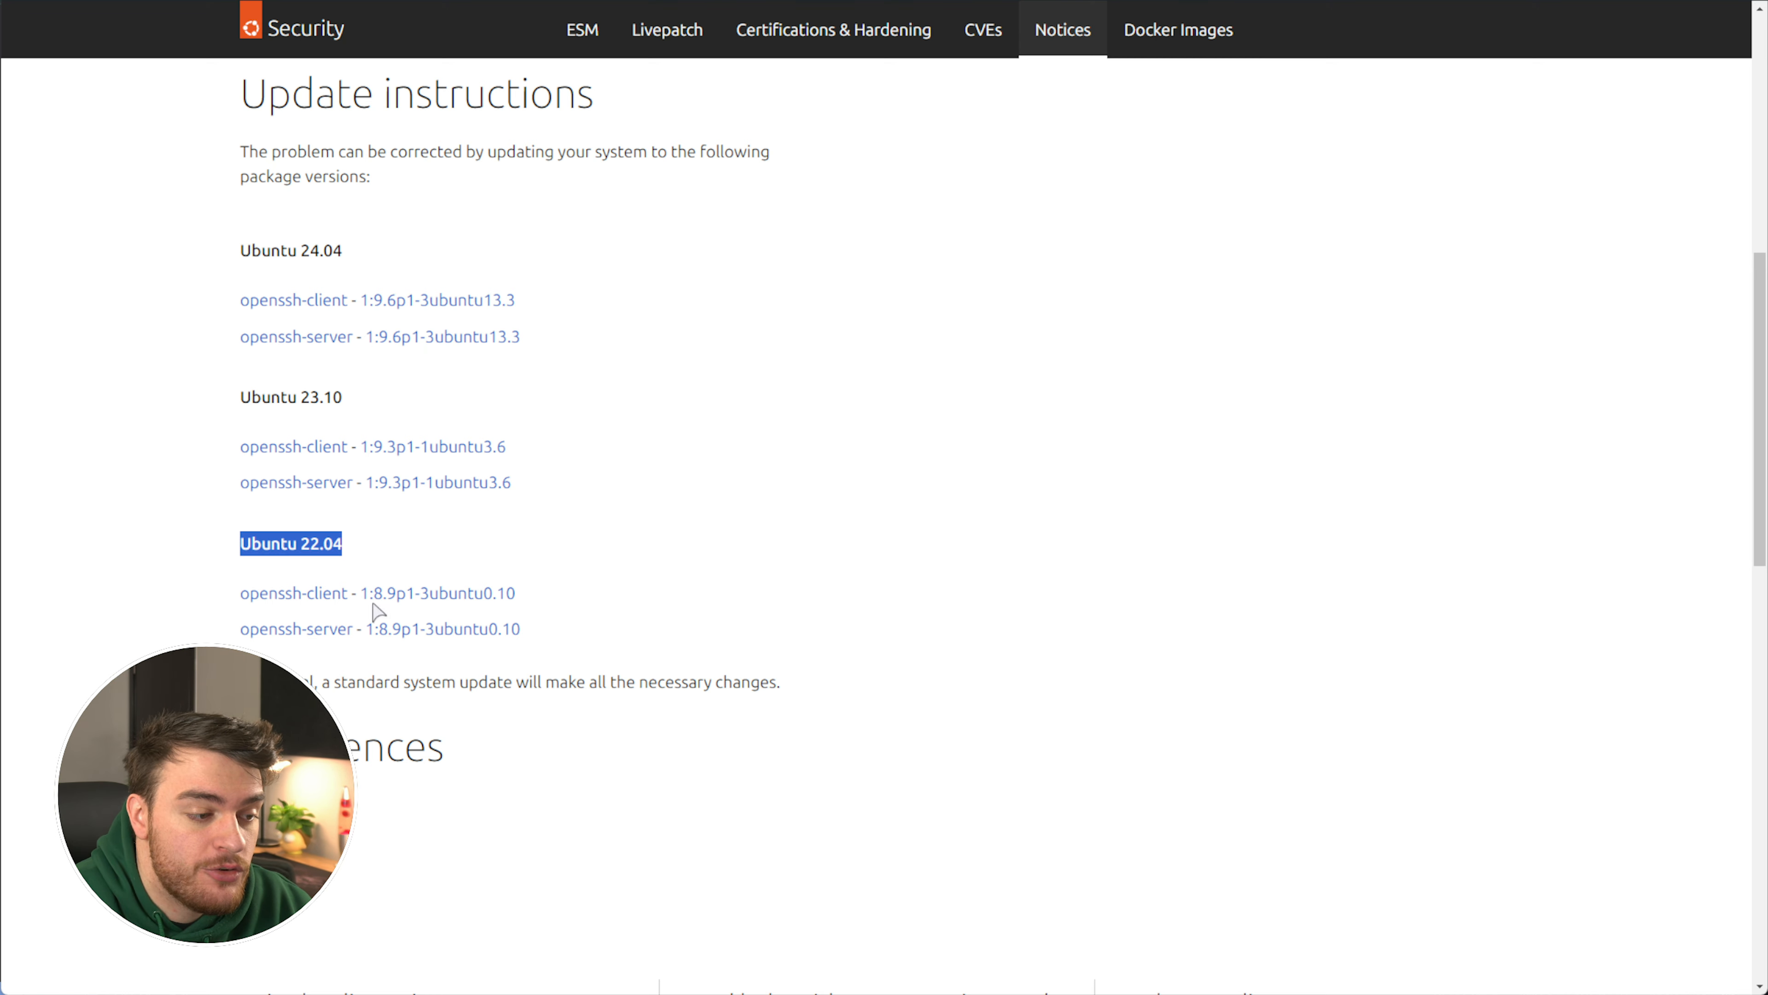
mouse_move(320, 649)
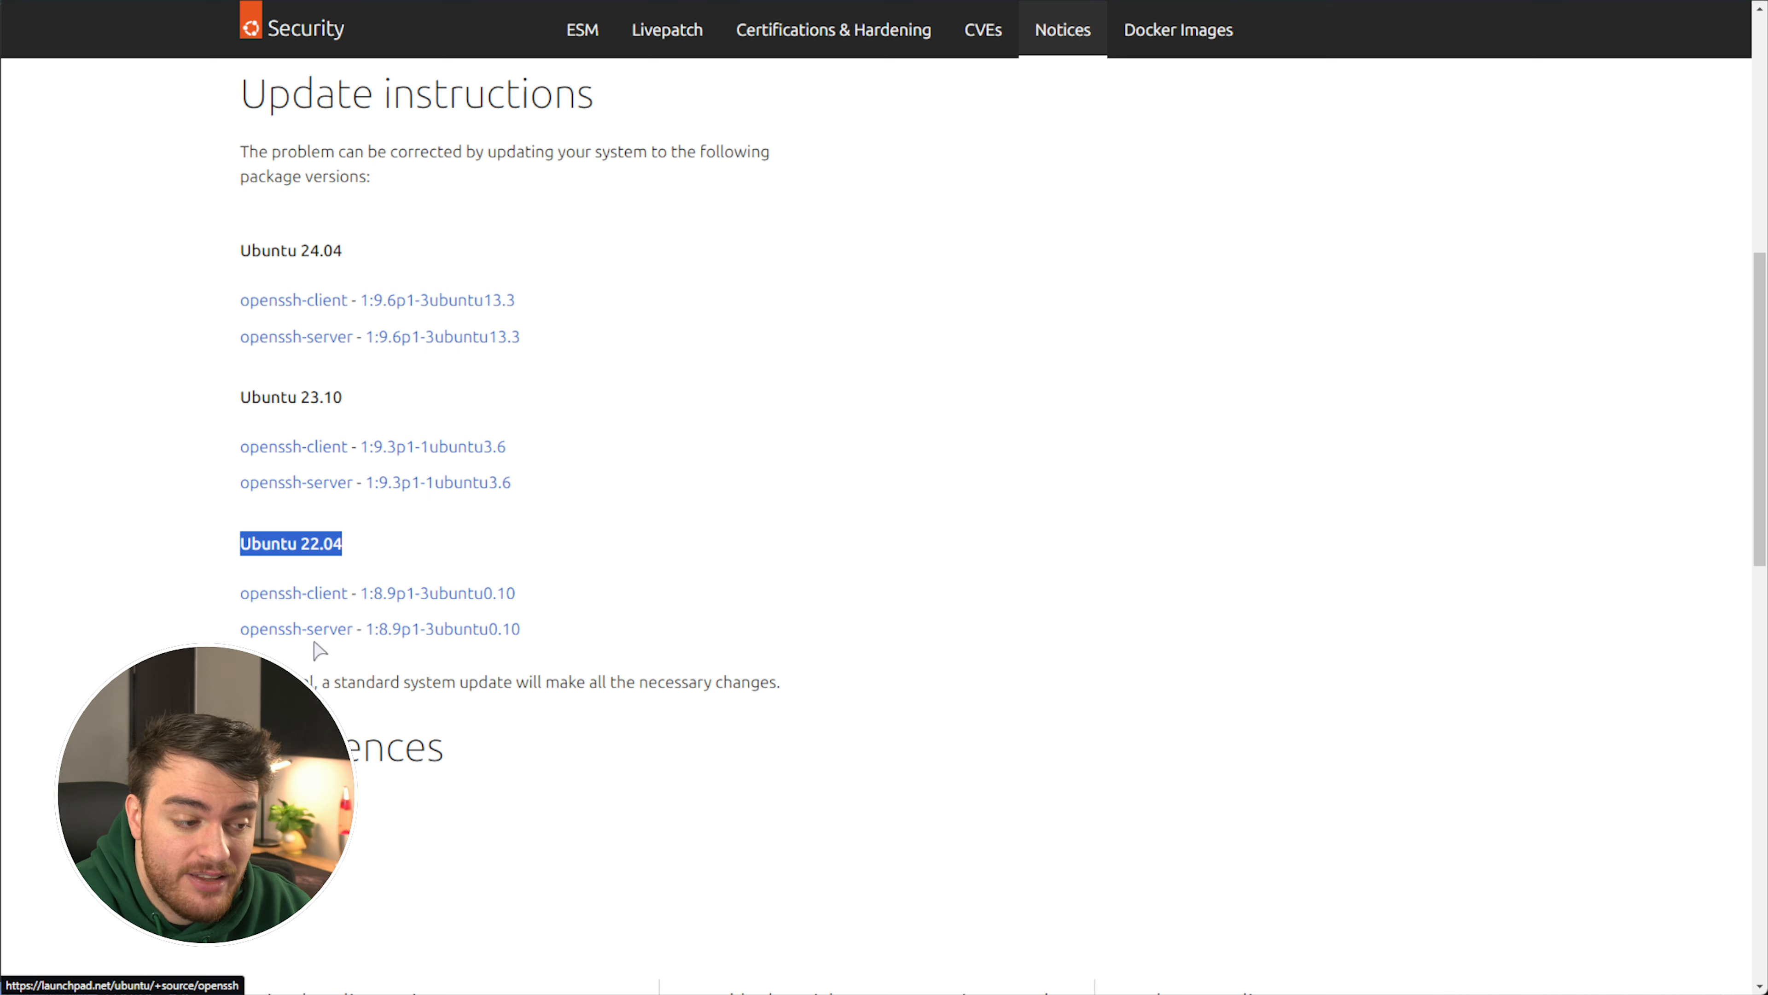
mouse_move(442, 628)
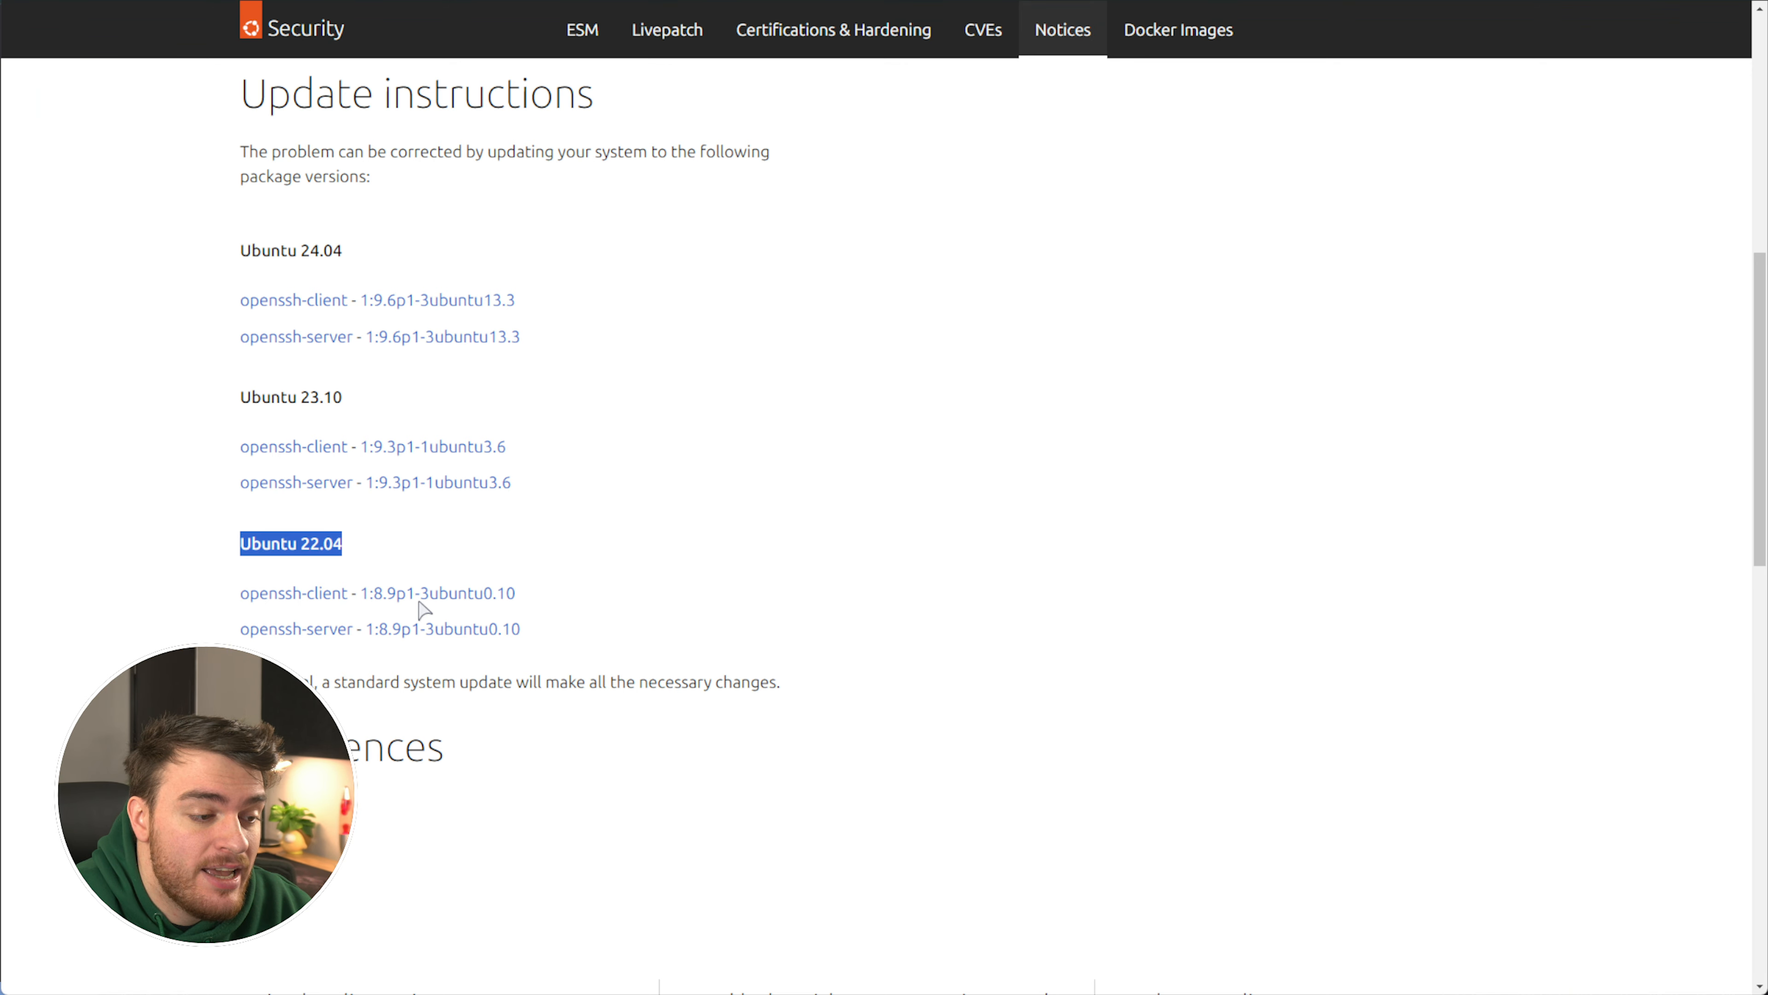
mouse_move(578, 602)
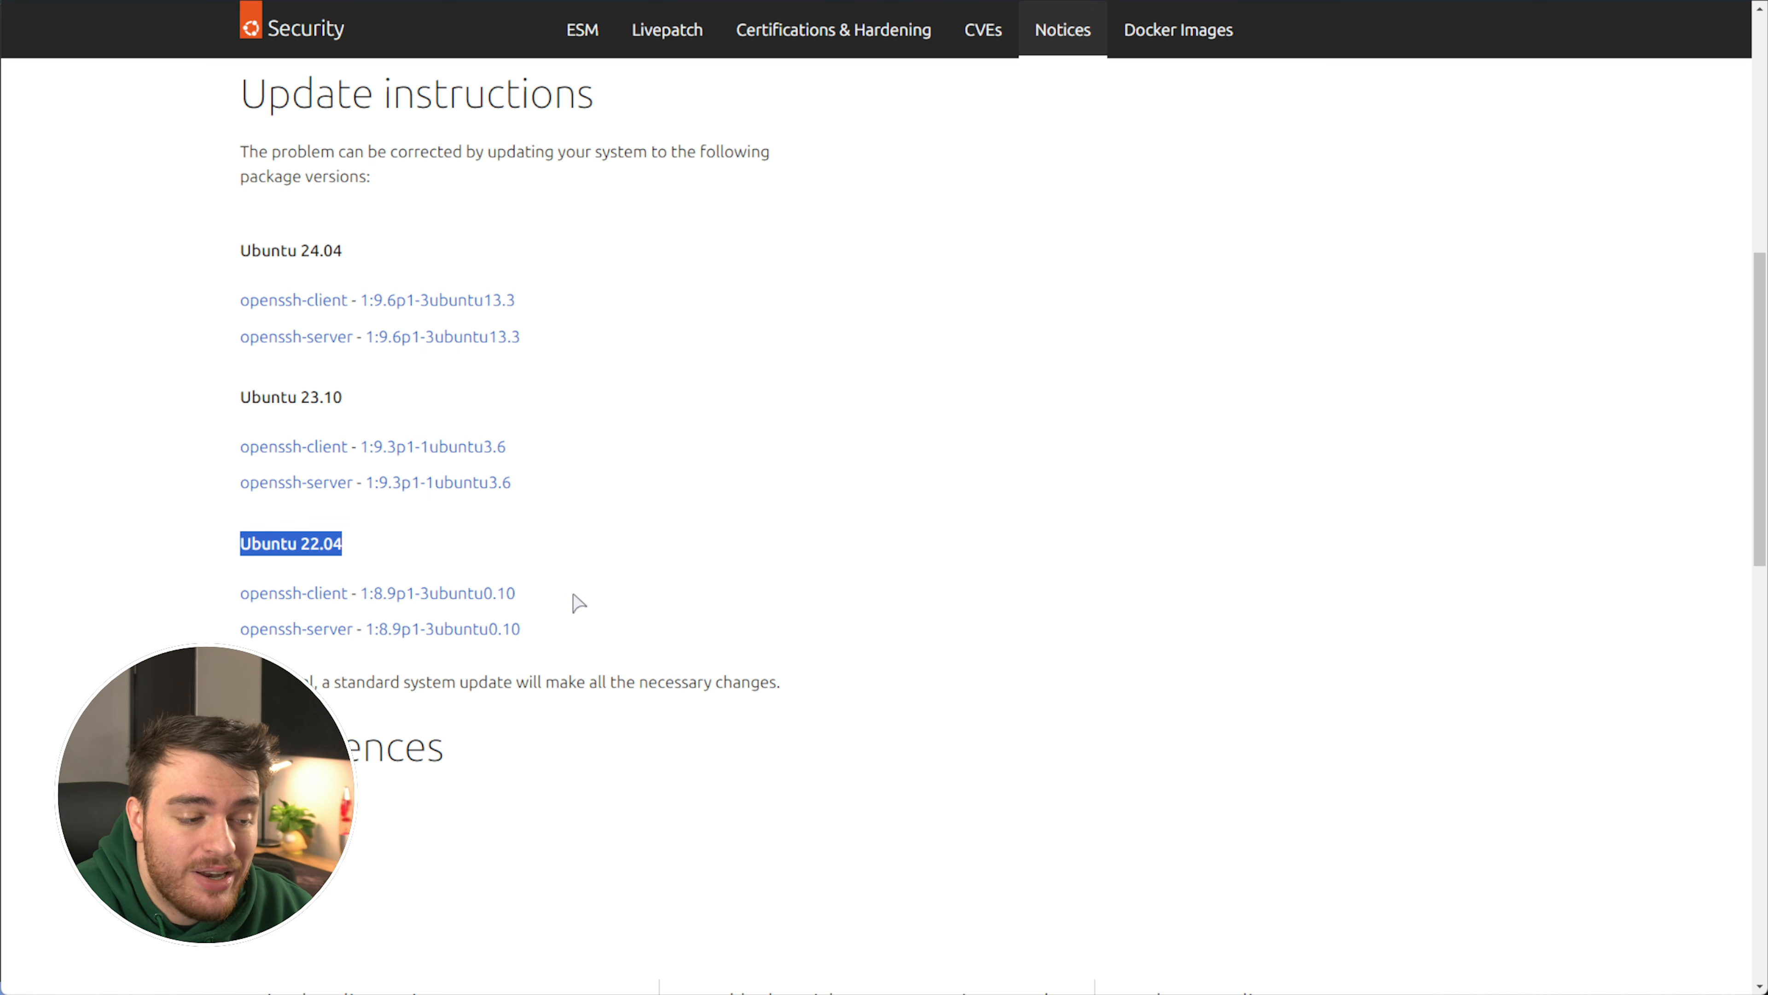
mouse_move(442, 628)
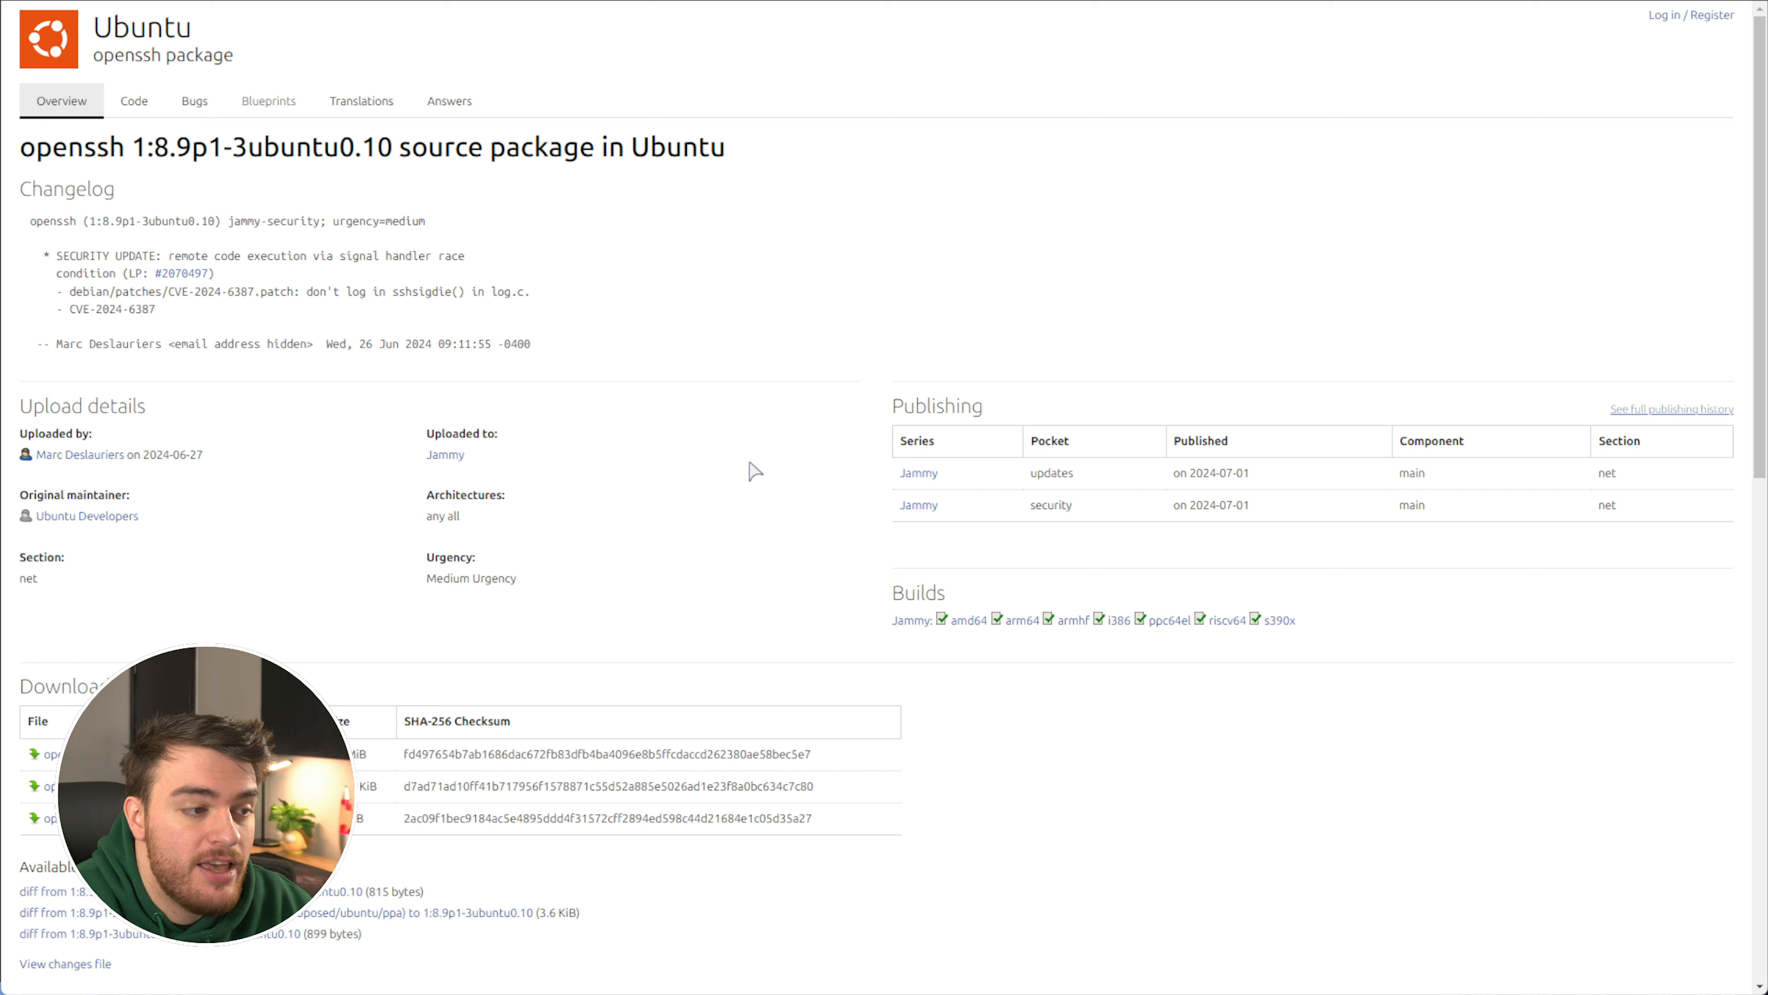
mouse_move(466, 388)
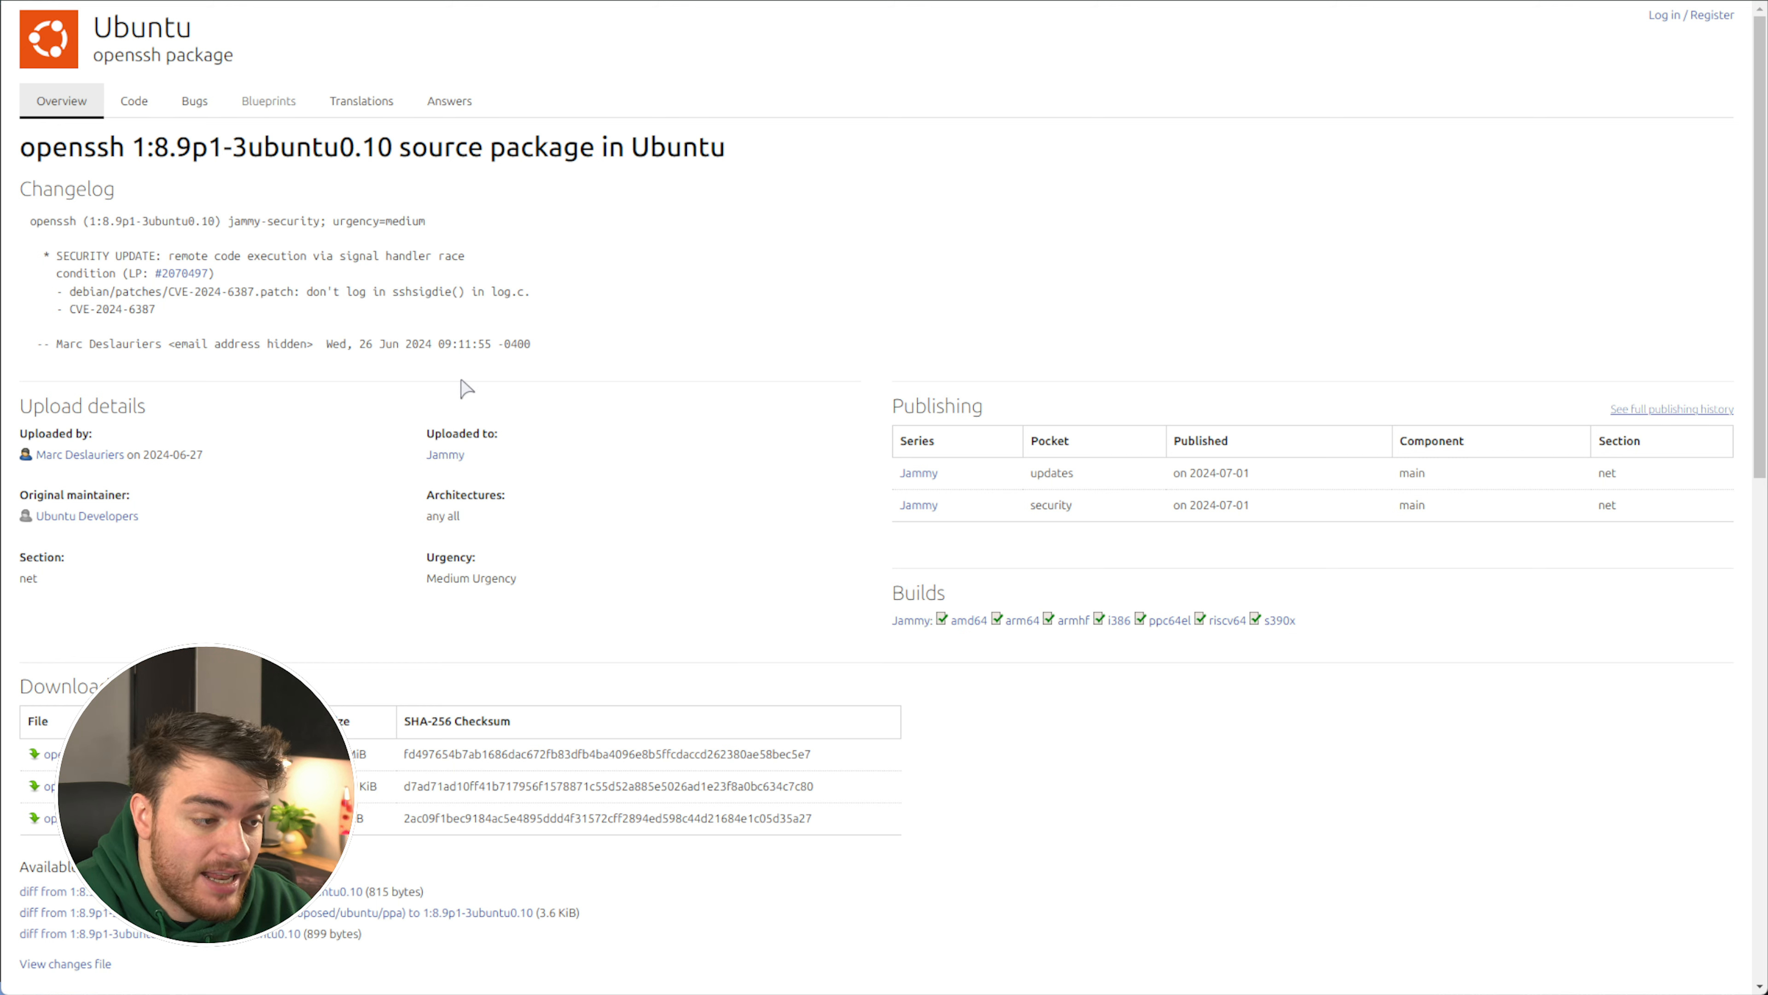
Highlight the Launchpad 2024-07-01 publish date, then the Ubuntu 24.04 heading back on the notice
double_click(1210, 472)
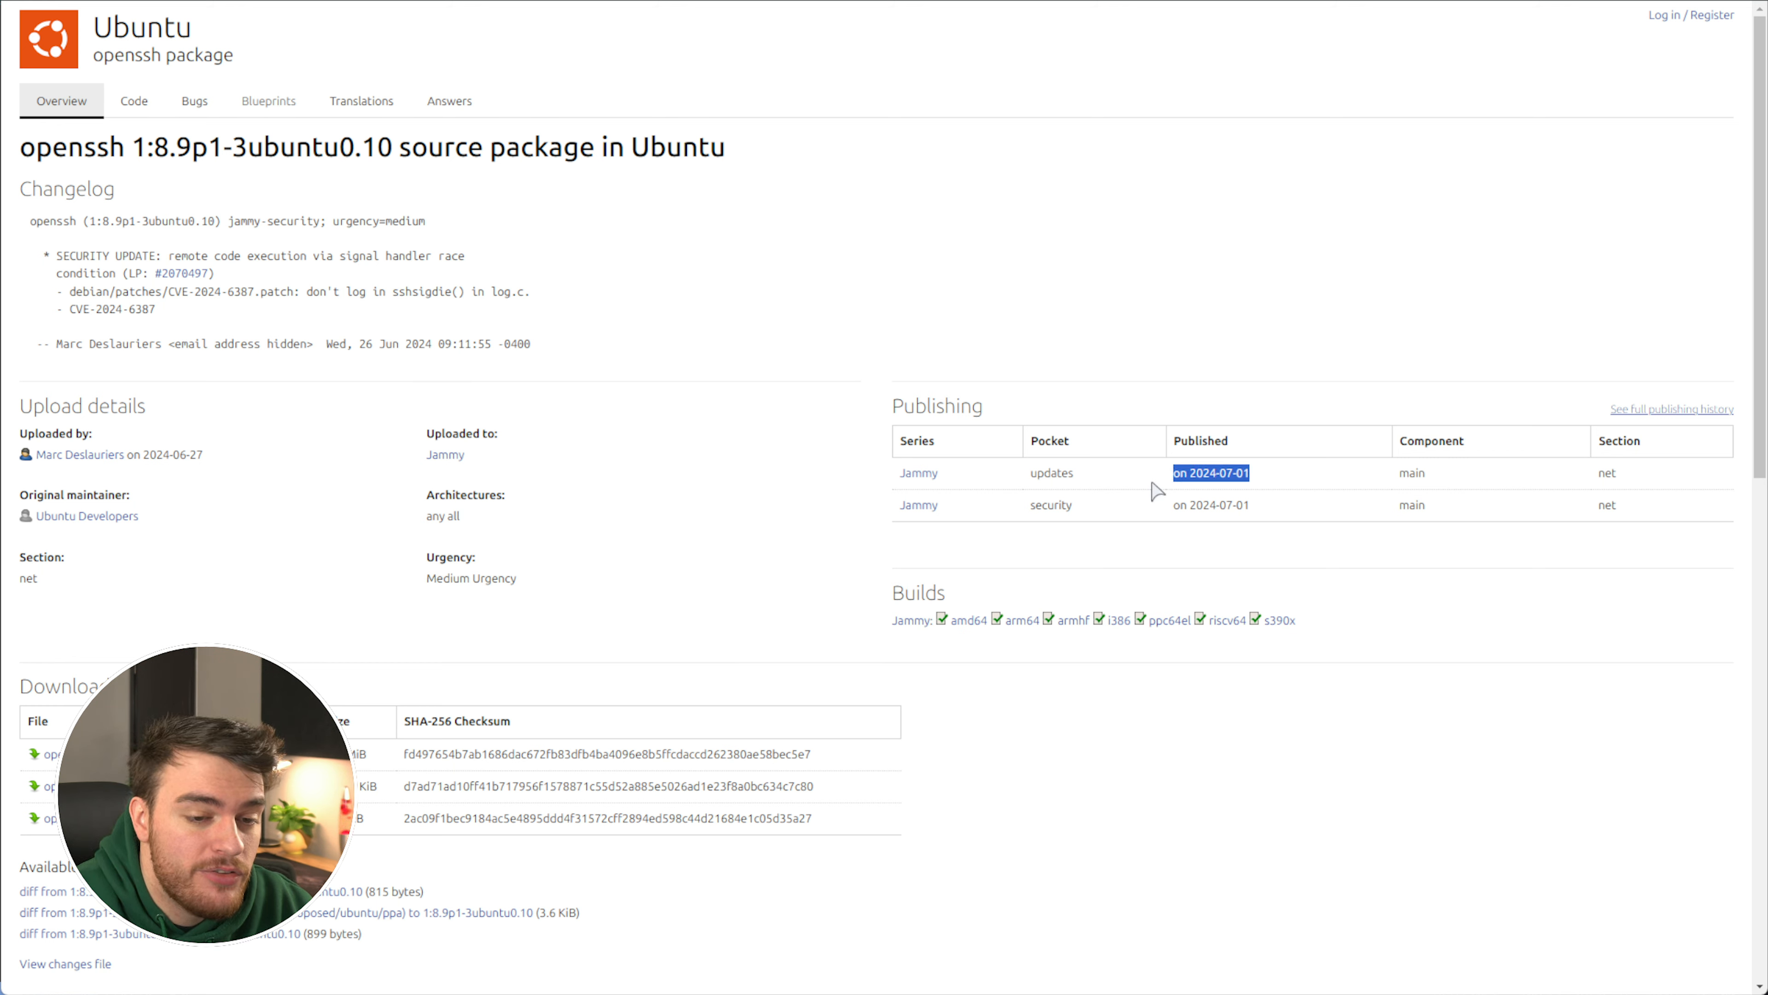
mouse_move(1494, 789)
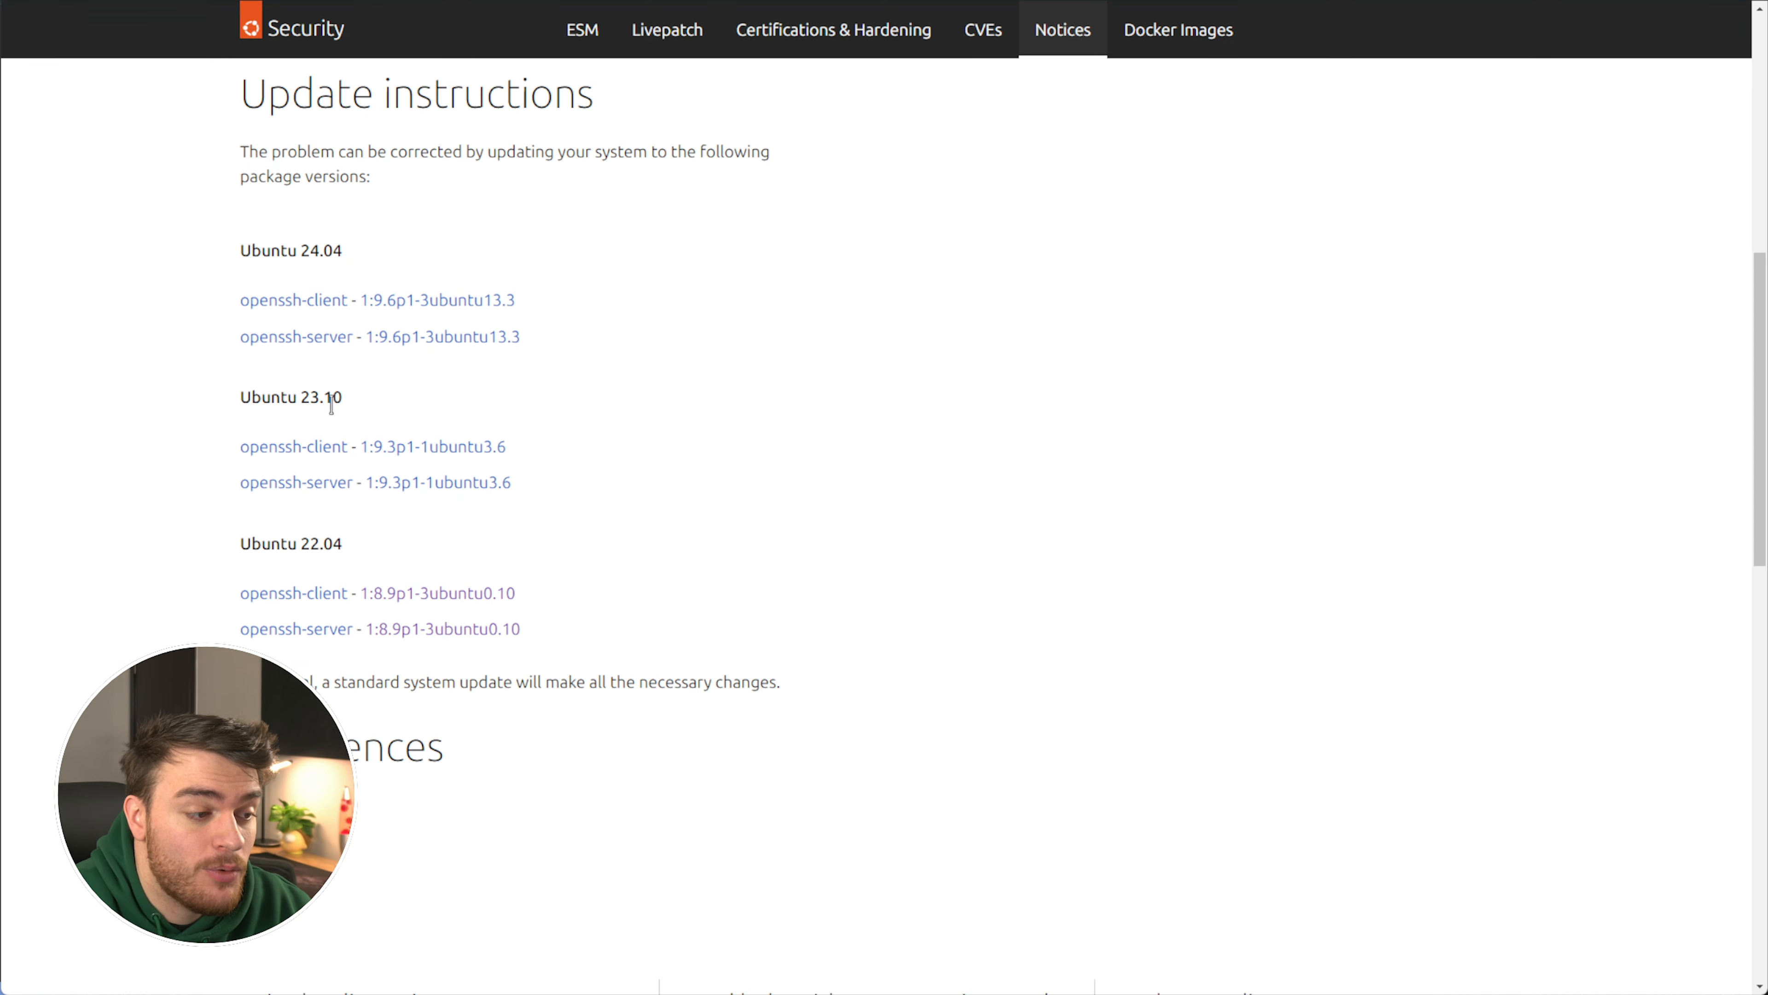
double_click(290, 249)
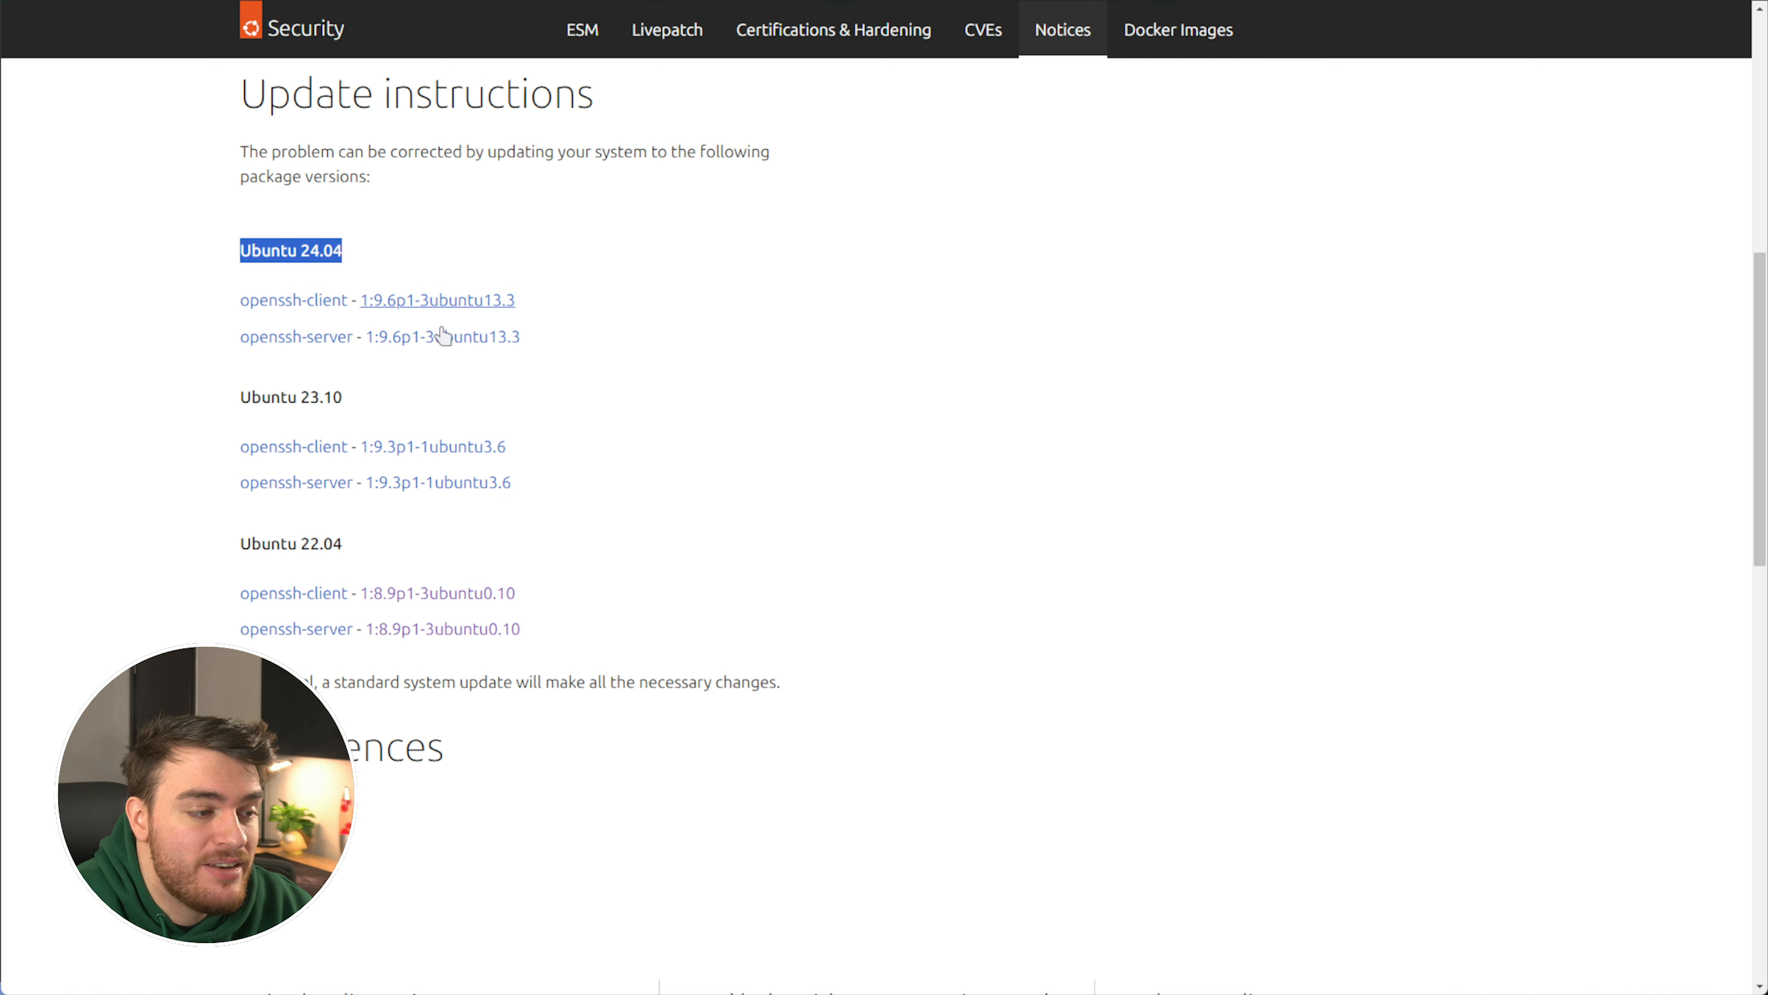
mouse_move(1185, 575)
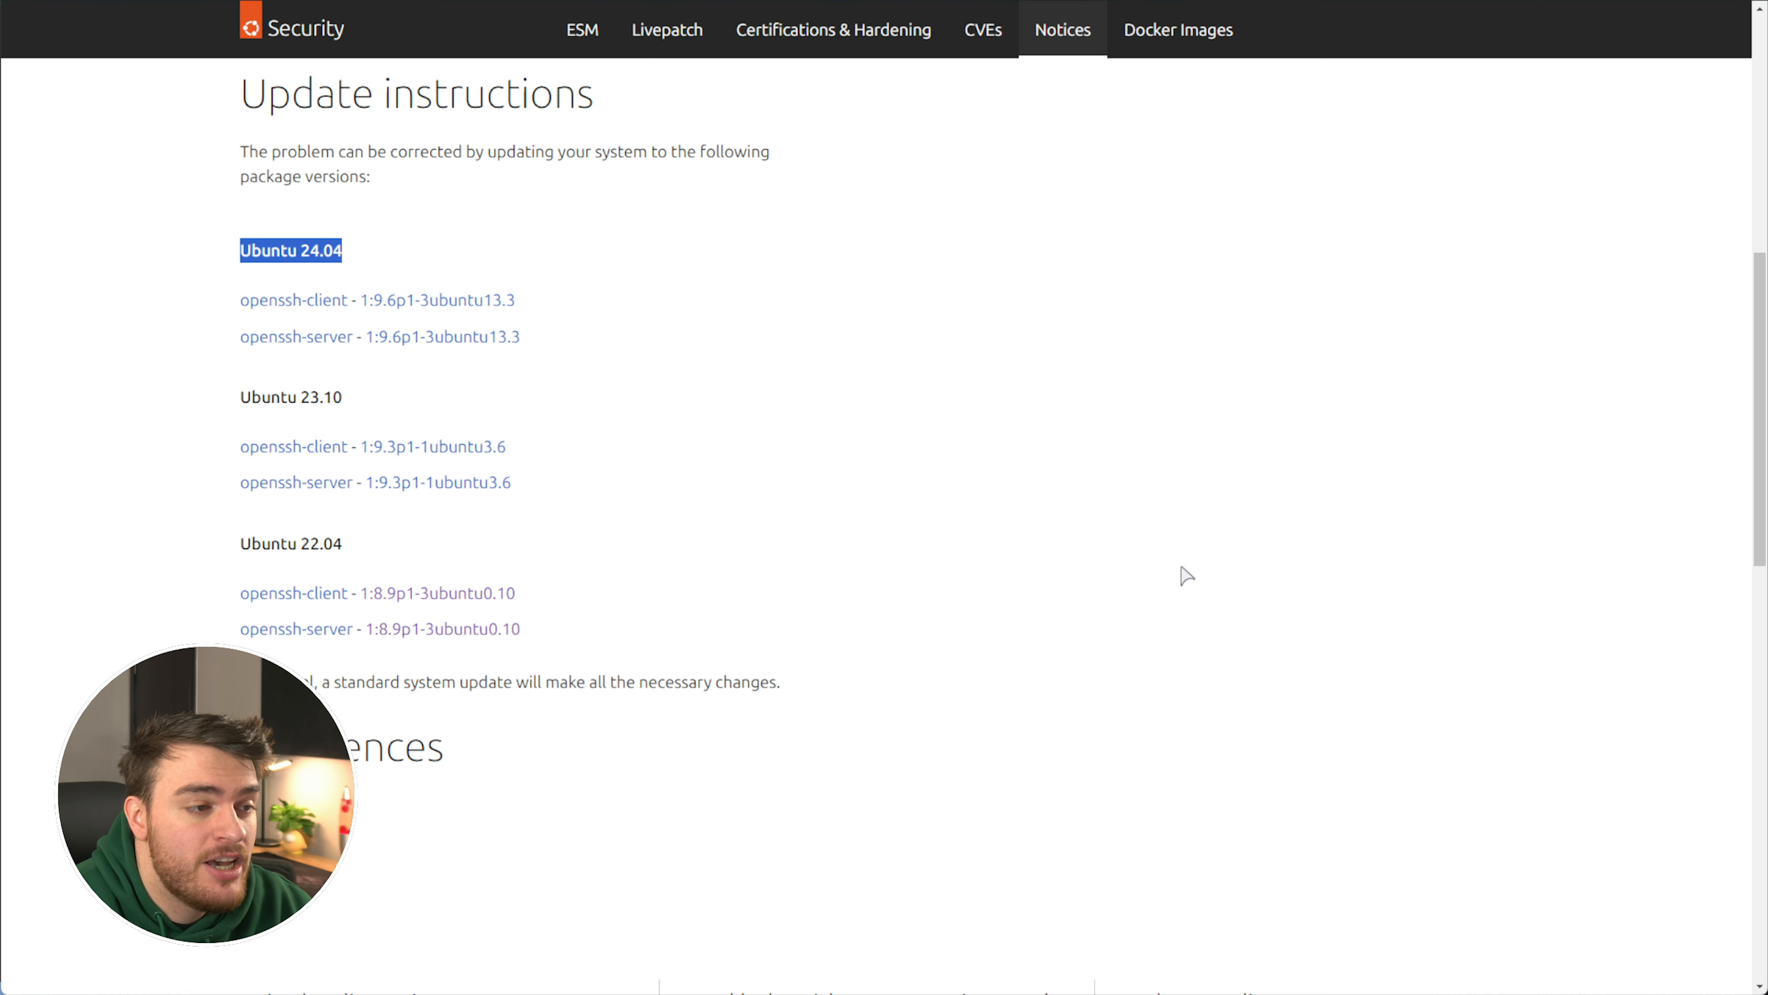
mouse_move(782, 176)
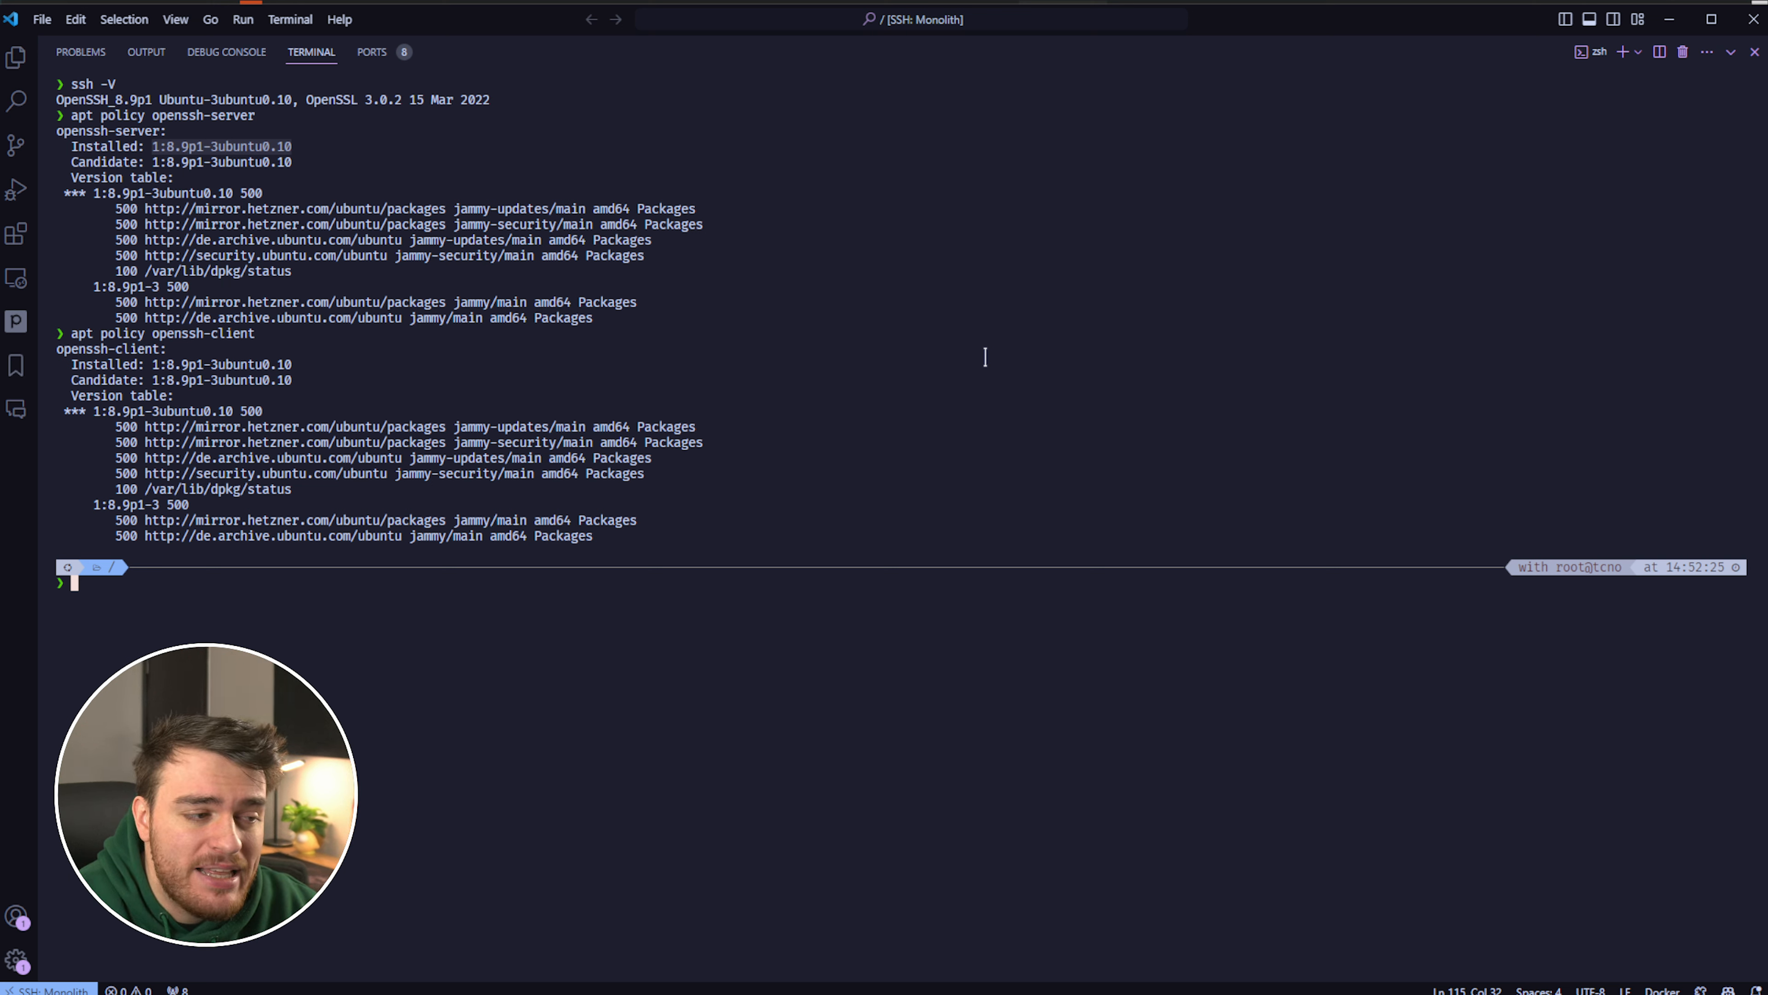
mouse_move(1016, 341)
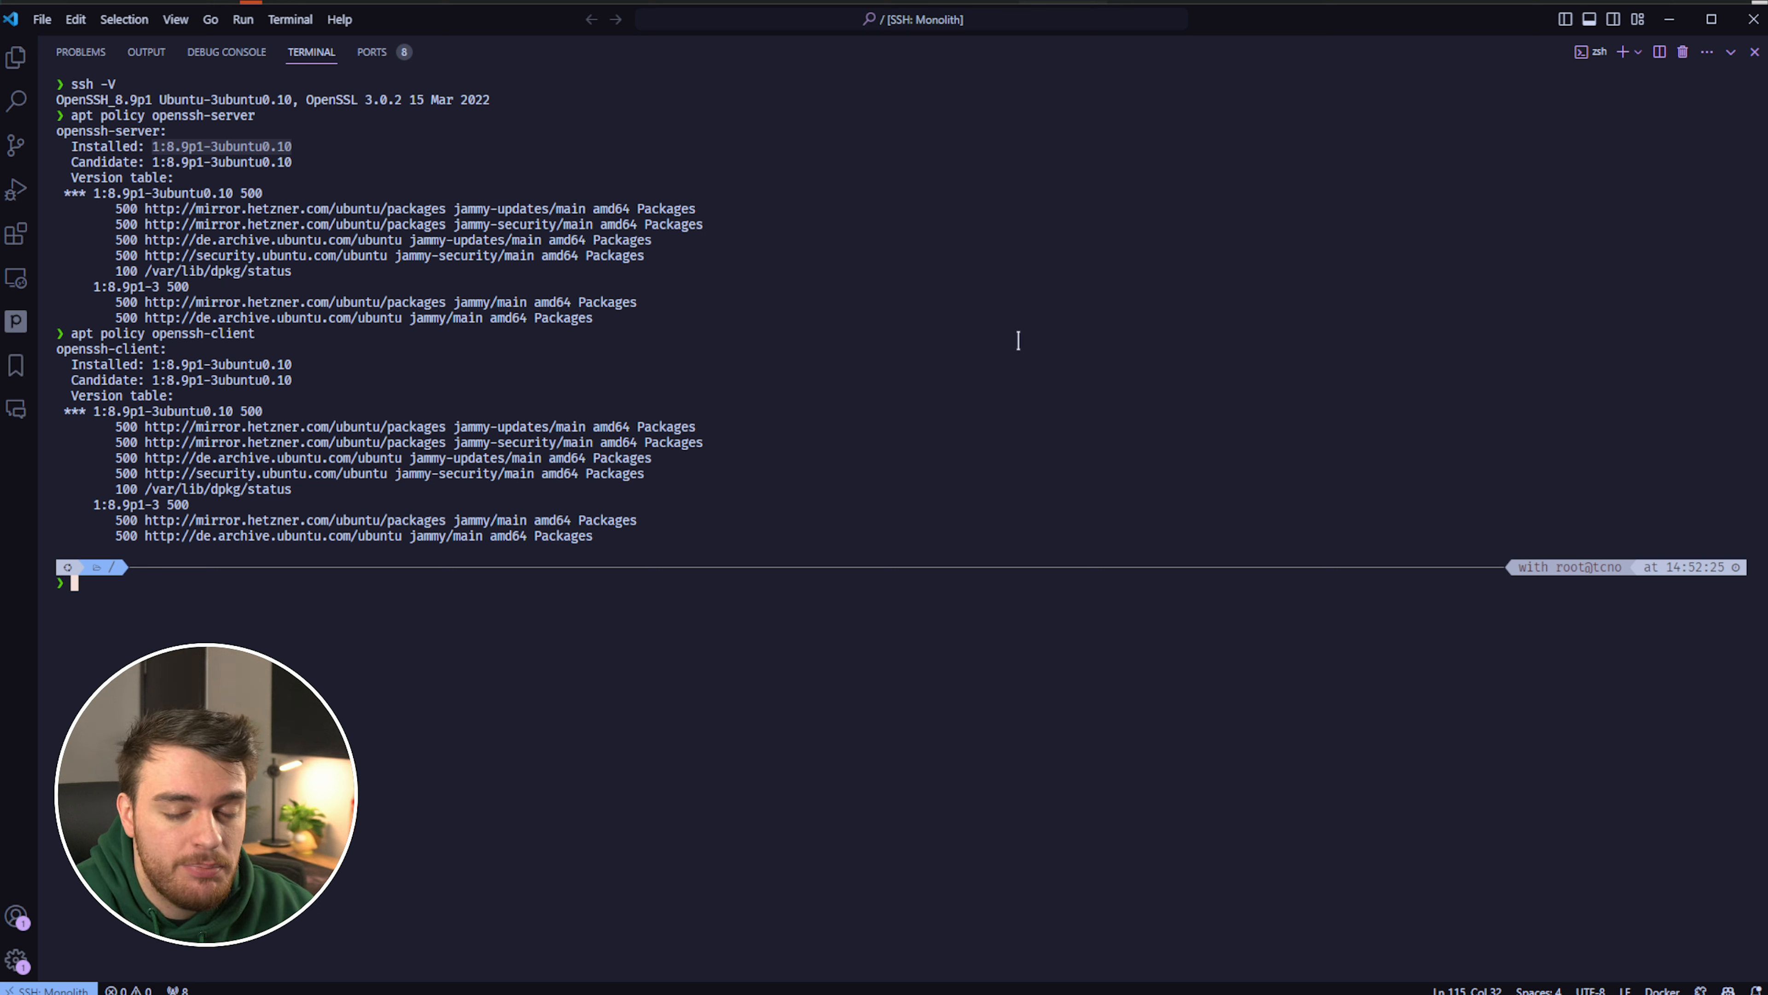
mouse_move(987, 430)
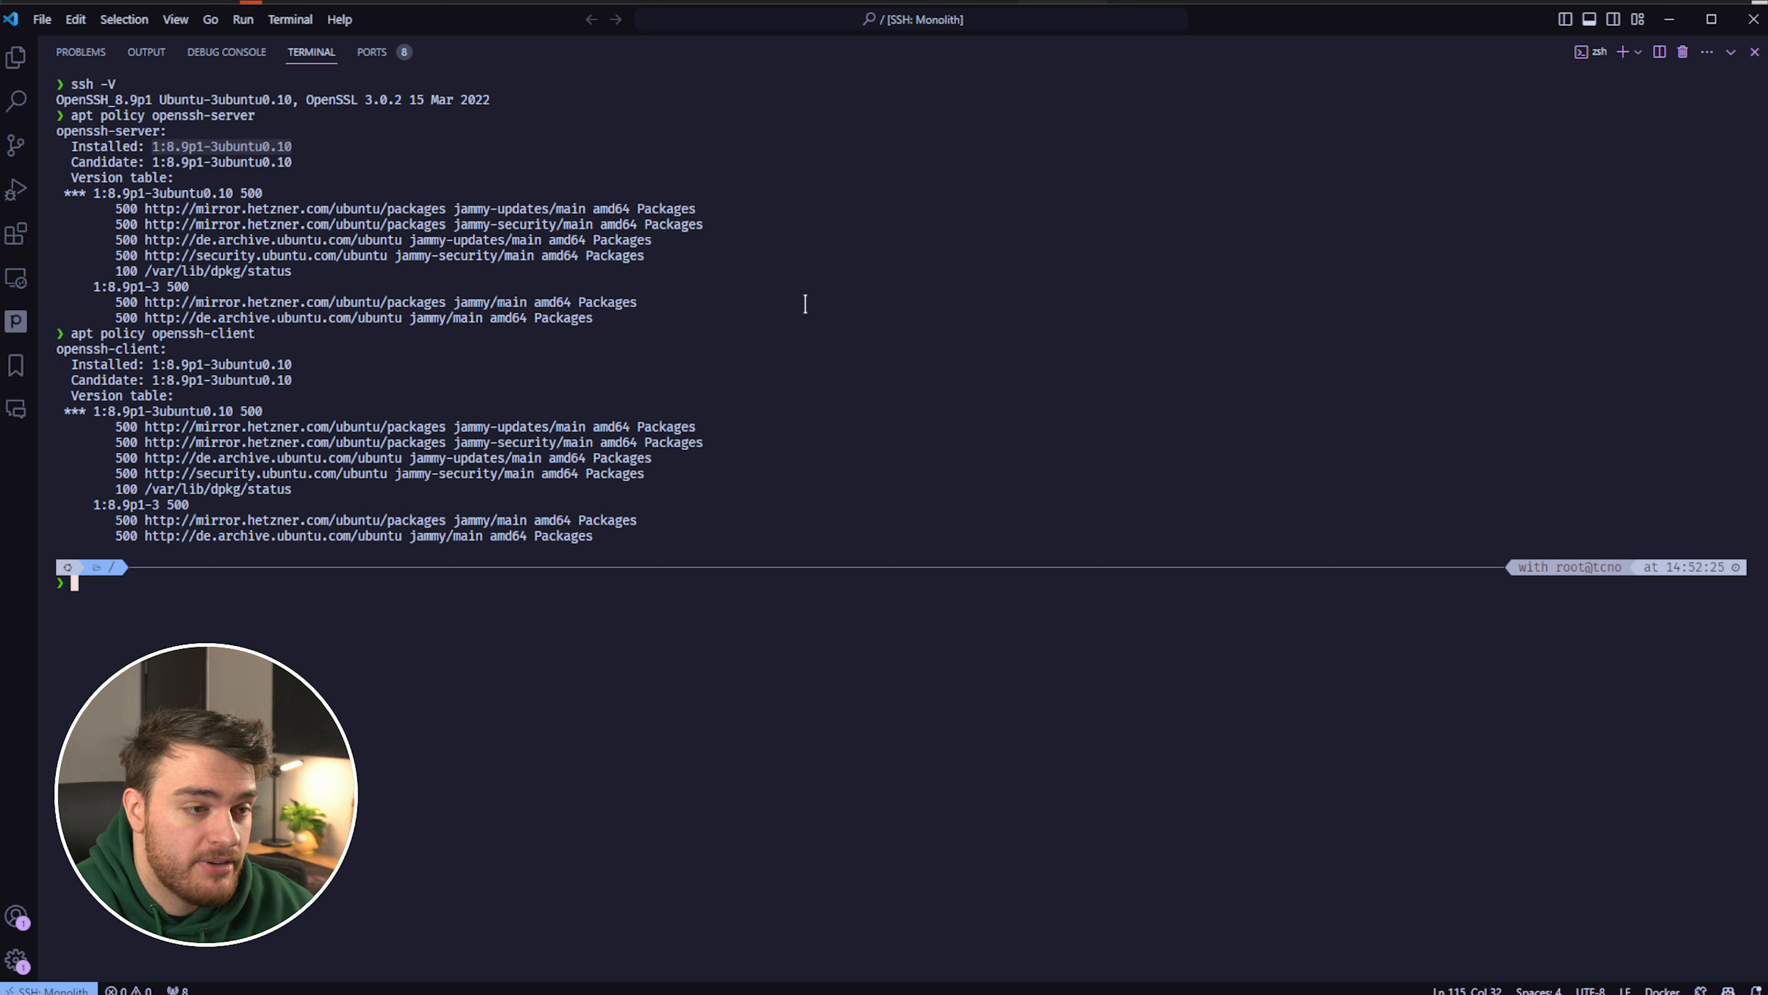
mouse_move(815, 243)
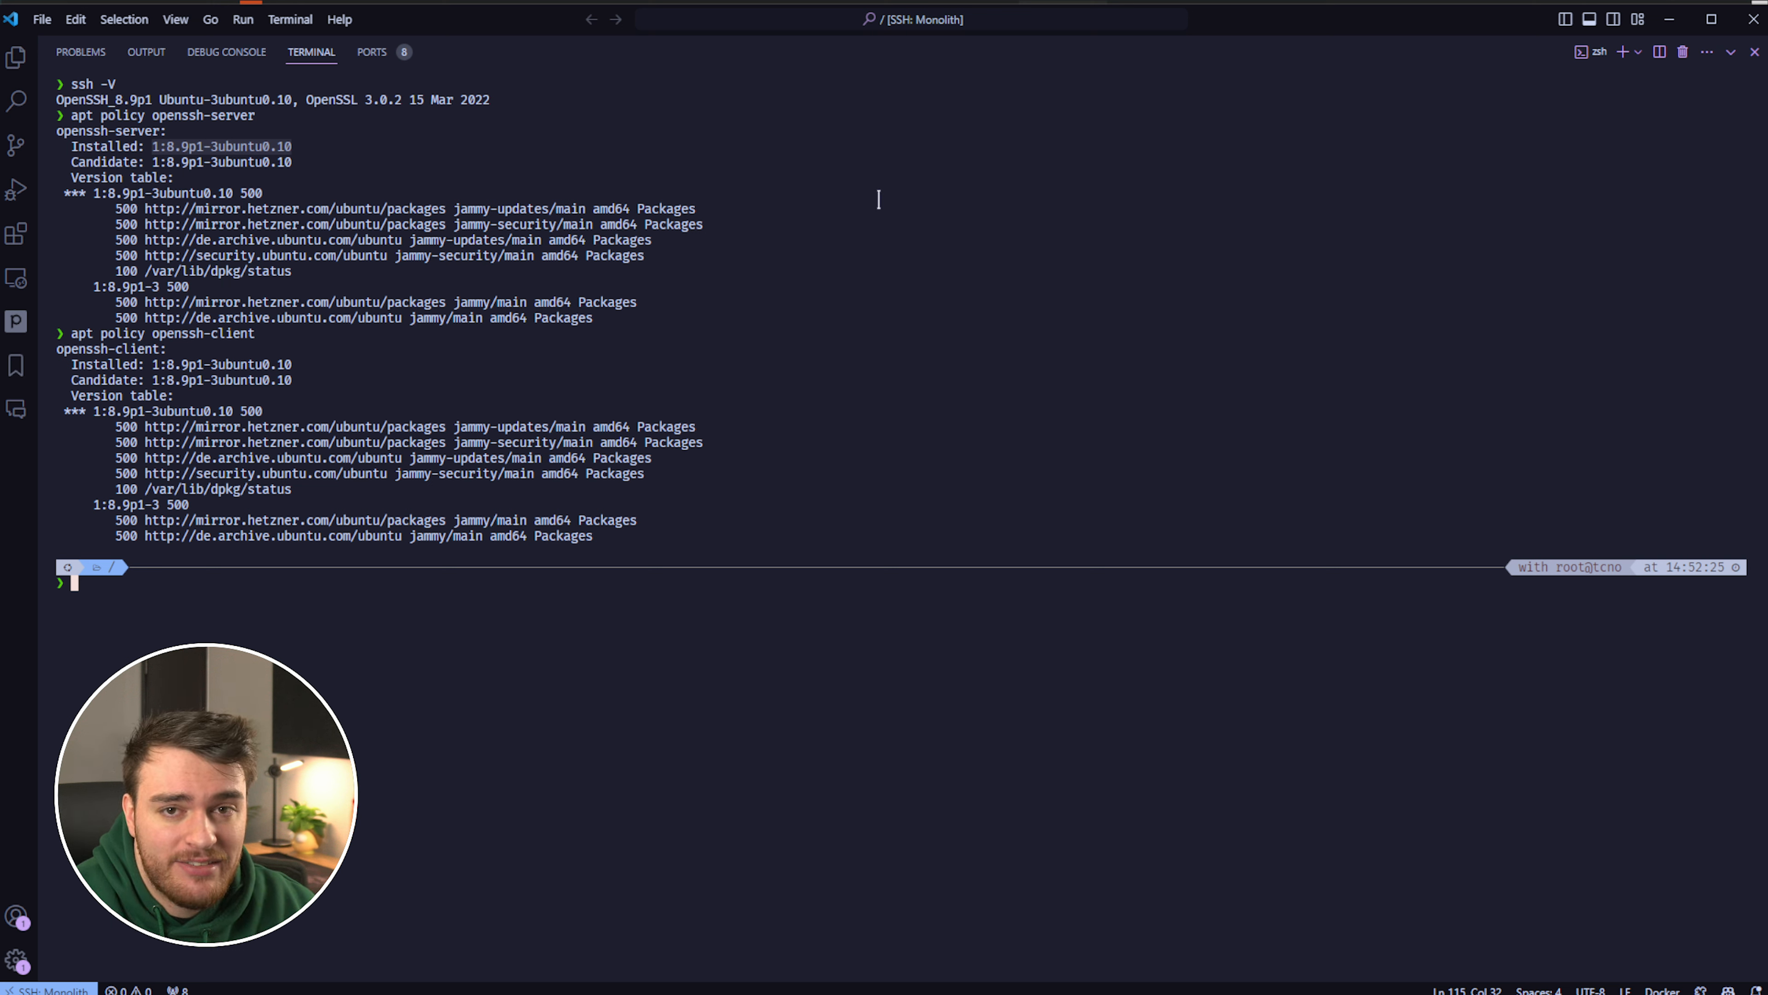
mouse_move(556, 59)
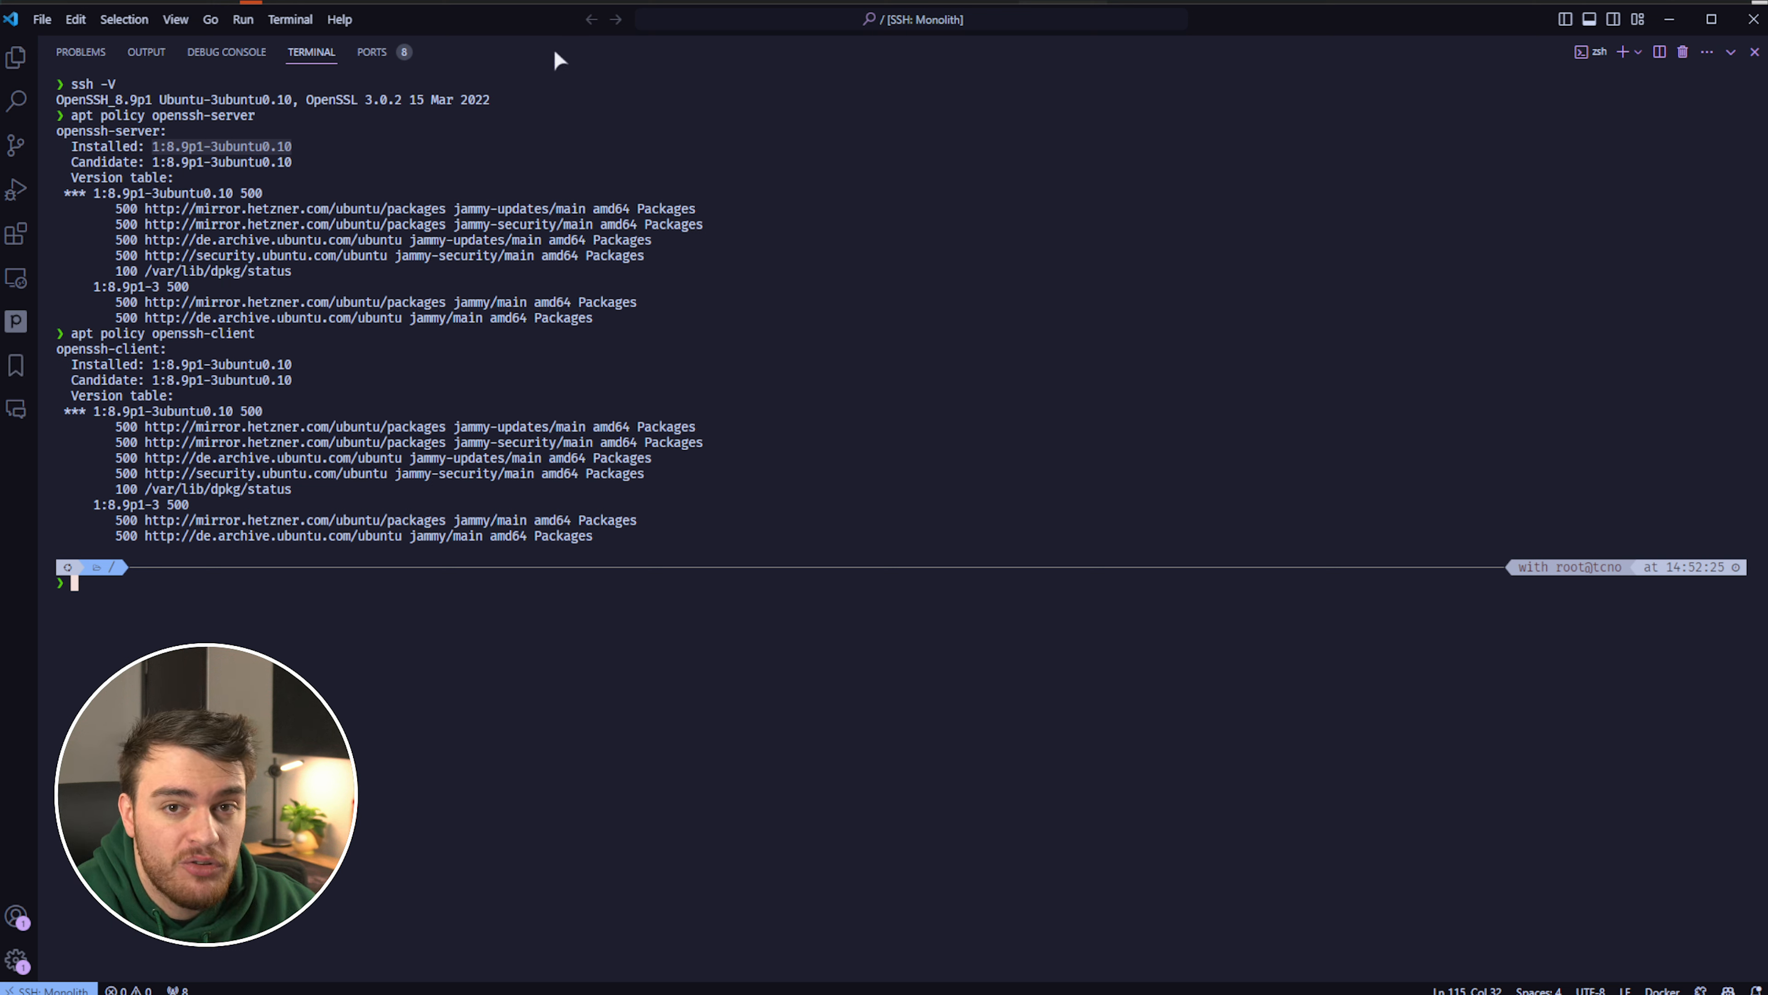
mouse_move(834, 165)
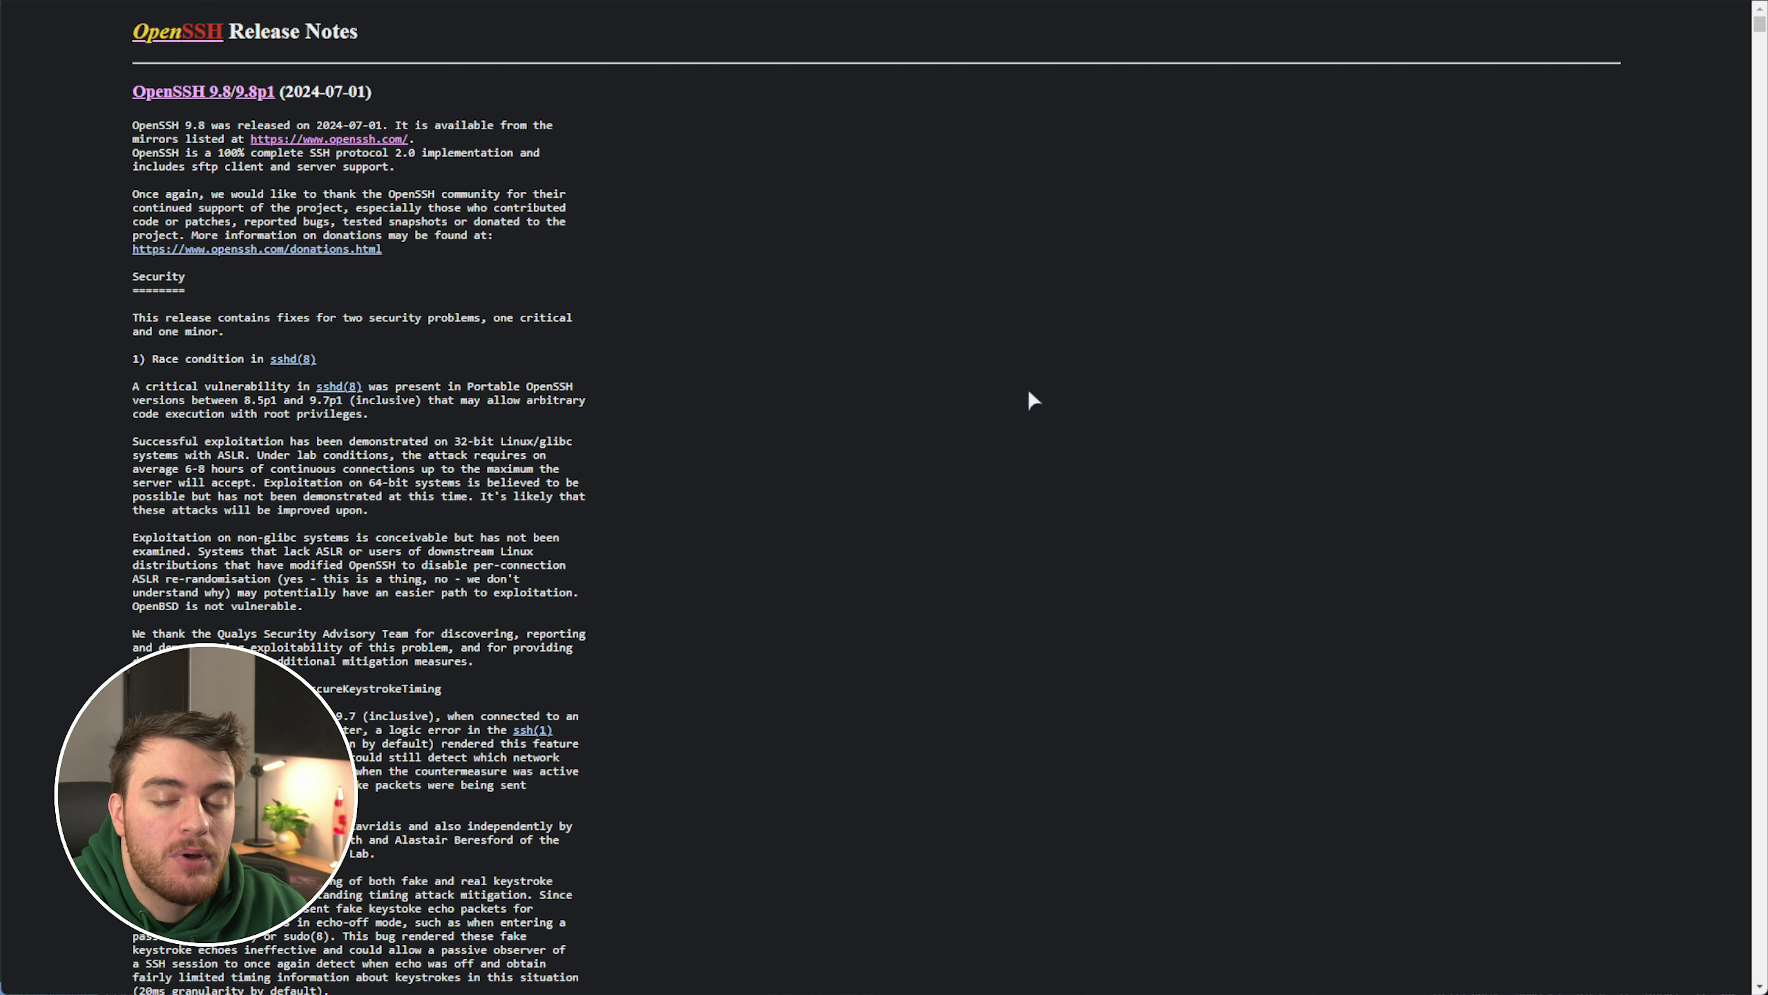
mouse_move(257, 248)
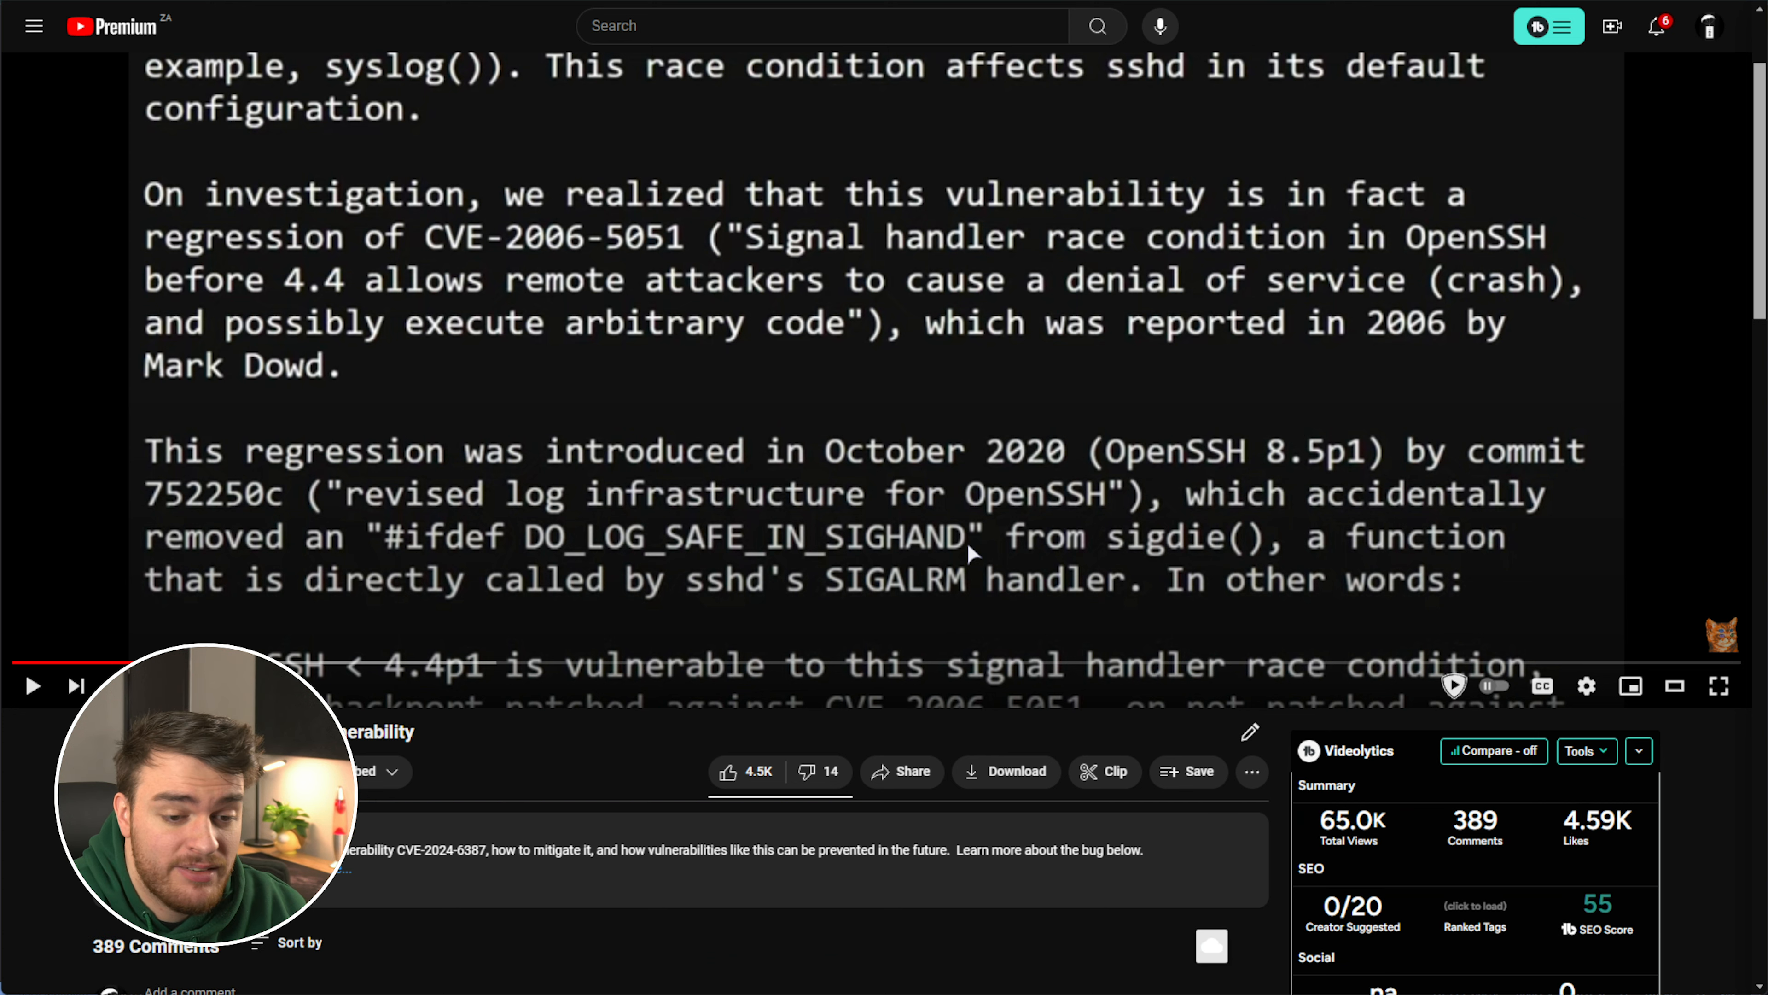
Scroll the YouTube video page around the Qualys signal handler race write-up
scroll("up", 3)
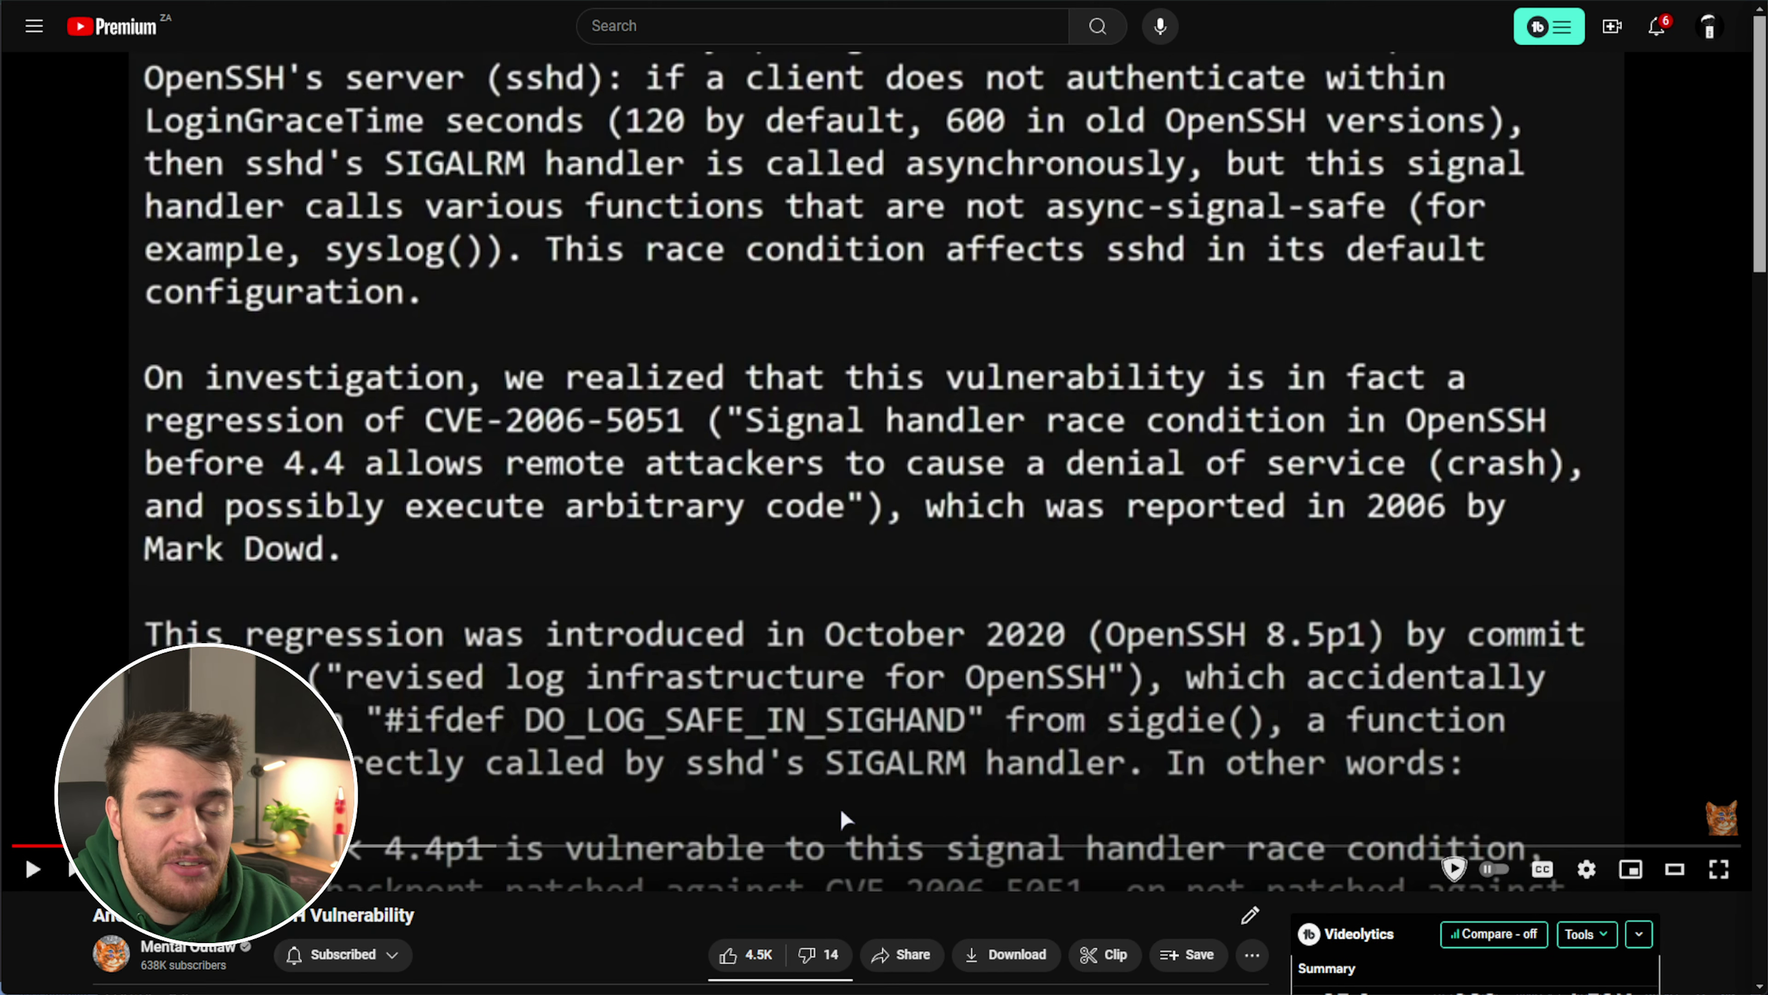
scroll("down", 3)
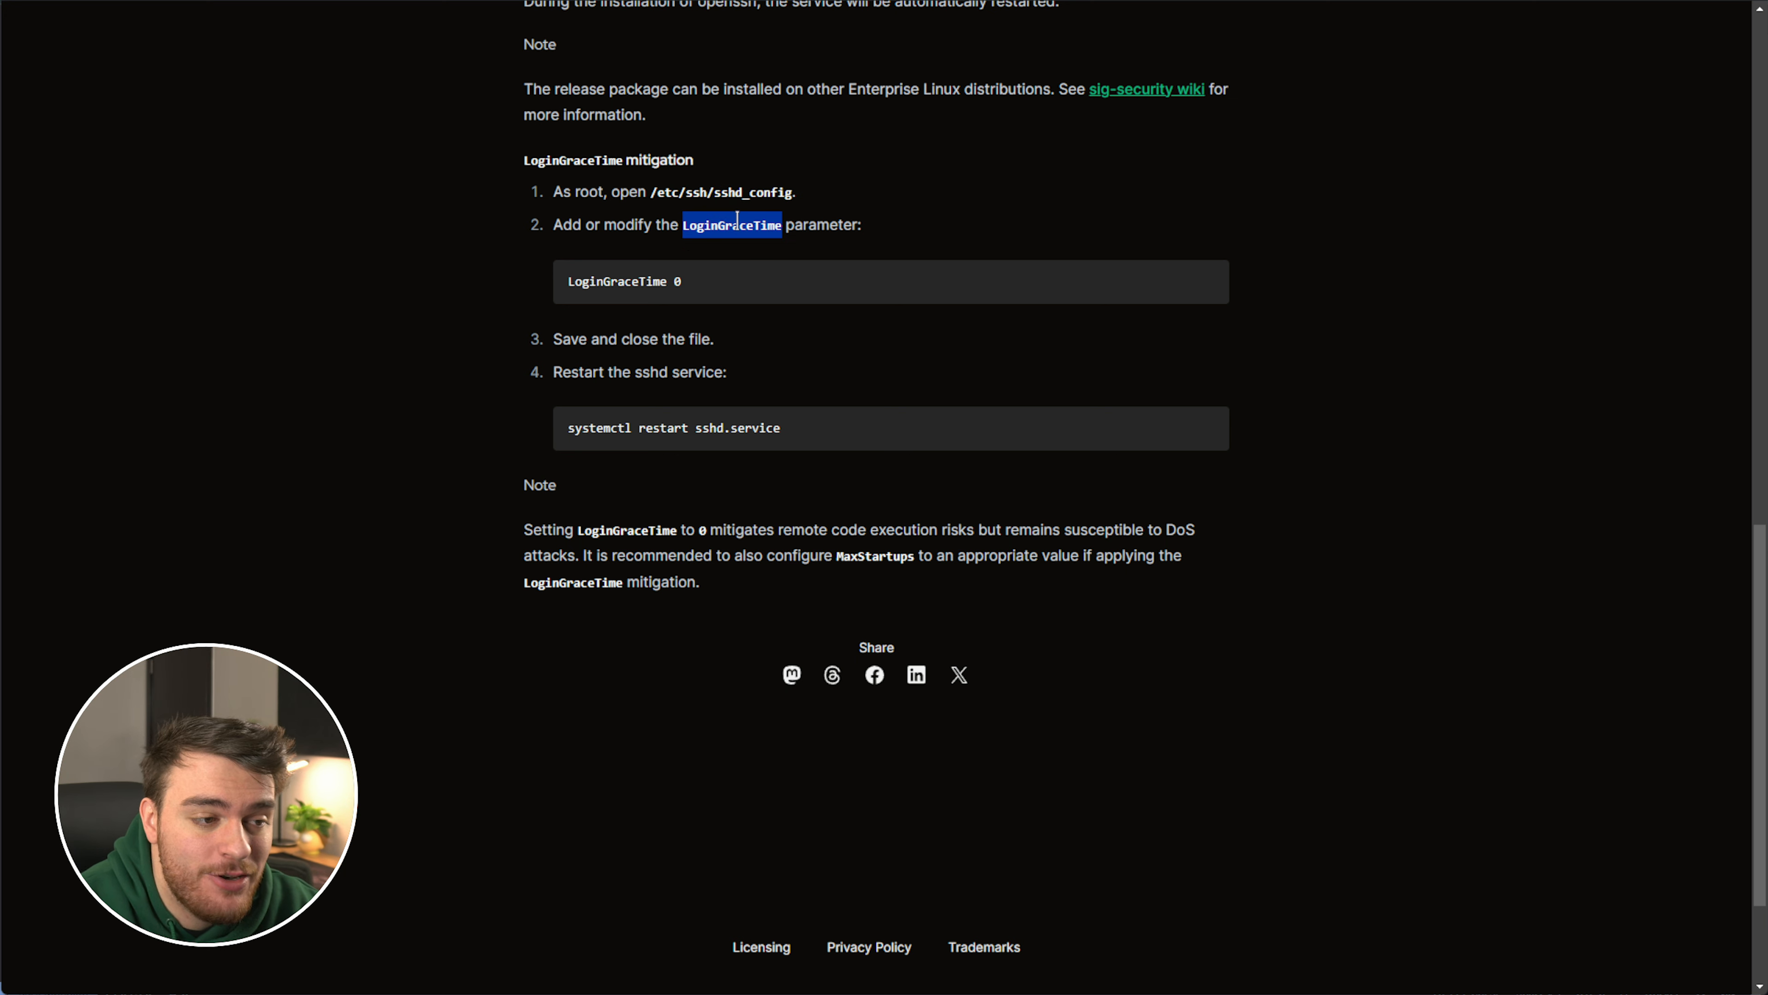
Highlight LoginGraceTime value 0 and the systemctl restart sshd.service command
double_click(678, 281)
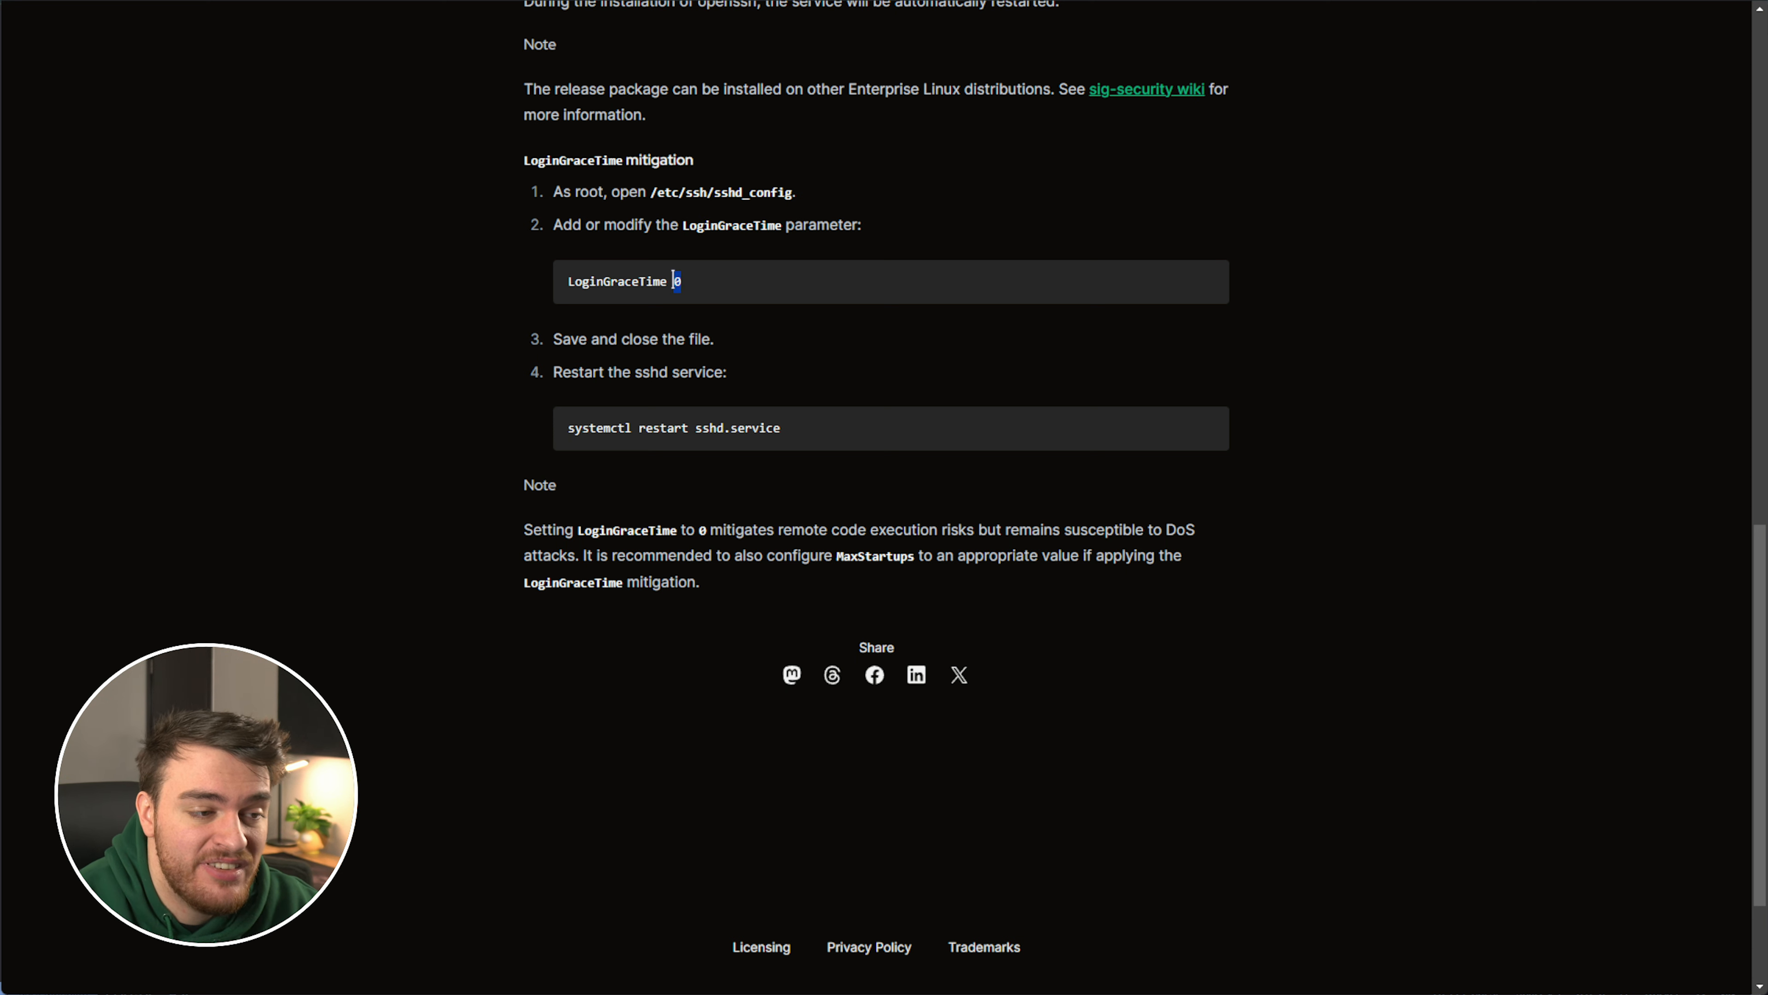
double_click(673, 427)
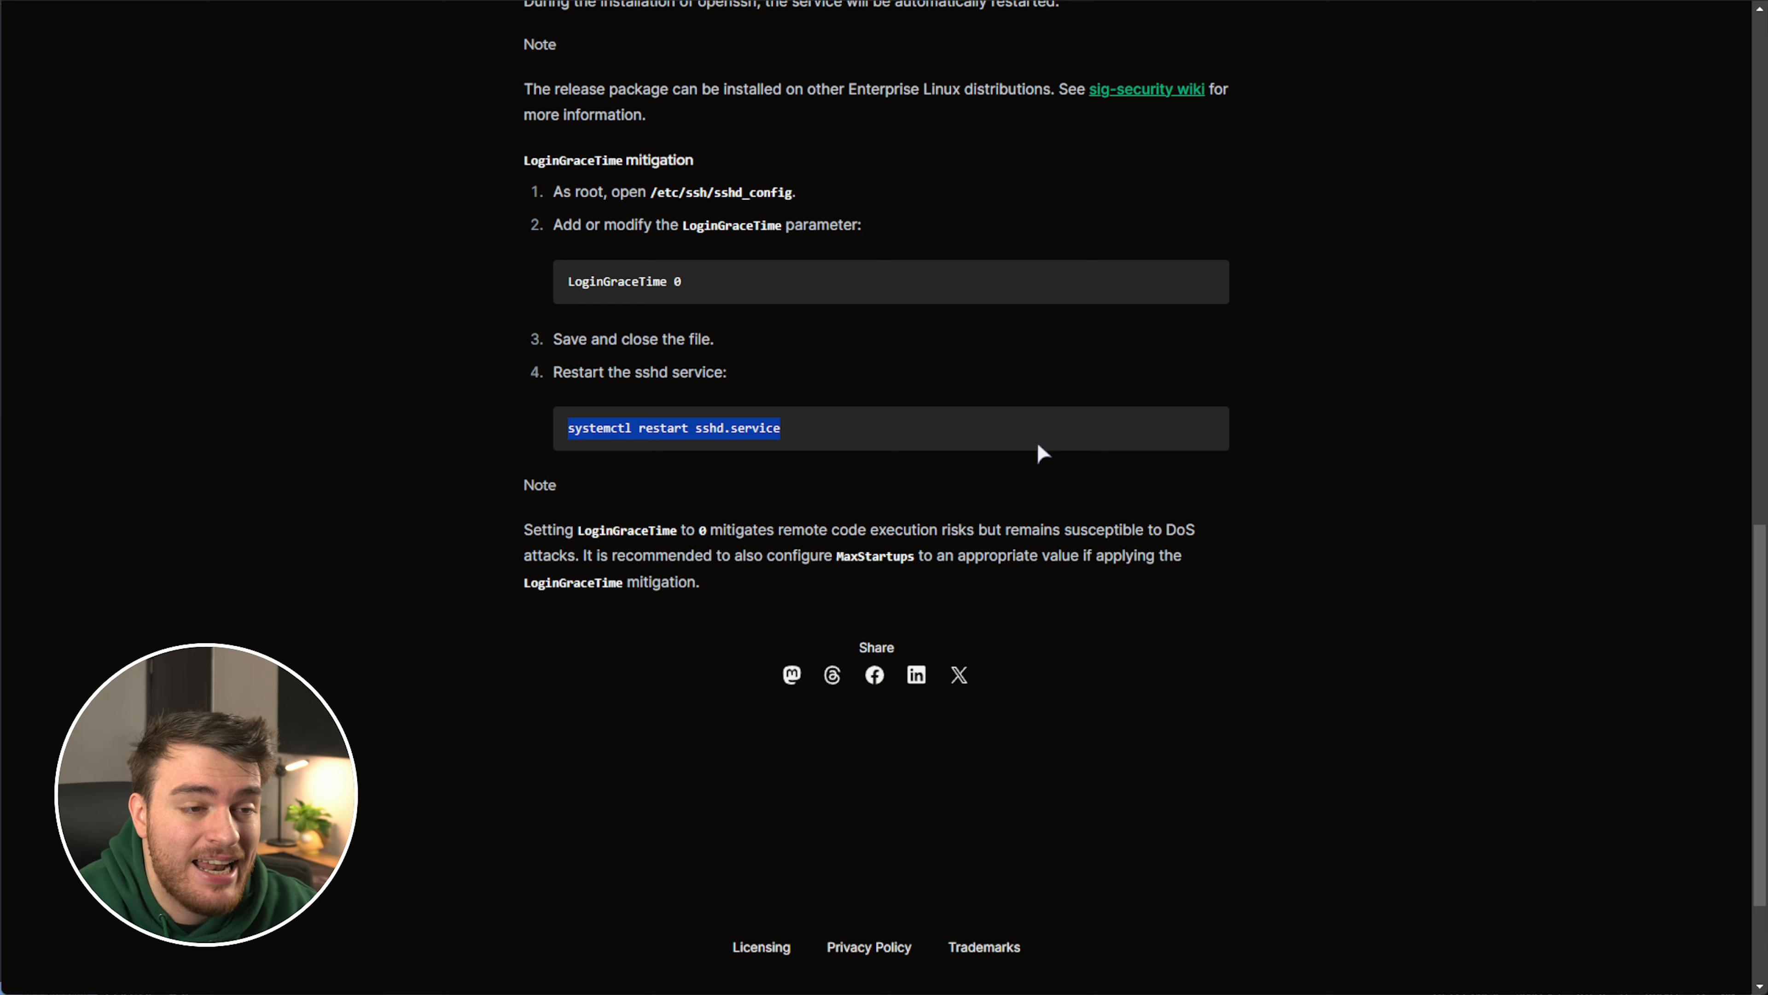
Bring the Rocky Linux 9 mitigation steps into view: install rocky-release-security, upgrade openssh, confirm with rpm
scroll("down", 3)
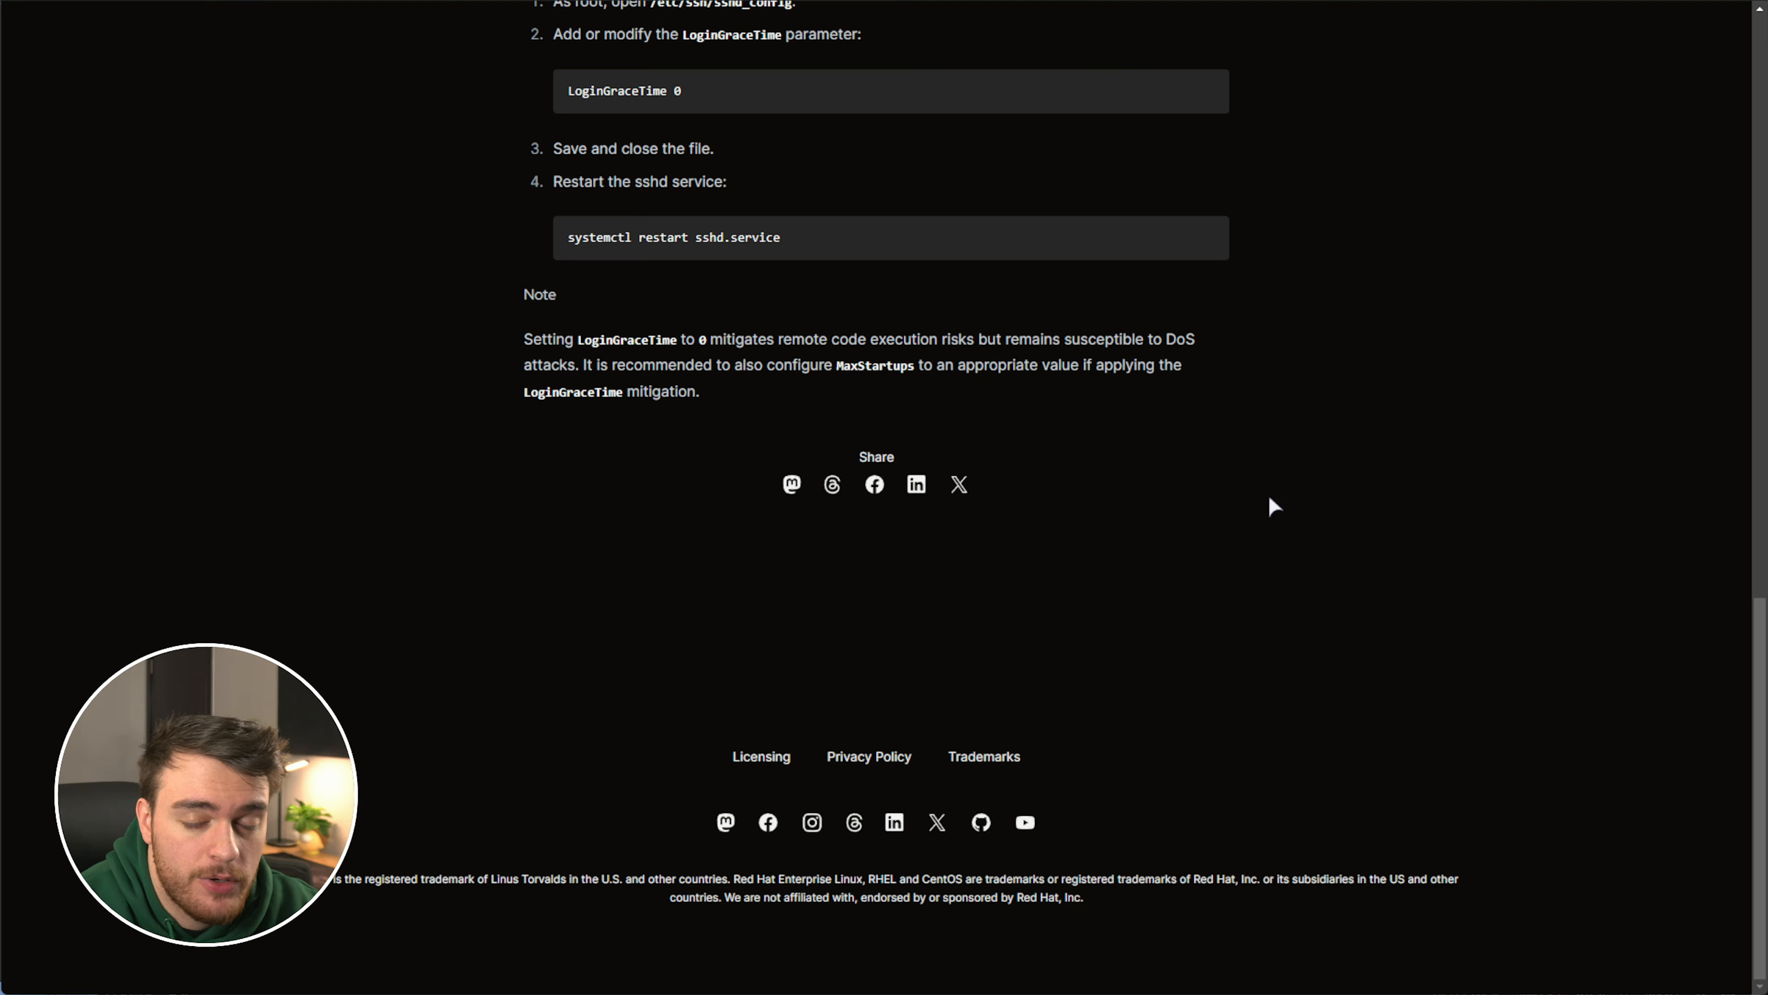
scroll("up", 3)
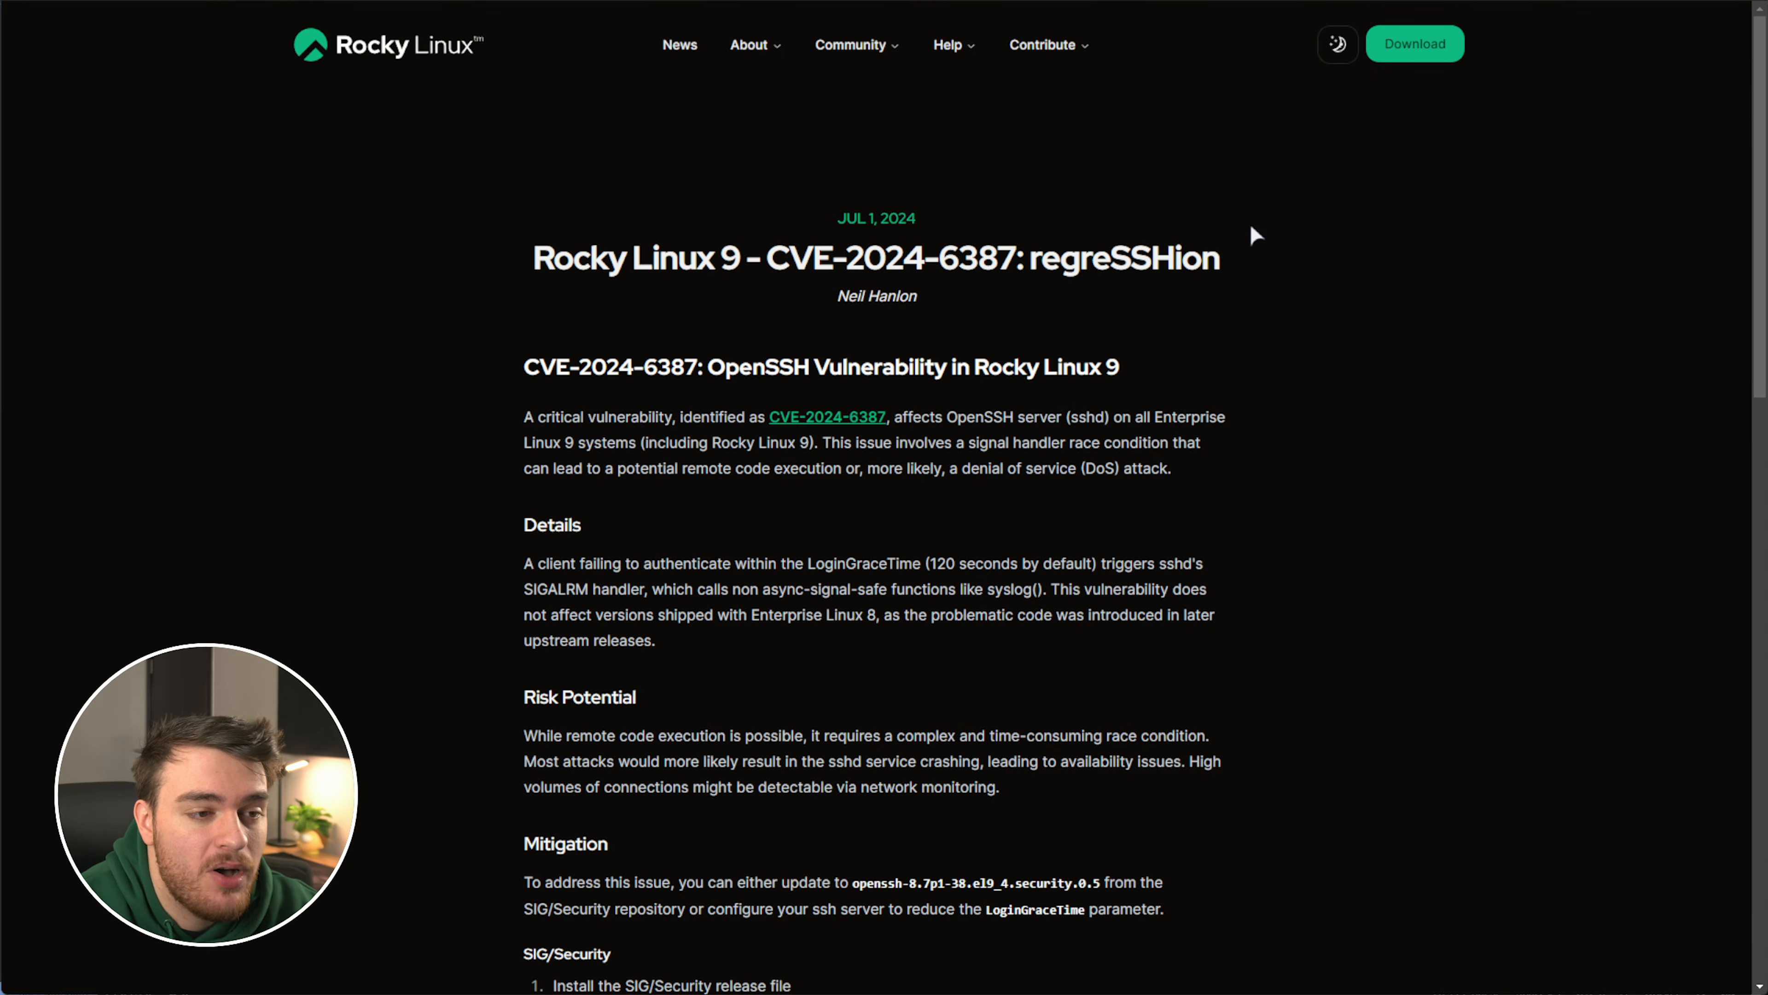
scroll("down", 3)
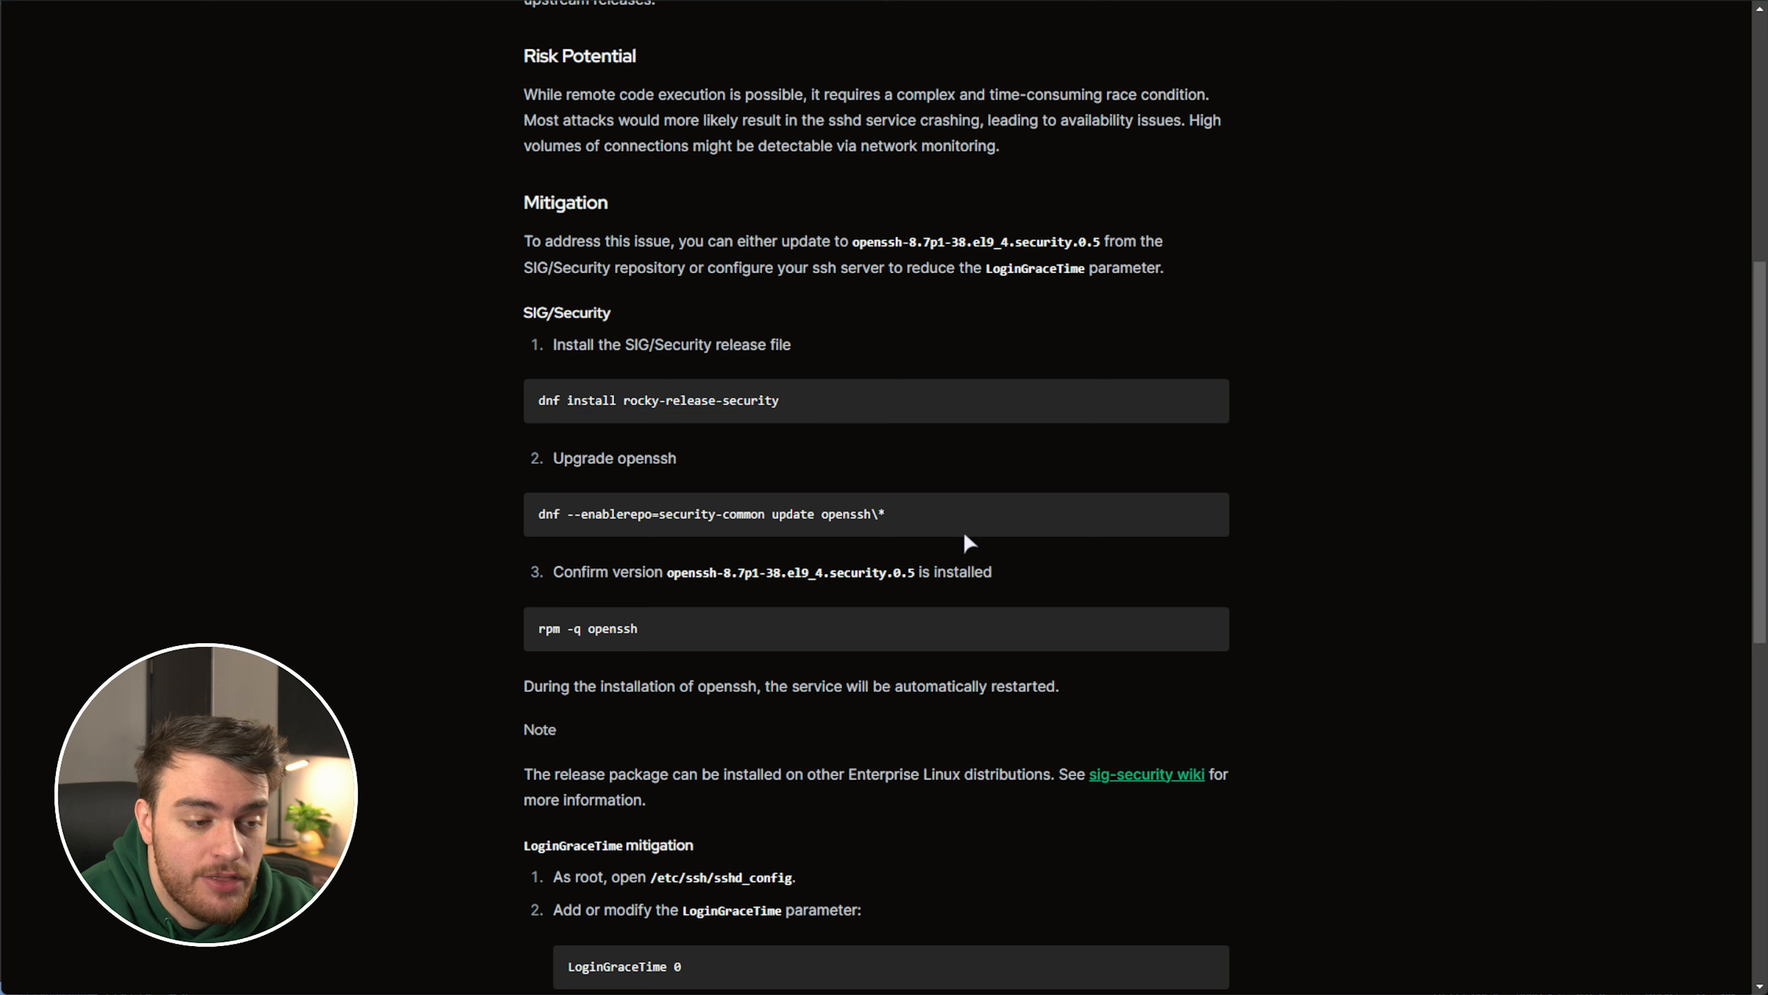
mouse_move(983, 635)
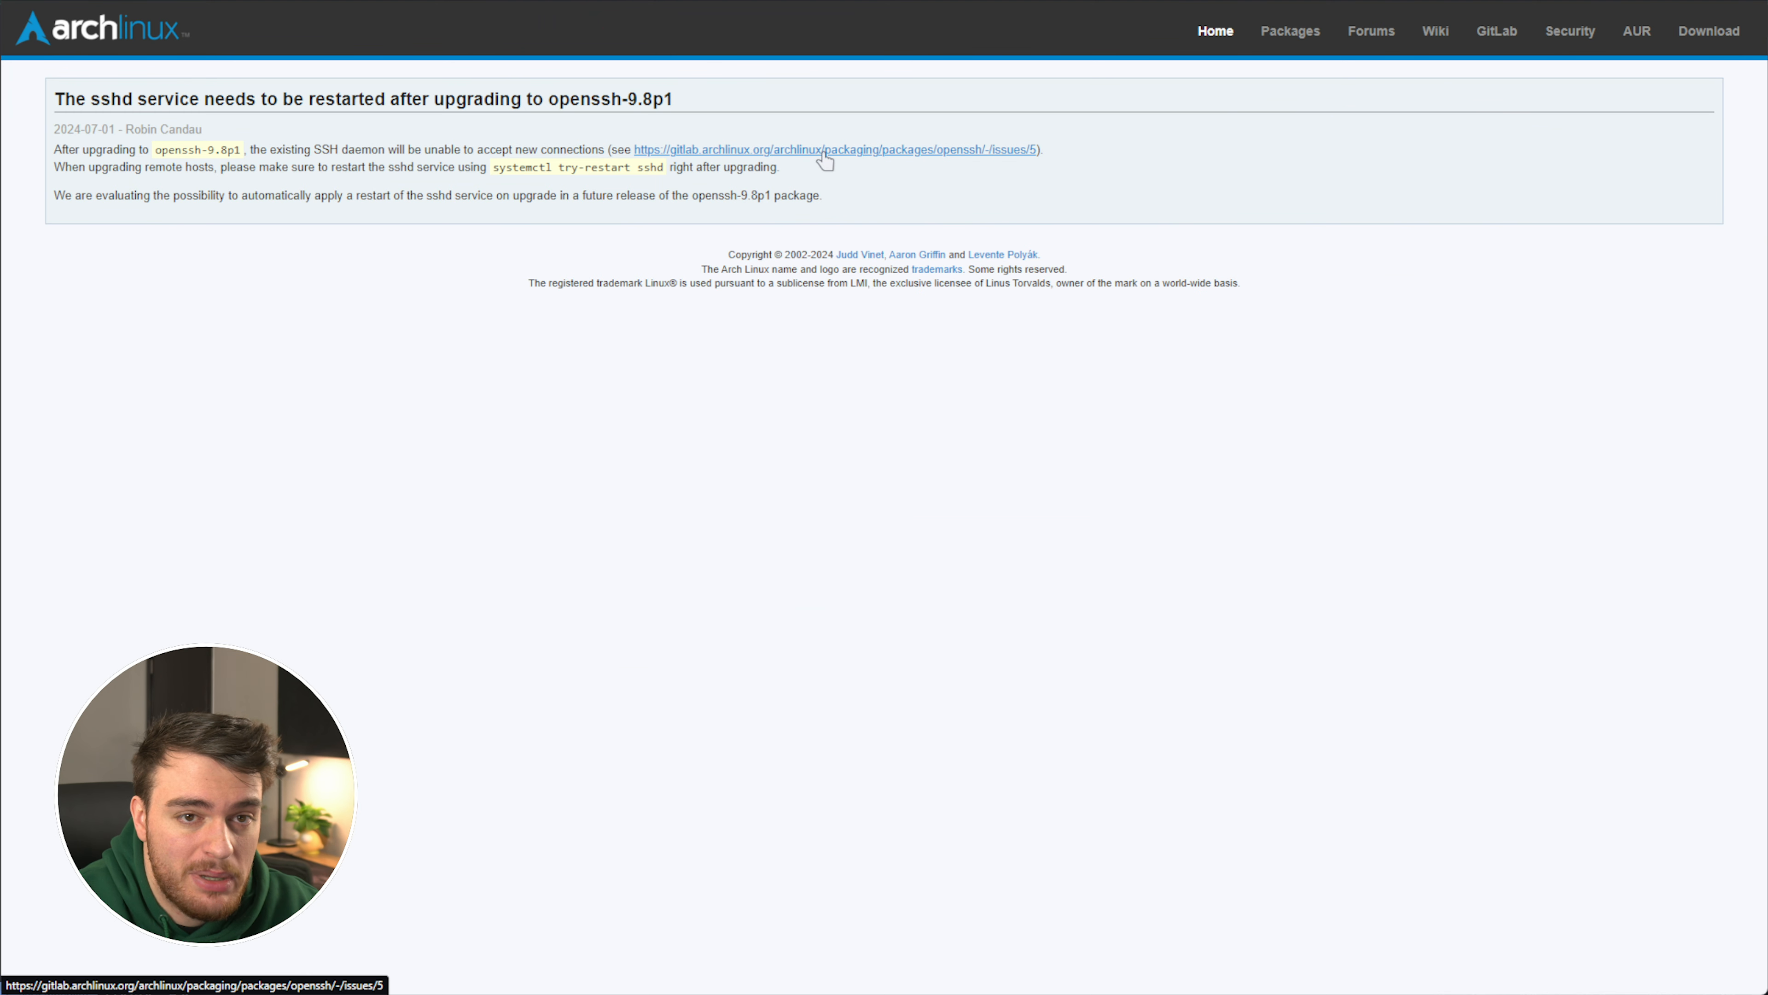
left_click(838, 149)
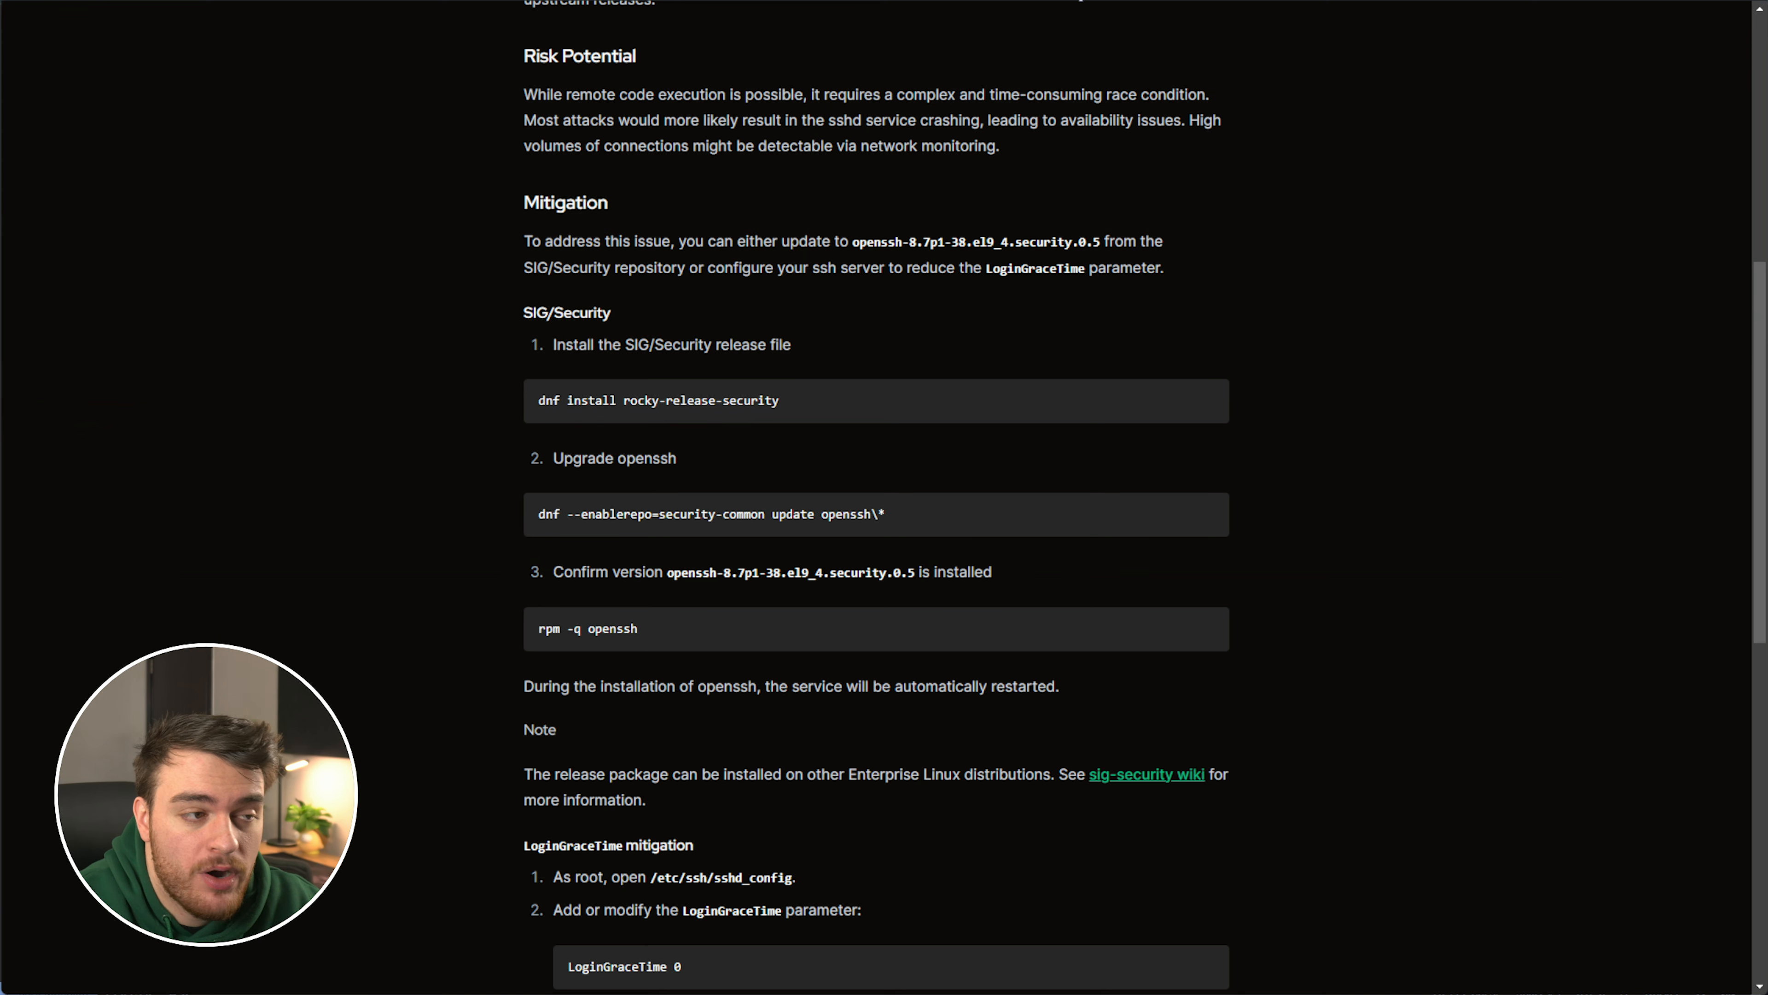